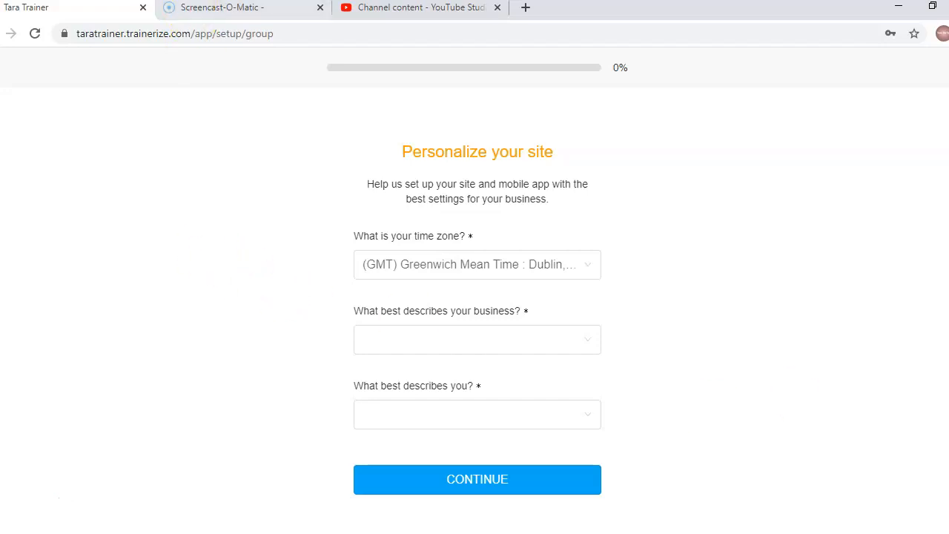
mouse_move(126, 33)
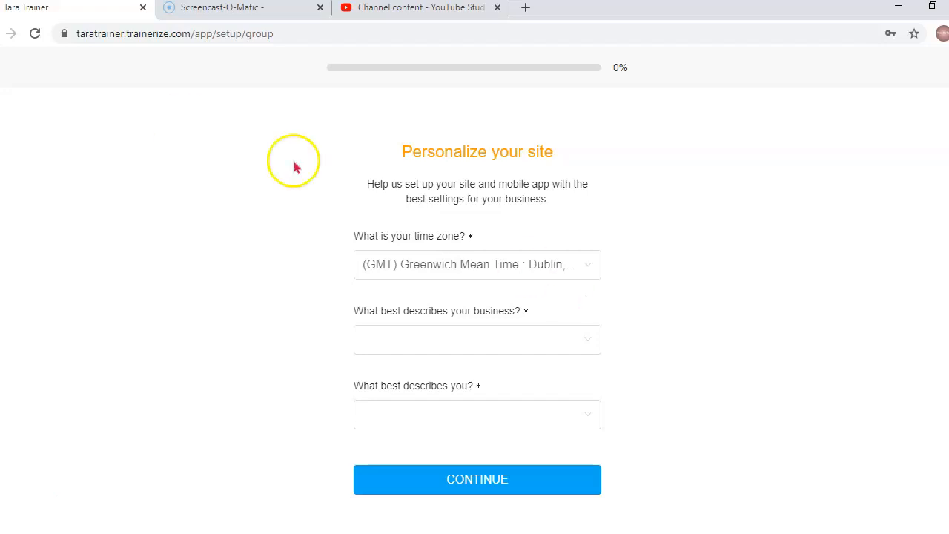
mouse_move(673, 418)
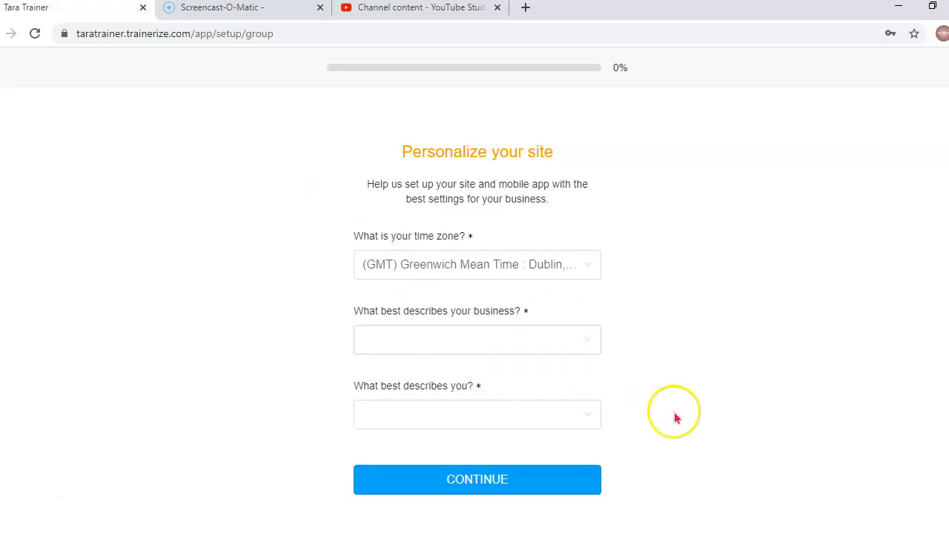
mouse_move(626, 372)
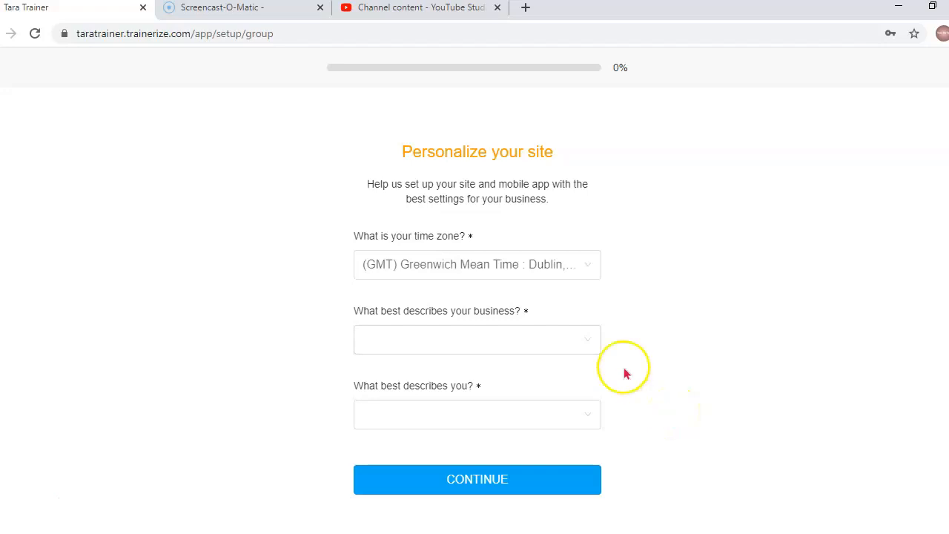
Choose Other as the business type from the dropdown list
click(477, 264)
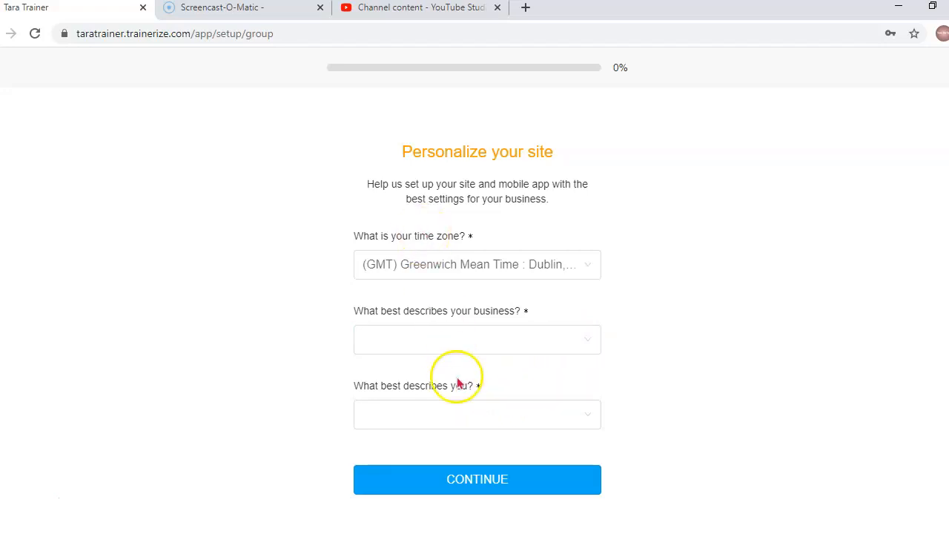
mouse_move(463, 401)
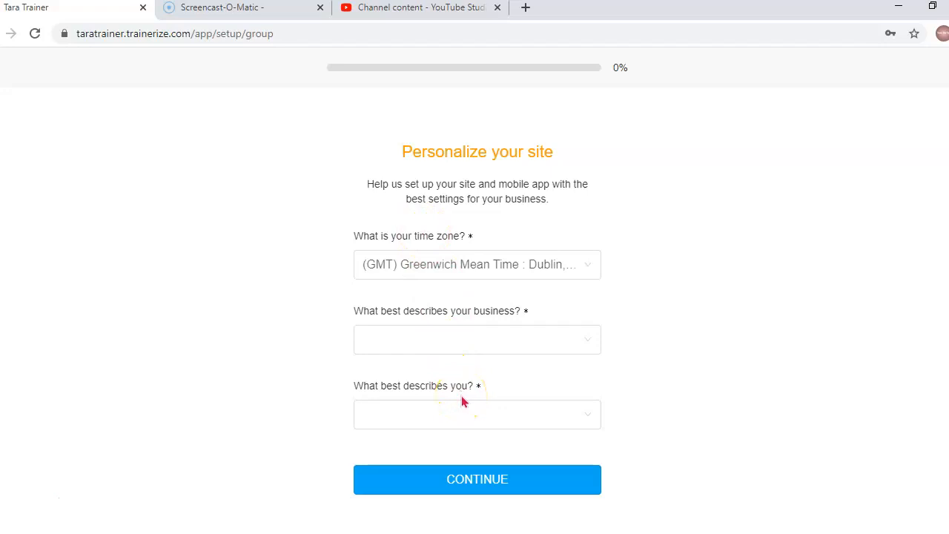
click(477, 338)
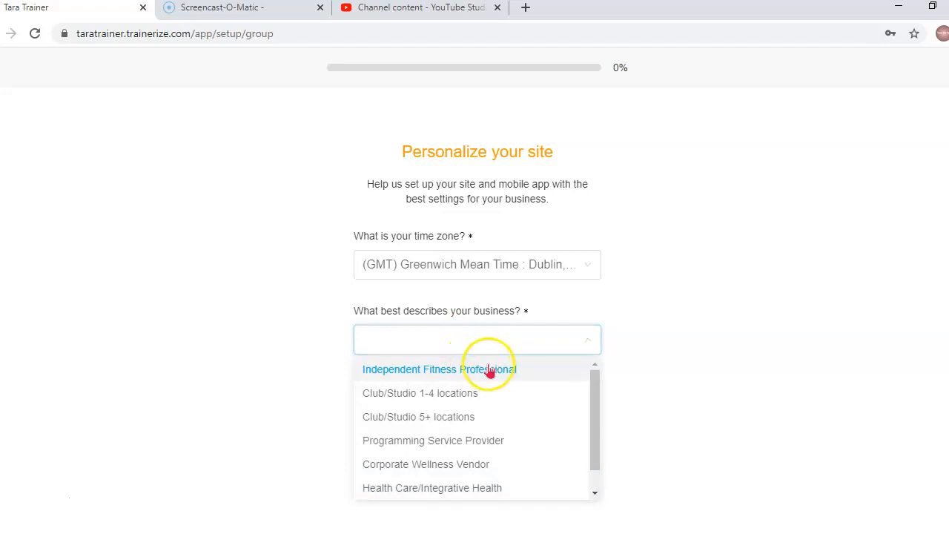
mouse_move(741, 315)
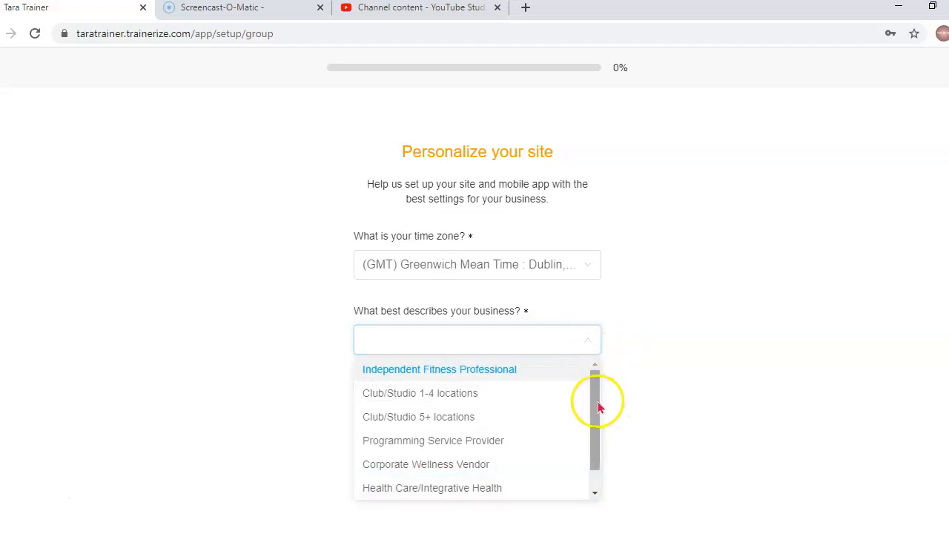
scroll(down, 3)
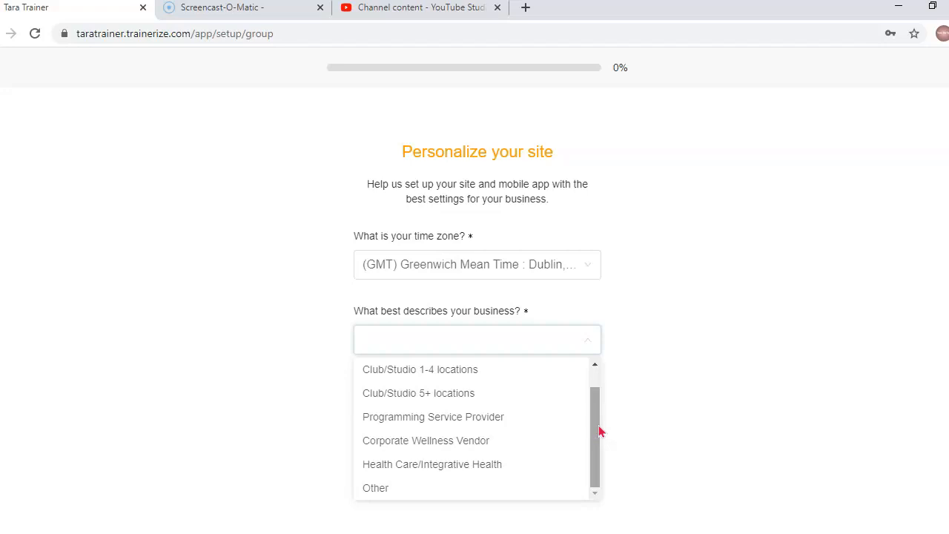
mouse_move(375, 487)
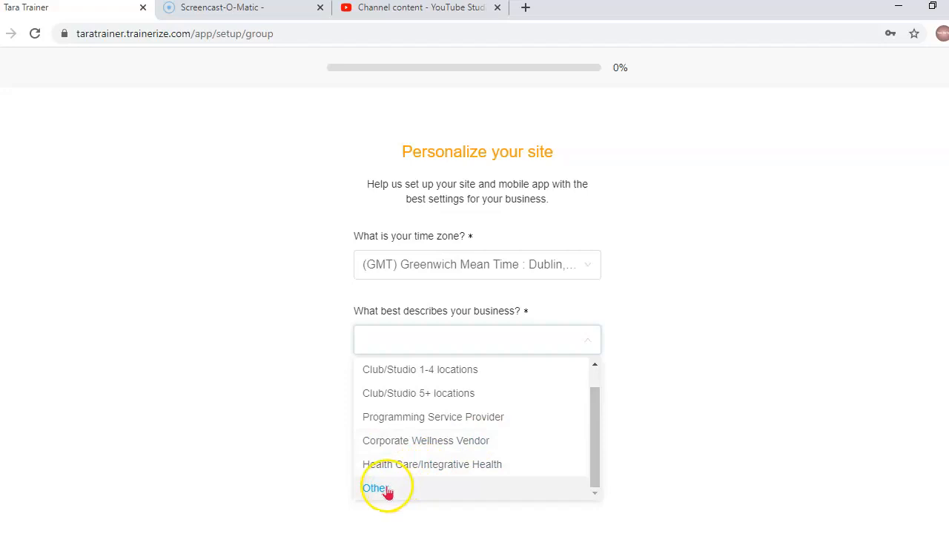
click(376, 486)
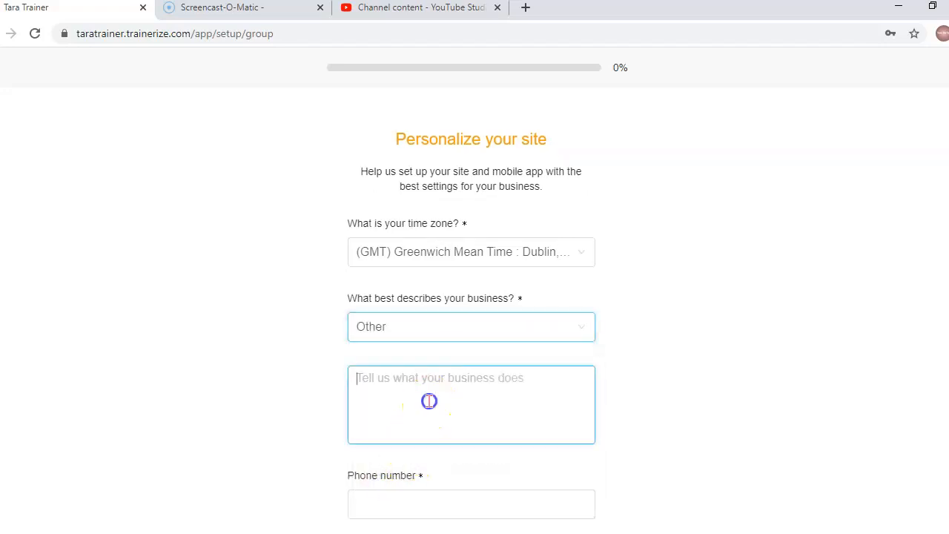
Describe the business as 'Personal Trainer' and move on to the role choices
text(Personal)
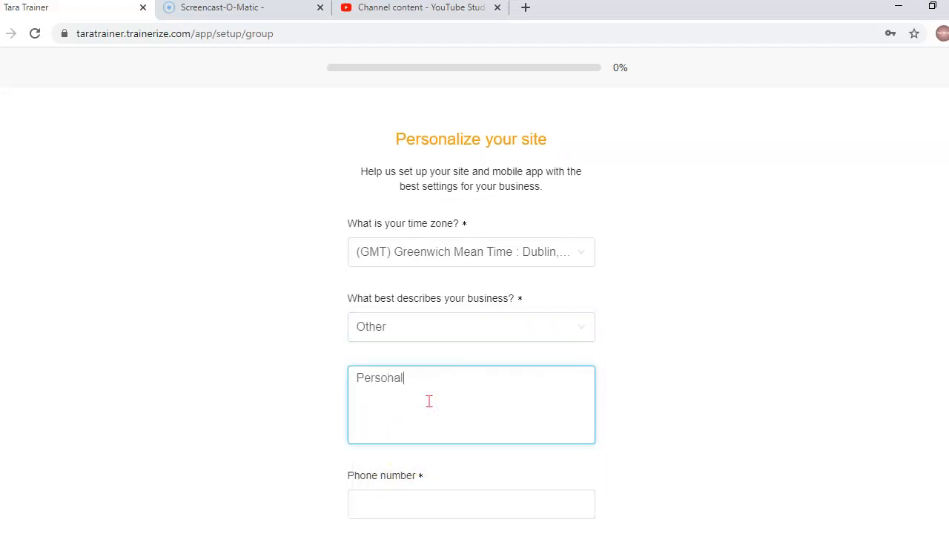
text(Trainer)
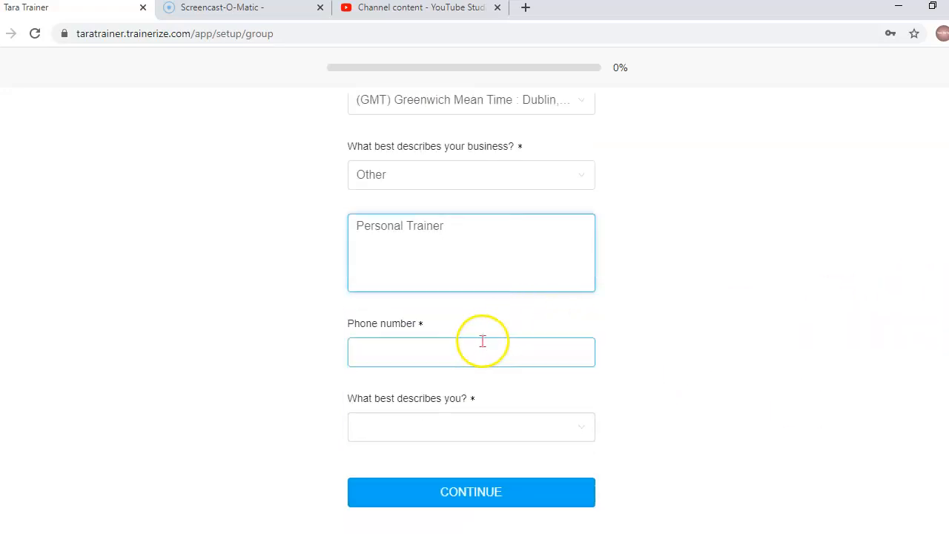
click(472, 352)
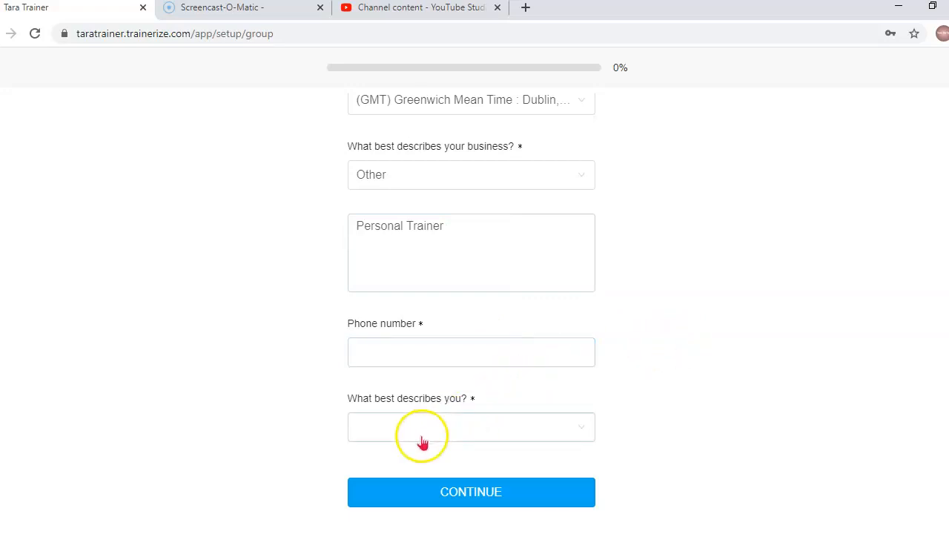
click(471, 352)
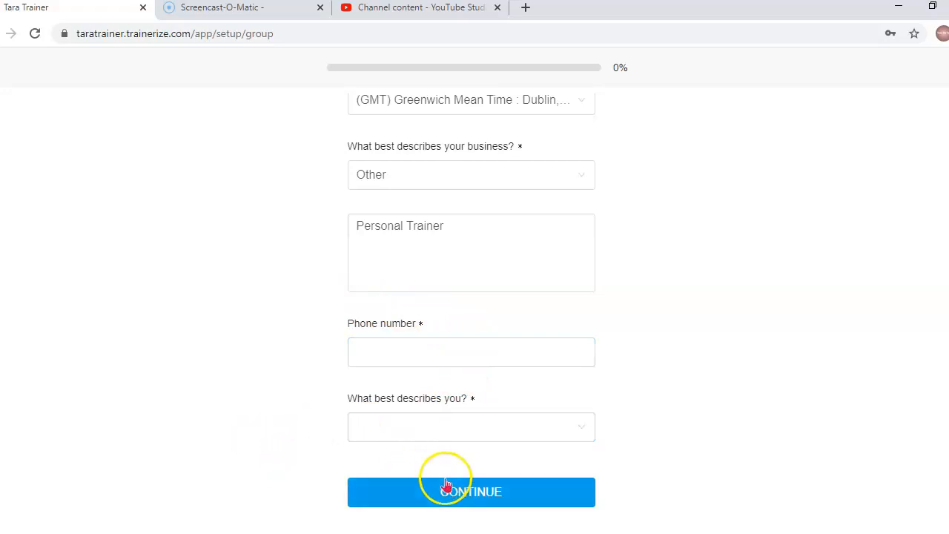
mouse_move(38, 499)
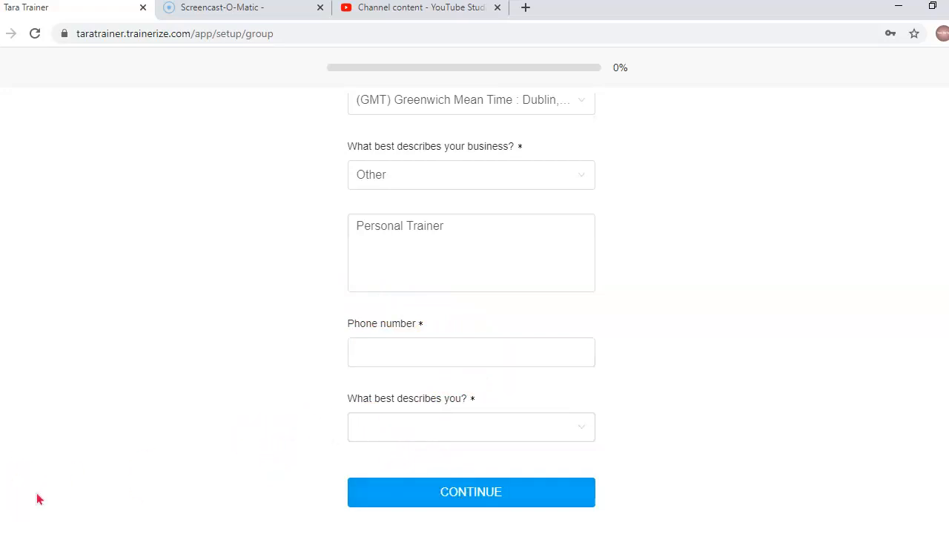
Identify as Personal Trainer/Fitness Professional with Online training and Exercise & Performance coaching checked
click(472, 427)
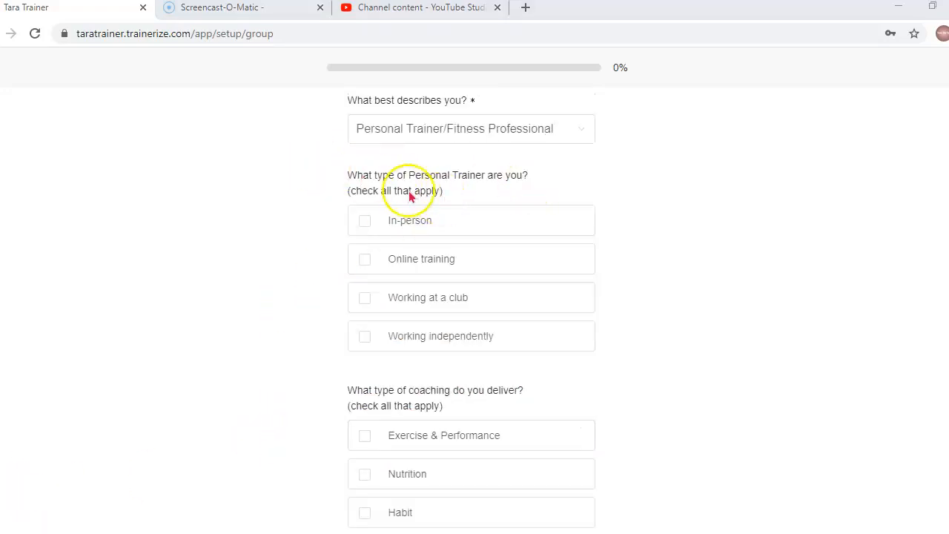
mouse_move(465, 261)
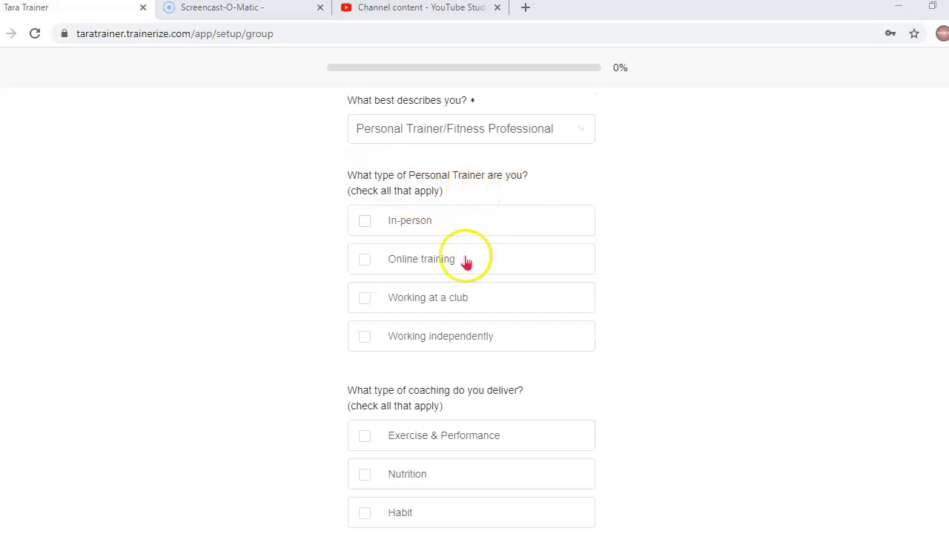
click(364, 258)
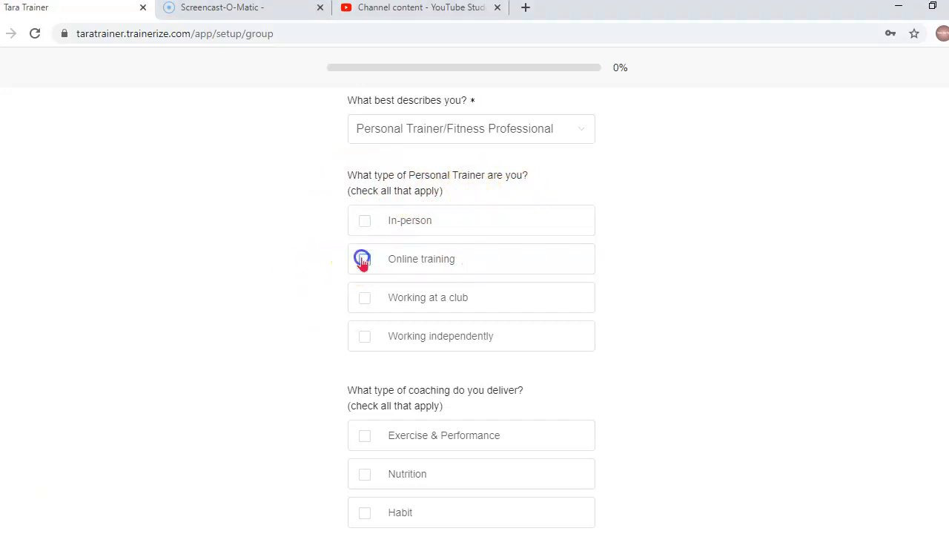
click(364, 258)
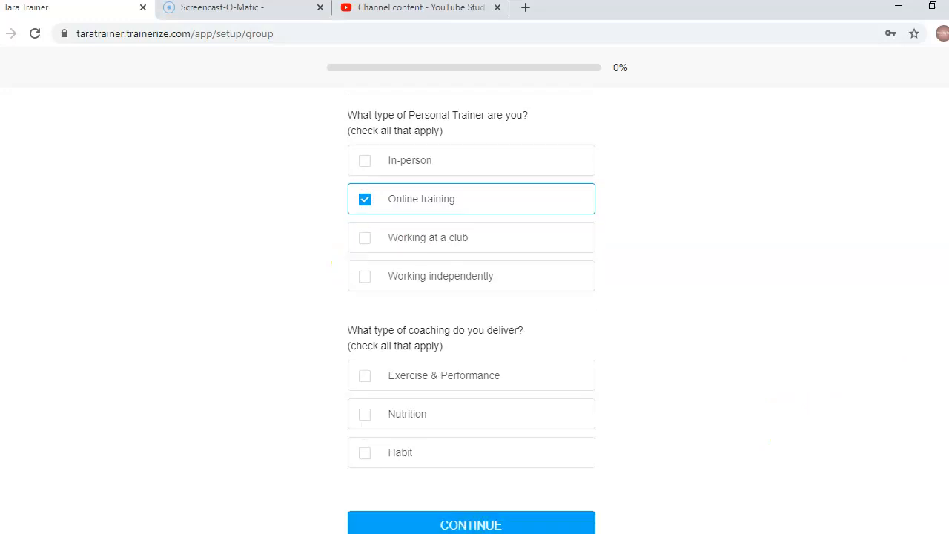
scroll(down, 3)
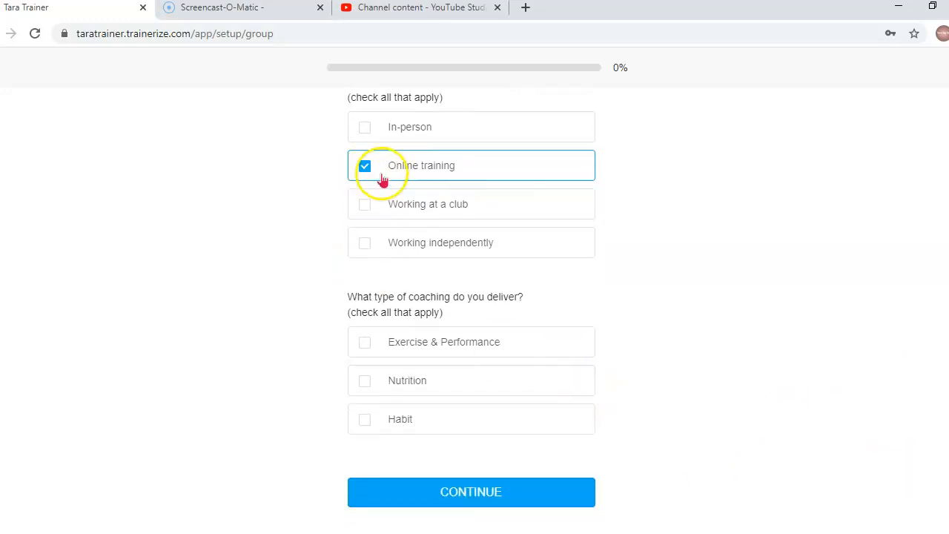
mouse_move(416, 267)
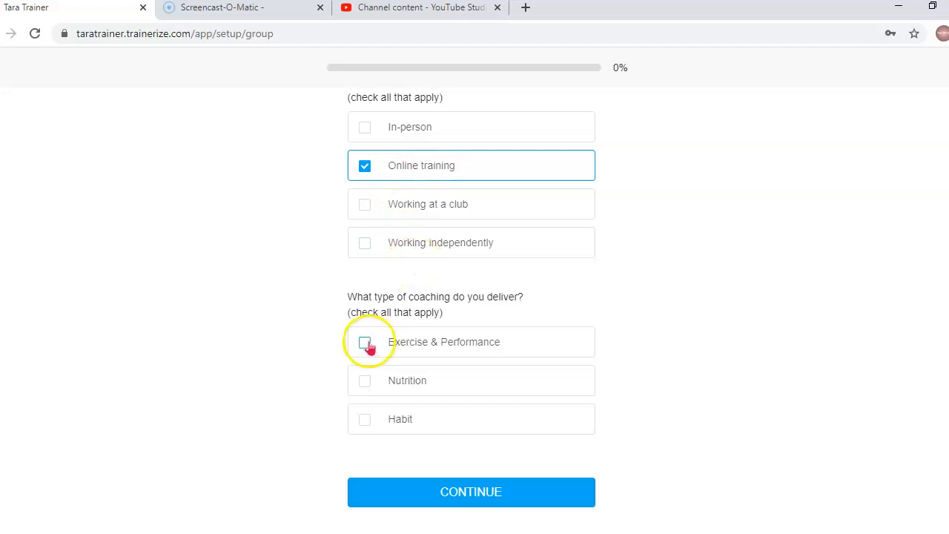
click(365, 341)
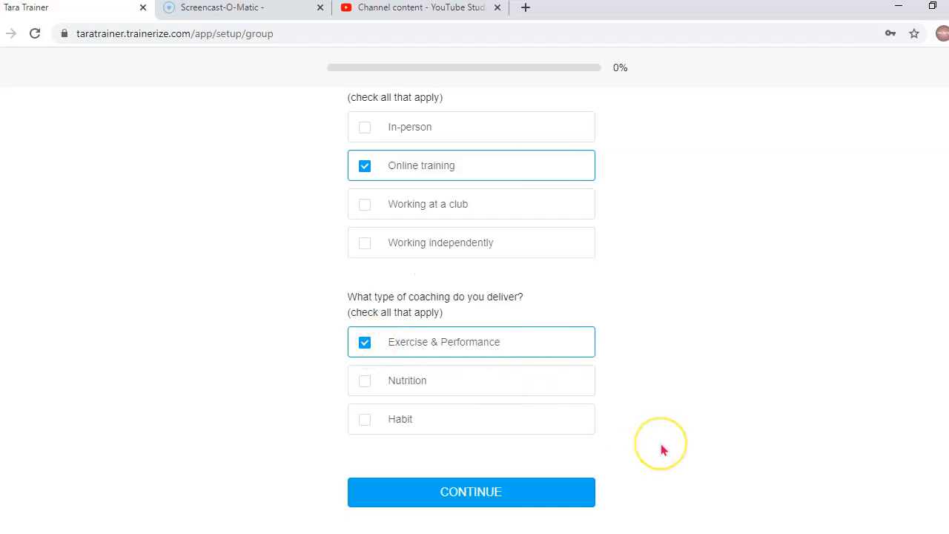
mouse_move(596, 427)
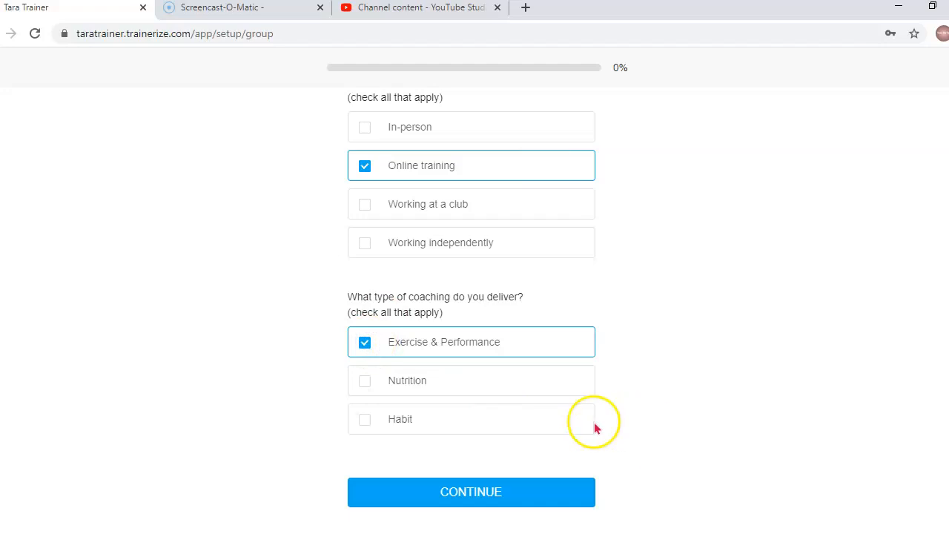
Continue through the profile step to finish setup and reach the trainer dashboard
click(472, 493)
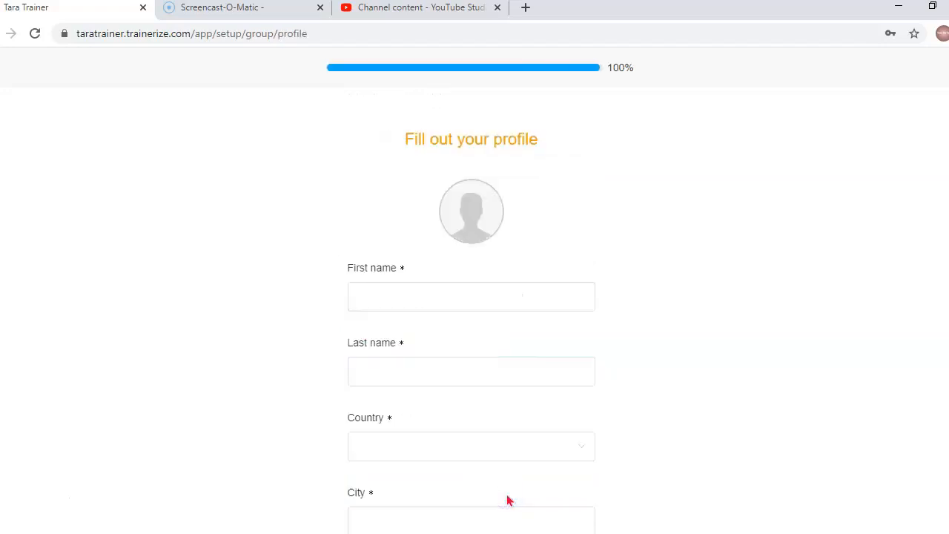
scroll(down, 3)
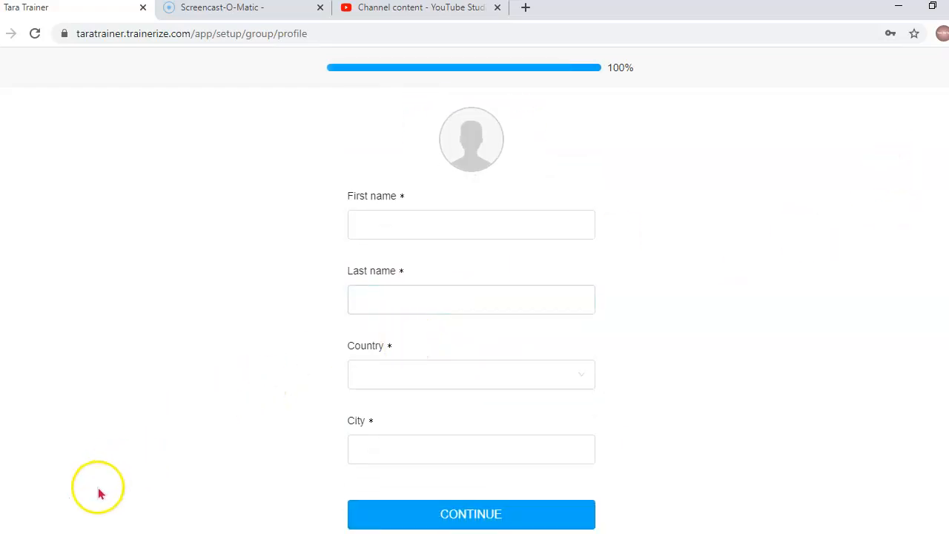
mouse_move(37, 504)
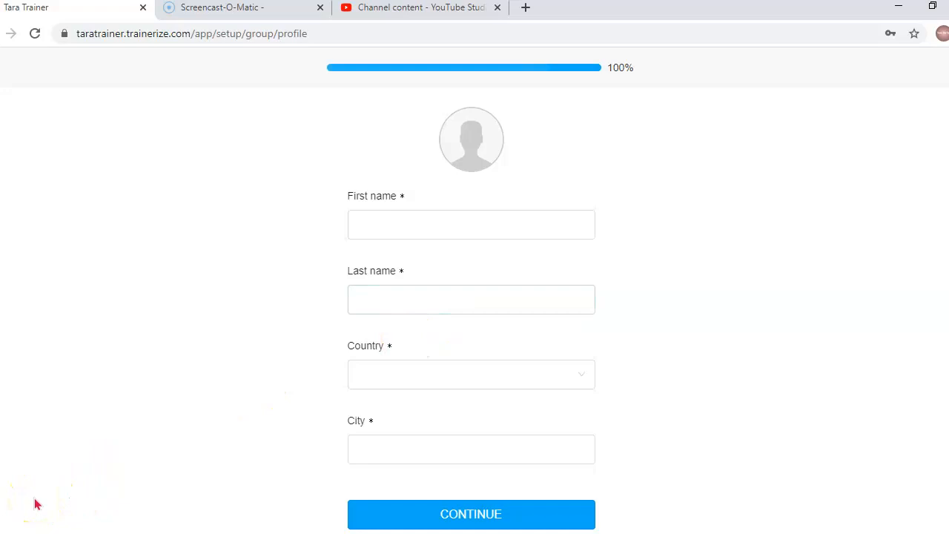
click(472, 513)
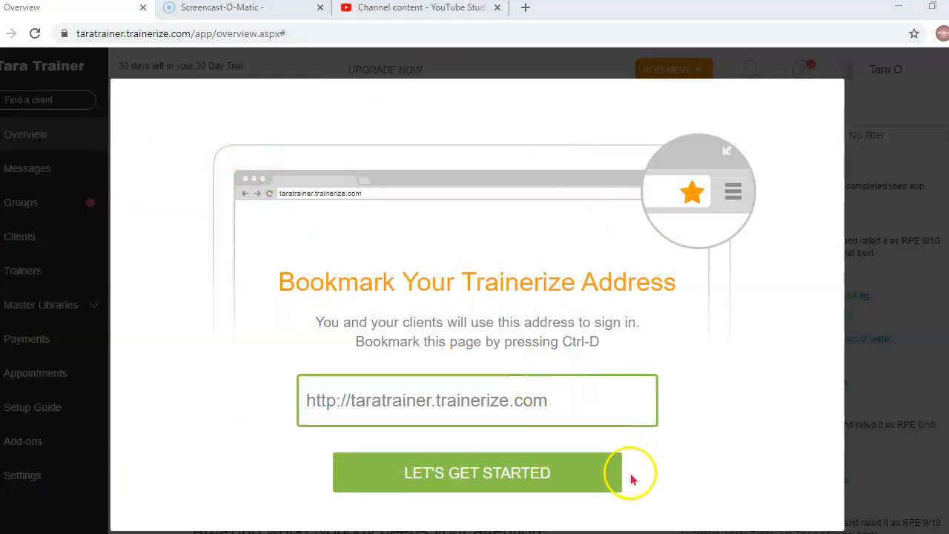
mouse_move(566, 386)
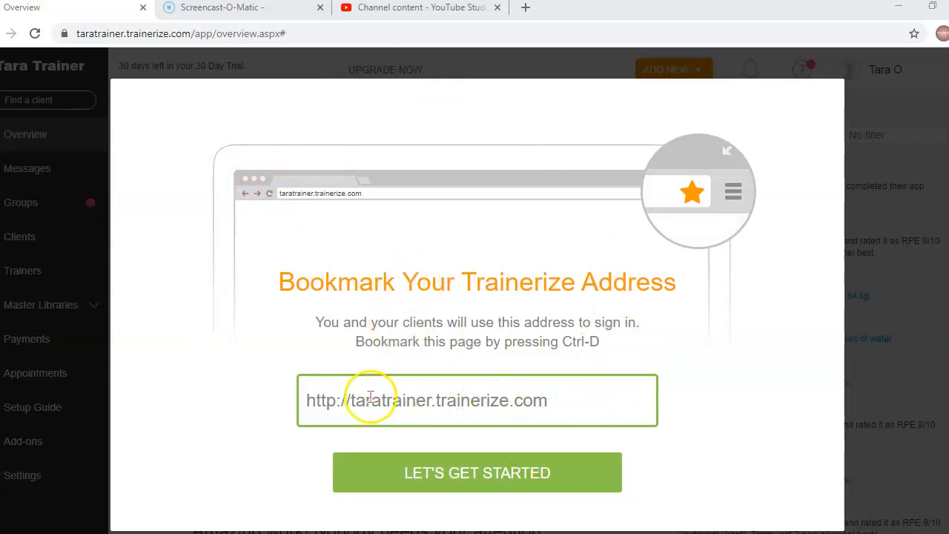
mouse_move(590, 403)
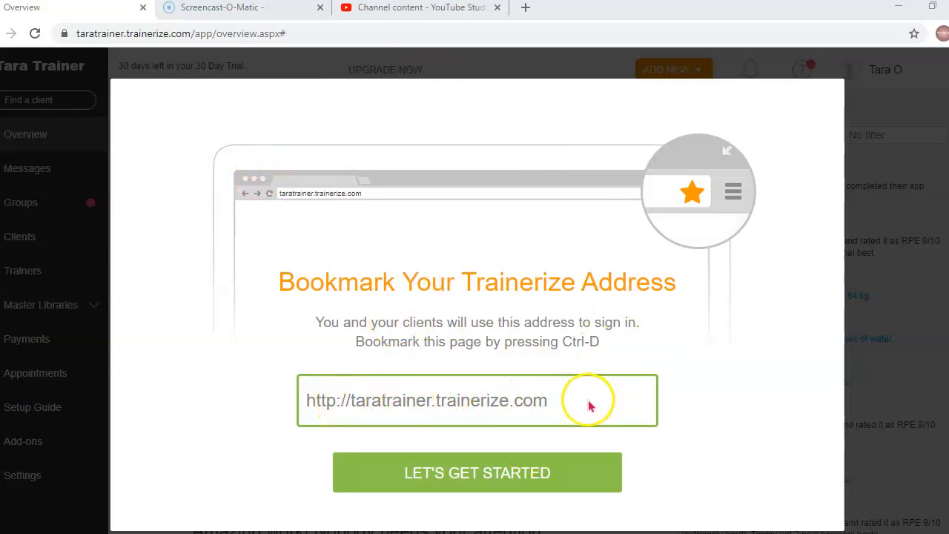
mouse_move(601, 392)
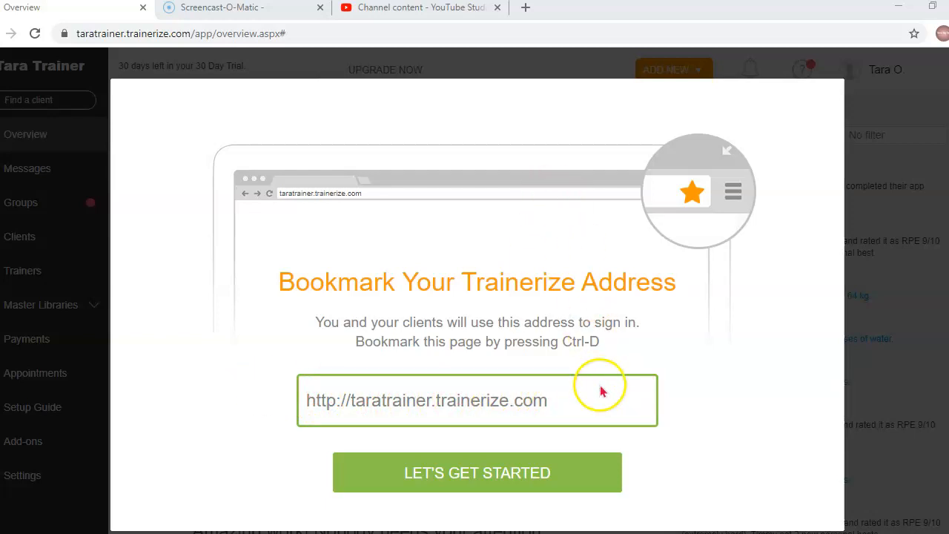
mouse_move(560, 341)
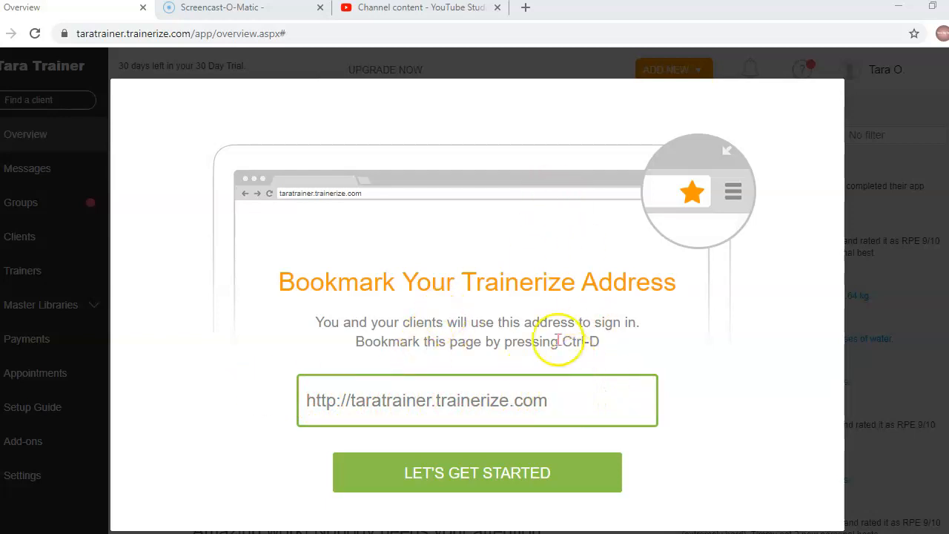
mouse_move(455, 471)
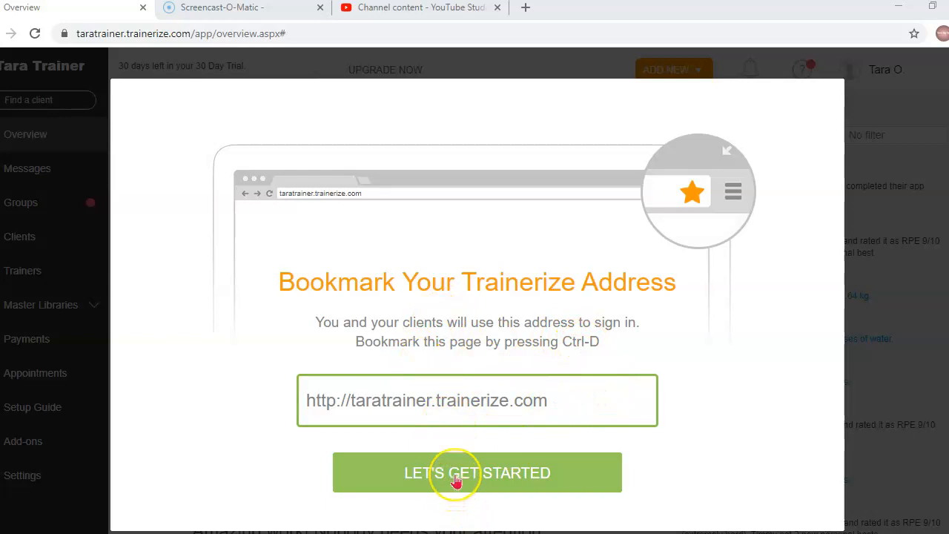
Dismiss the bookmark prompt with LET'S GET STARTED so the welcome video begins
click(477, 471)
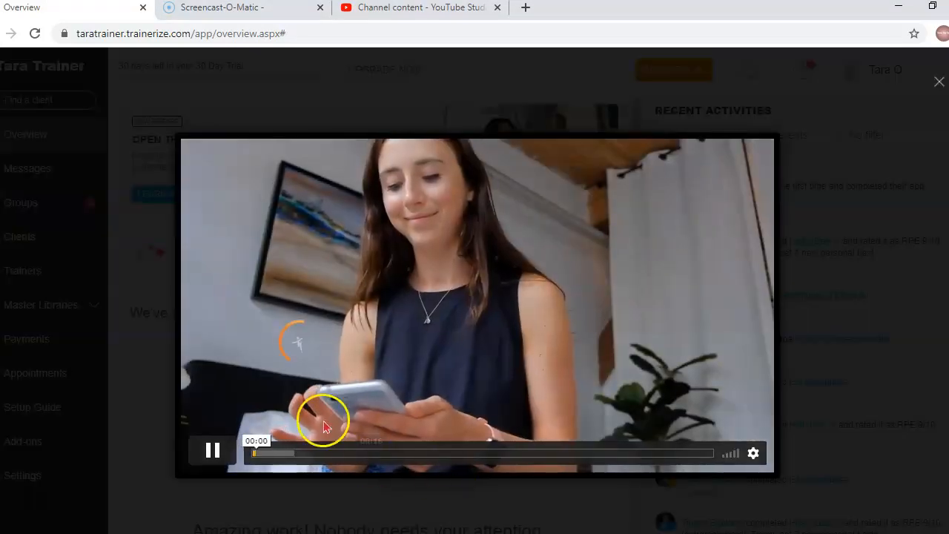
Skip along the video's progress bar until it ends and the help tip appears
click(415, 453)
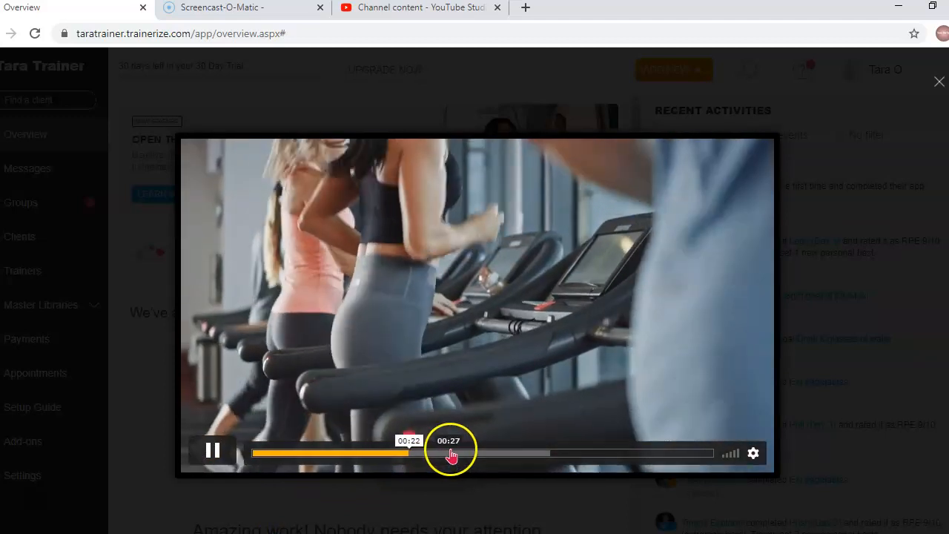
click(452, 454)
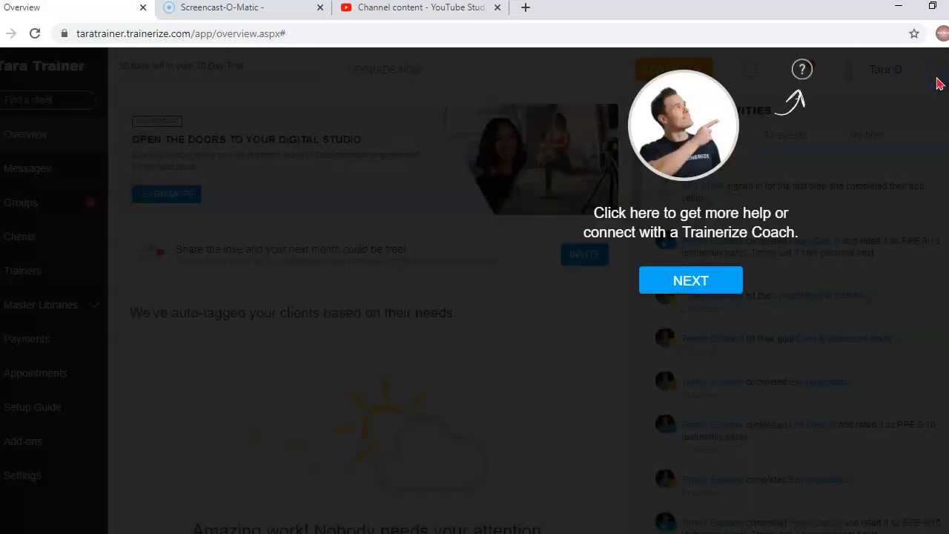
mouse_move(586, 448)
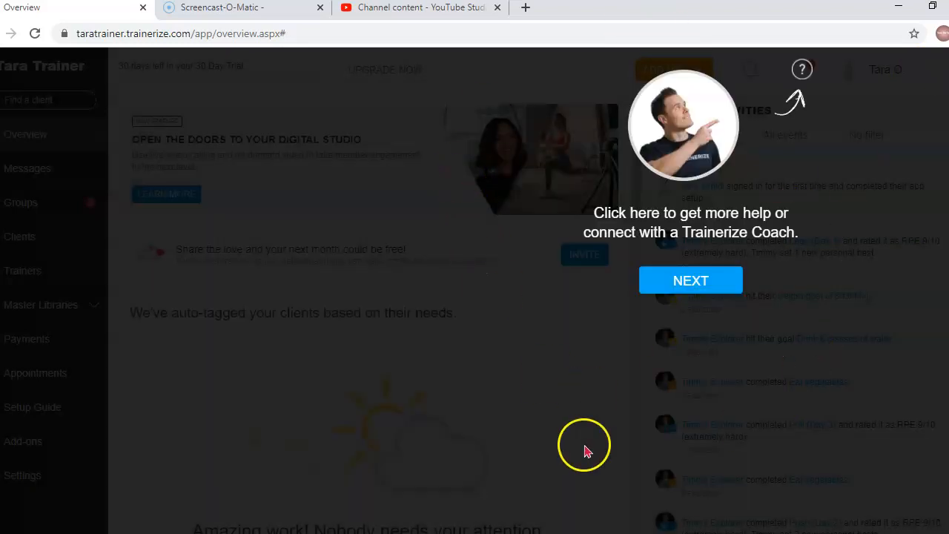
mouse_move(755, 110)
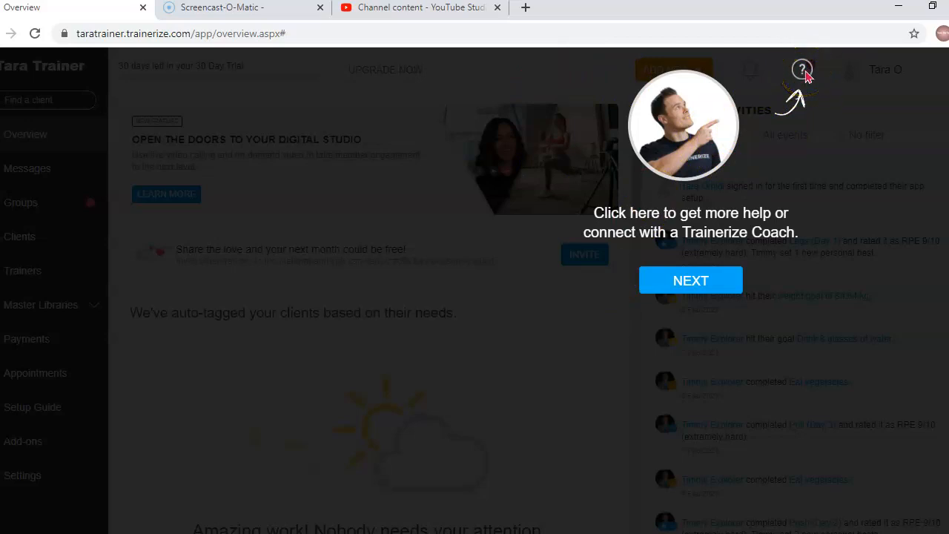
mouse_move(828, 176)
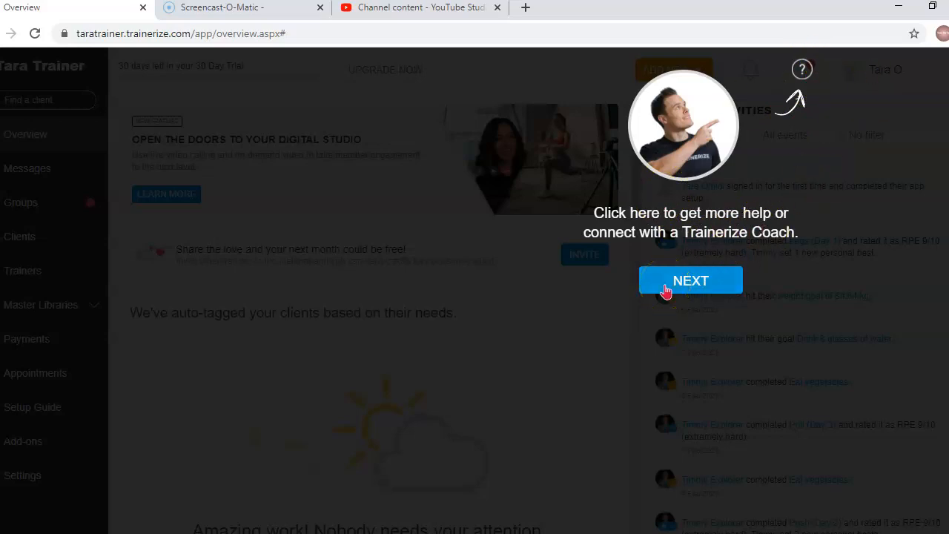
Advance past the help tip and view the setup guide's build, deliver, get paid overview
click(690, 279)
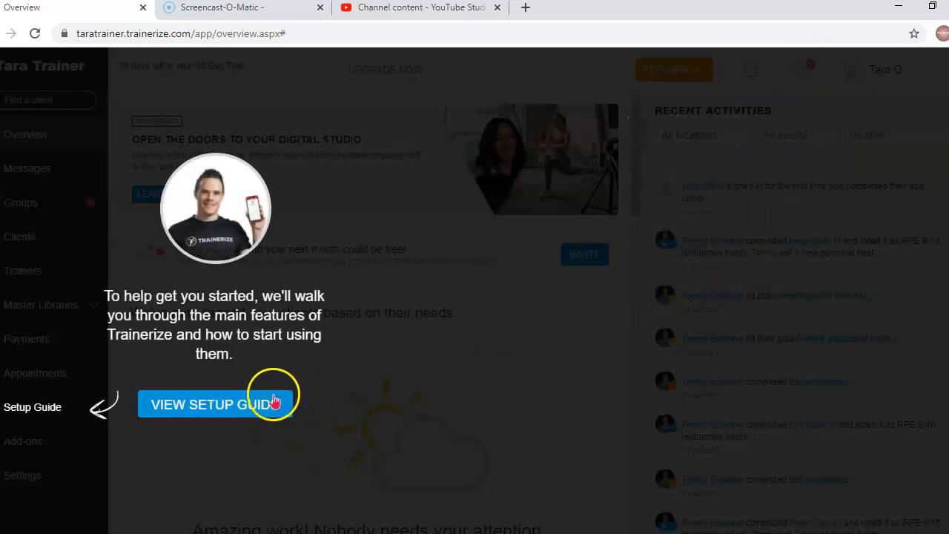
mouse_move(83, 324)
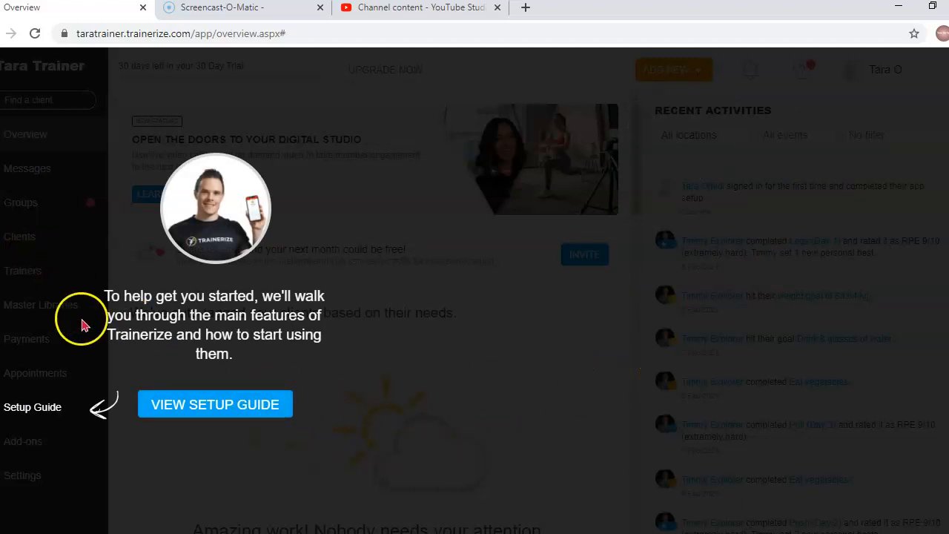
click(215, 404)
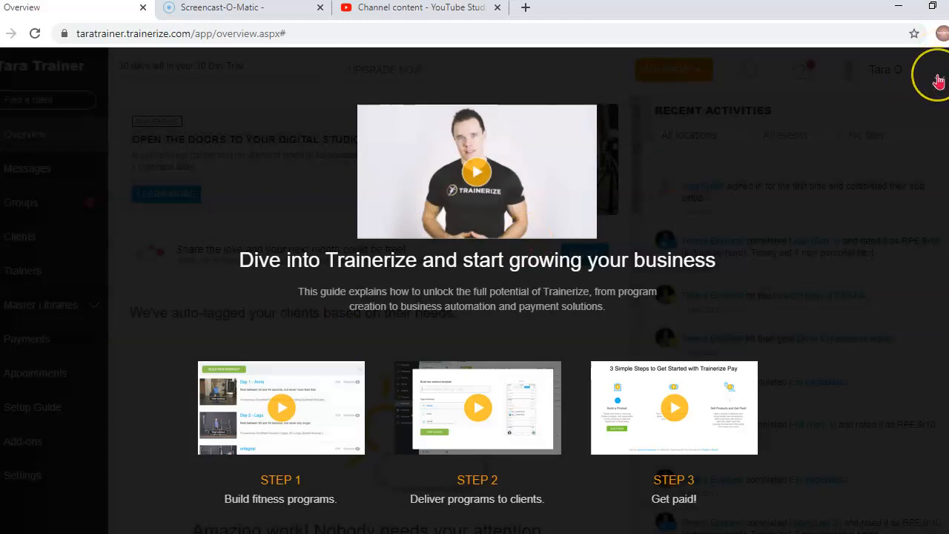
mouse_move(938, 80)
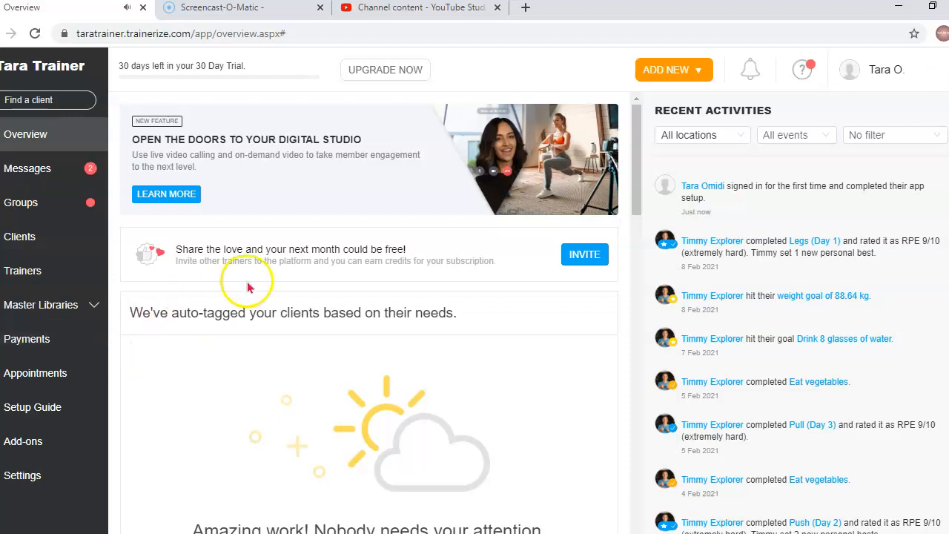
mouse_move(749, 296)
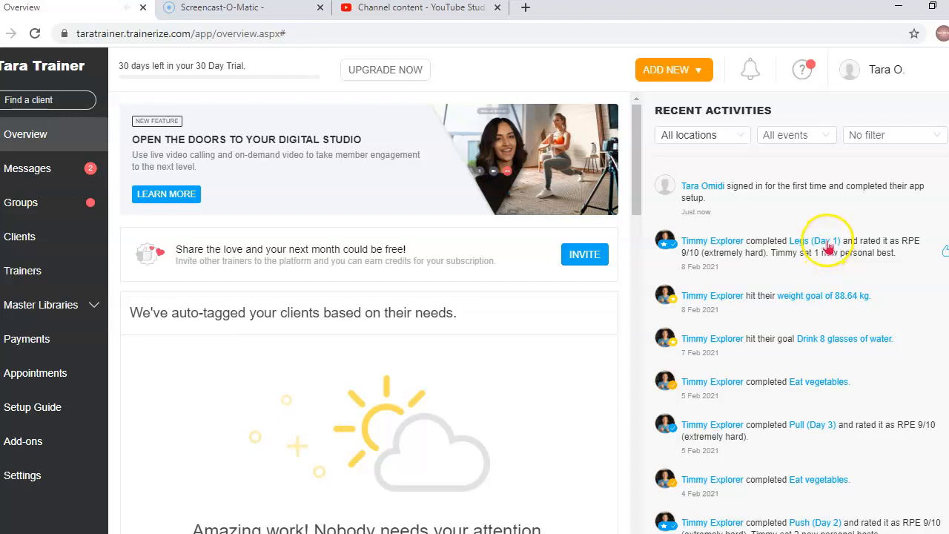
mouse_move(827, 407)
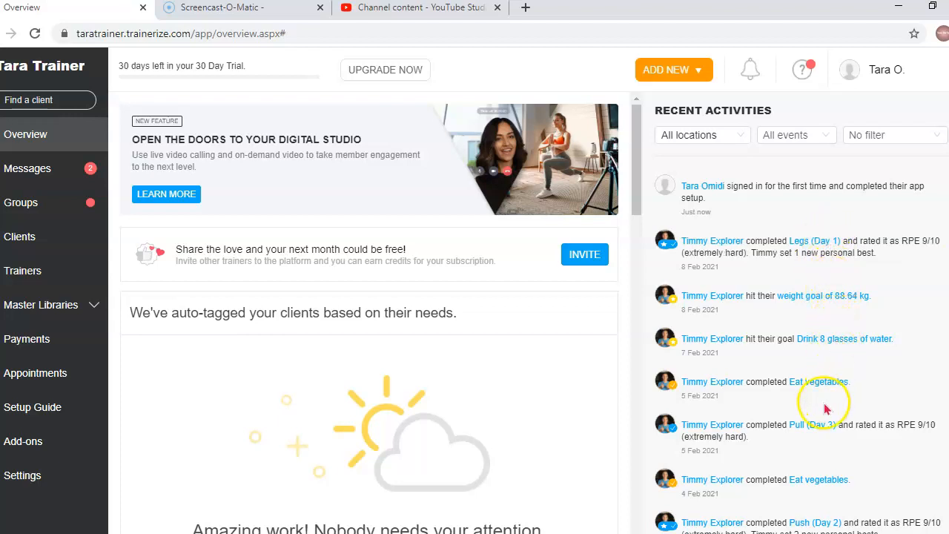
mouse_move(756, 401)
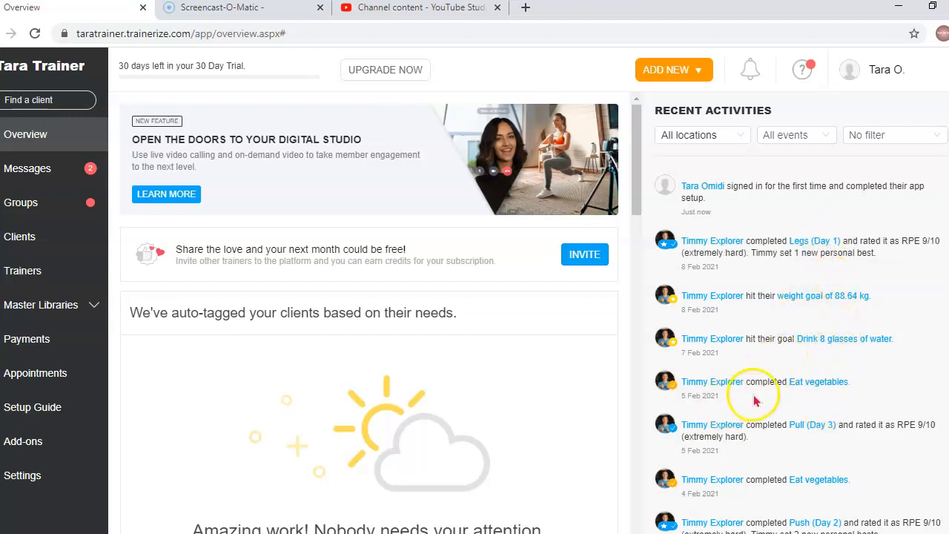
mouse_move(851, 387)
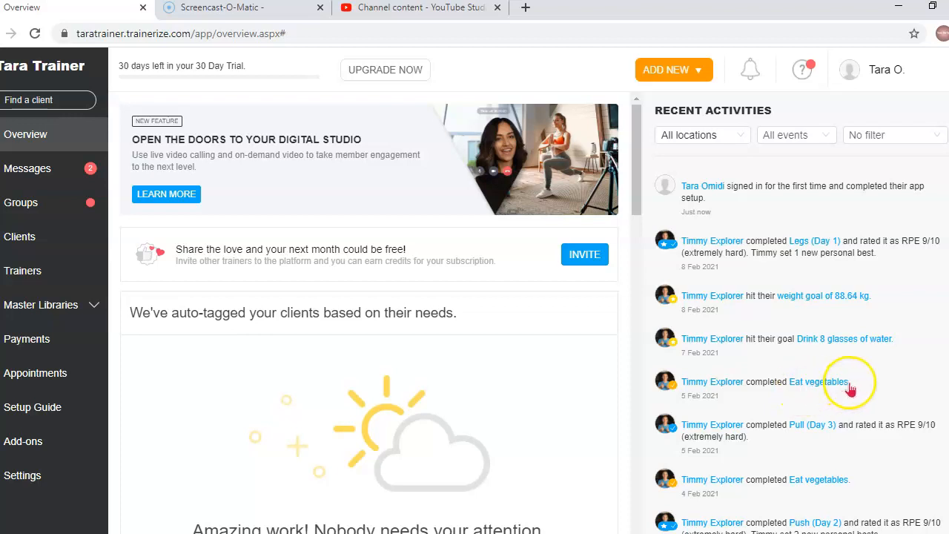
mouse_move(777, 341)
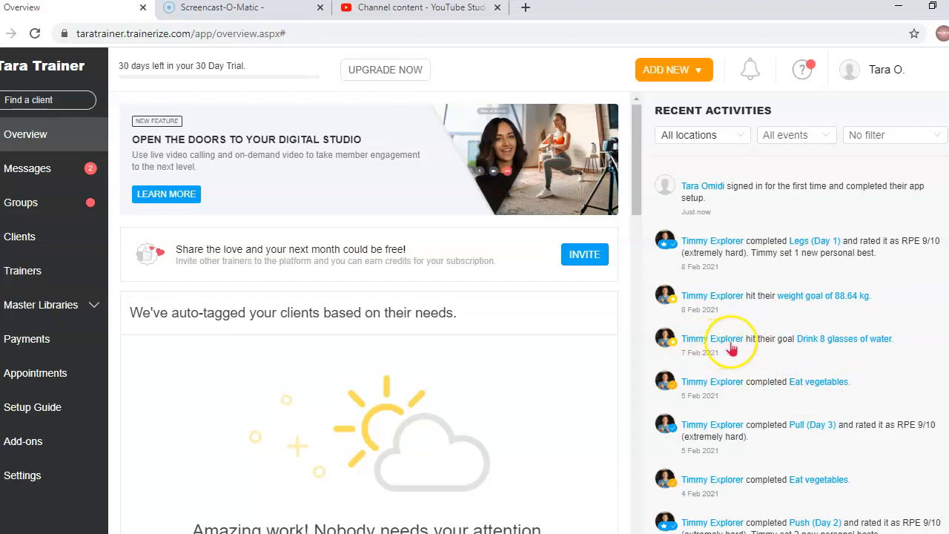
mouse_move(664, 215)
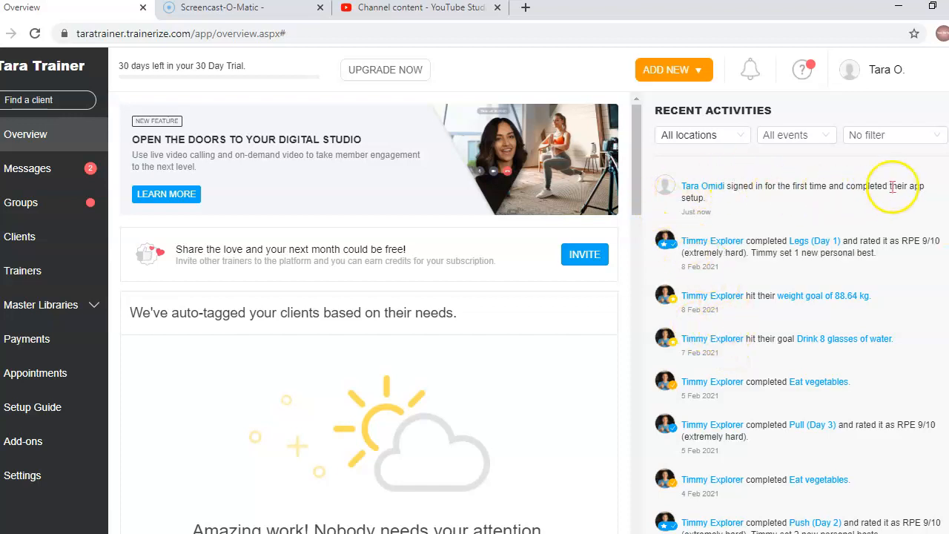
mouse_move(709, 192)
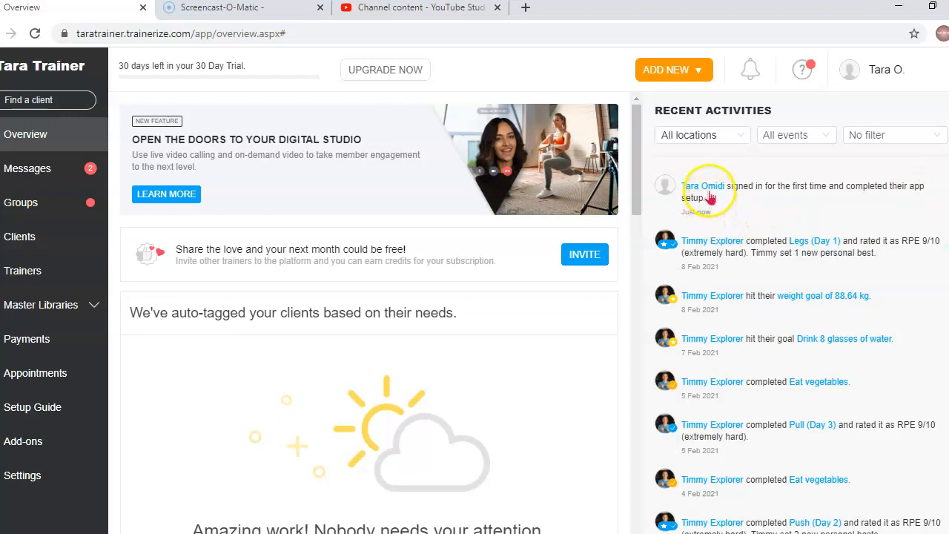
mouse_move(803, 217)
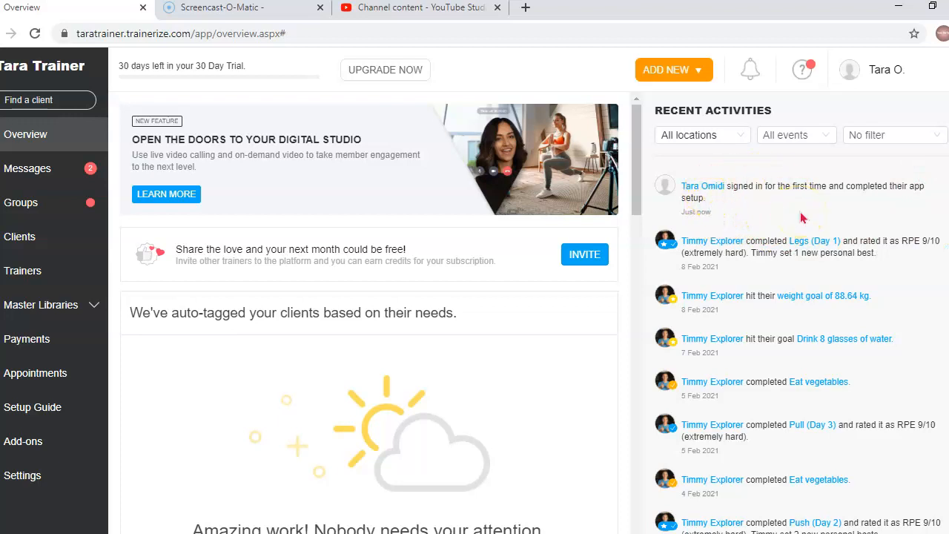
mouse_move(798, 216)
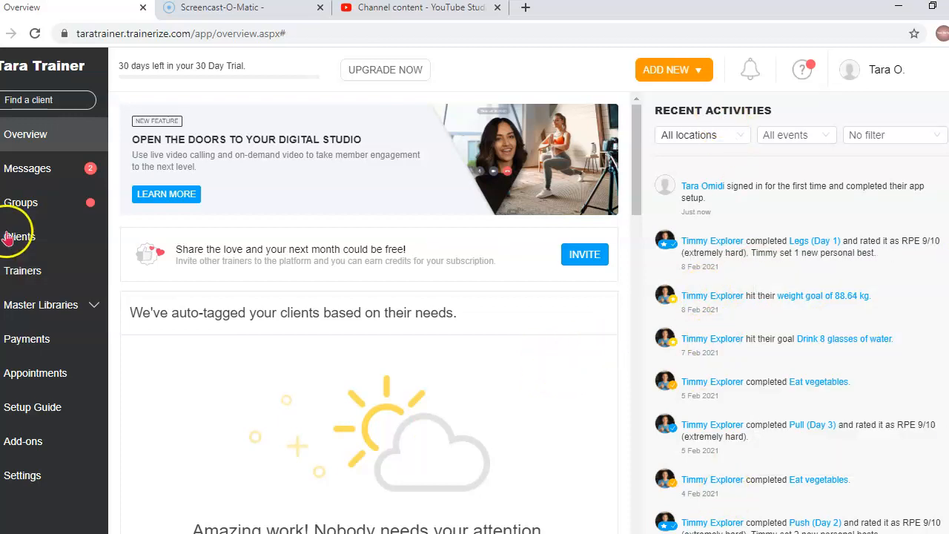
mouse_move(308, 398)
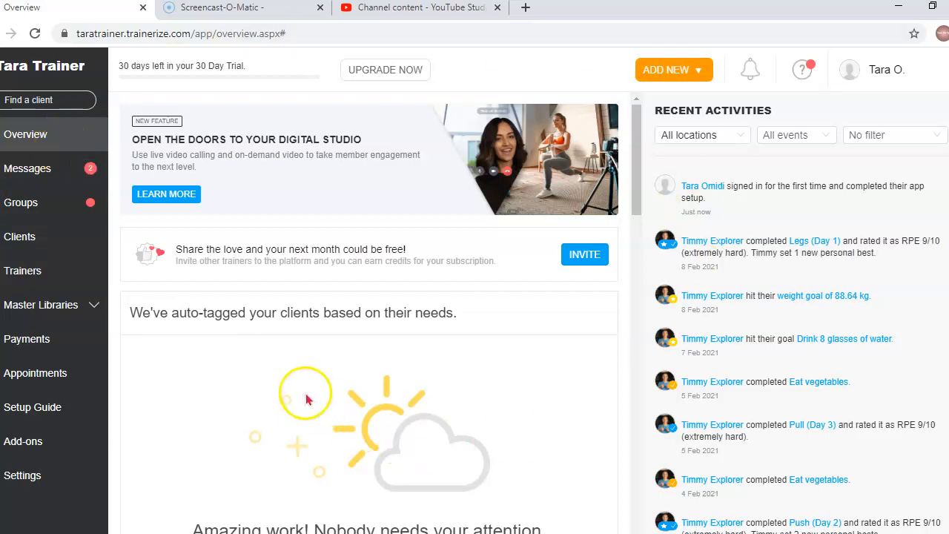
mouse_move(47, 169)
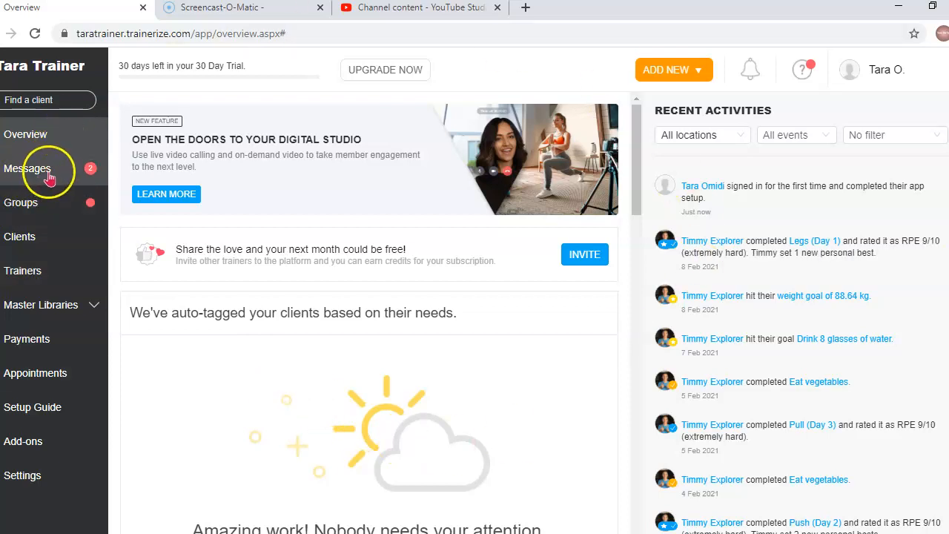
mouse_move(41, 169)
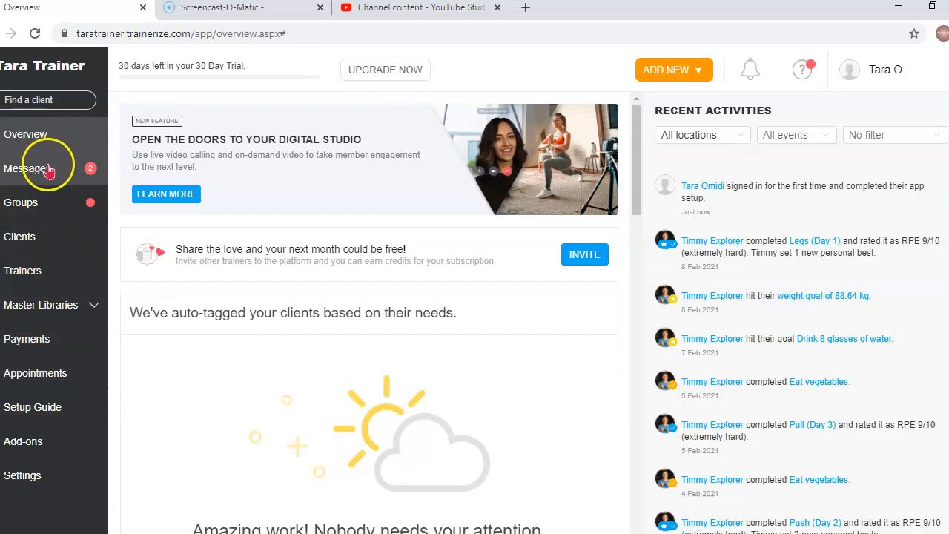
Go to Messages, select the client conversation and start a new message
click(29, 169)
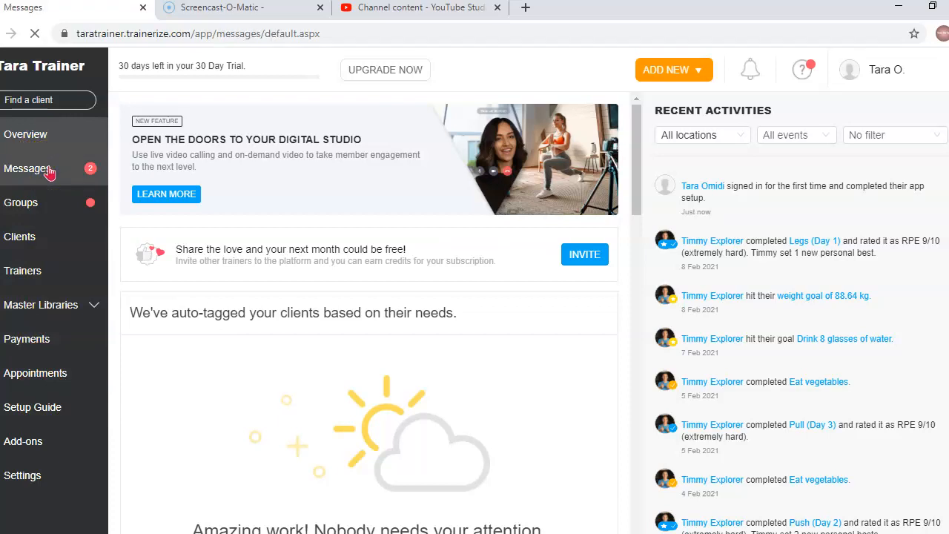
click(27, 169)
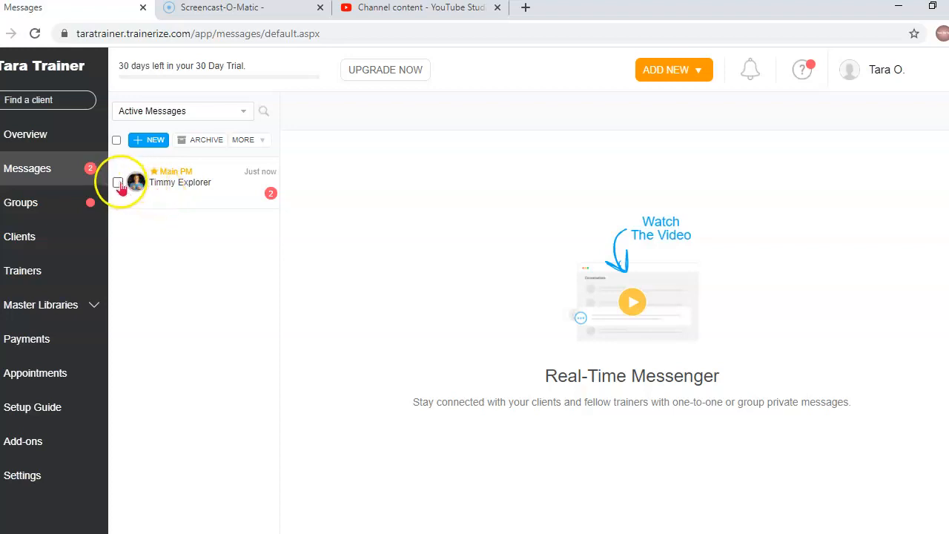
click(117, 182)
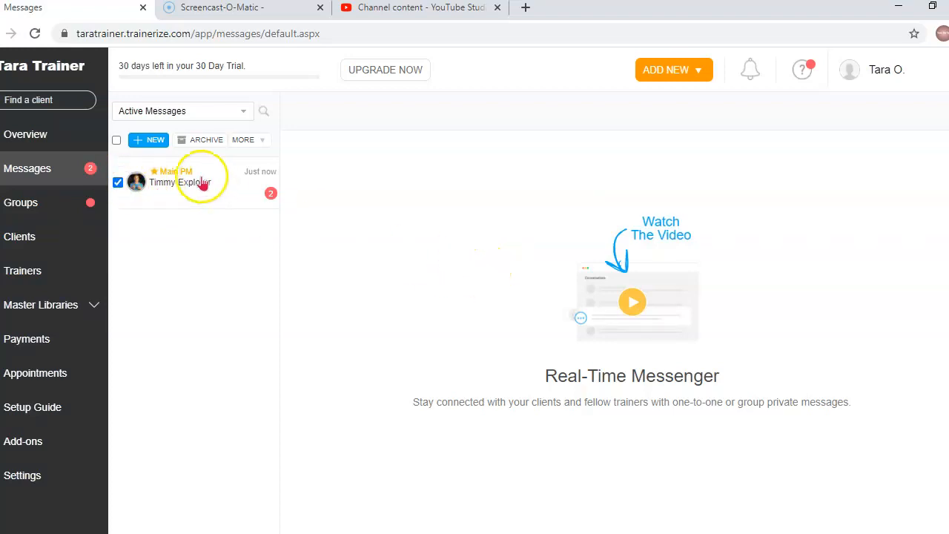
click(149, 140)
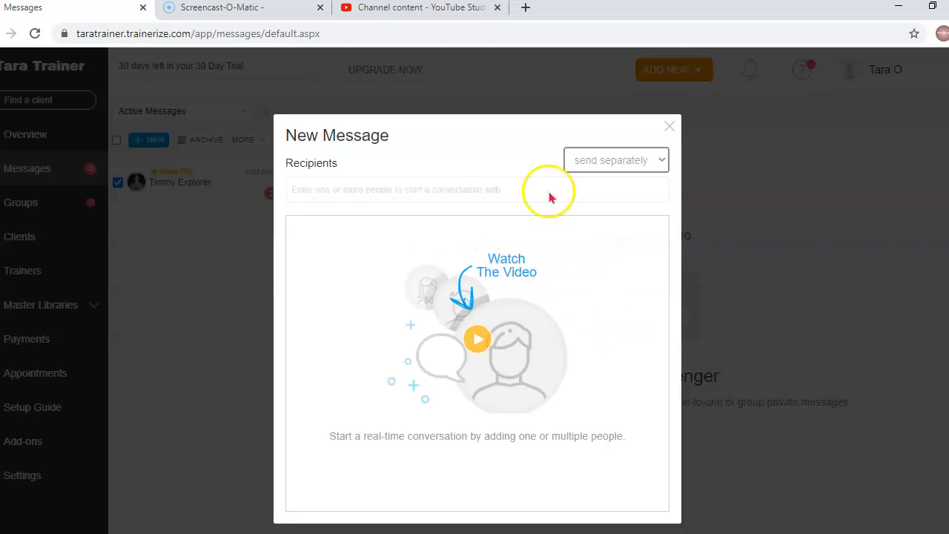
Browse the recipient list for Timmy Explorer, then close the new message and head to Groups
click(478, 190)
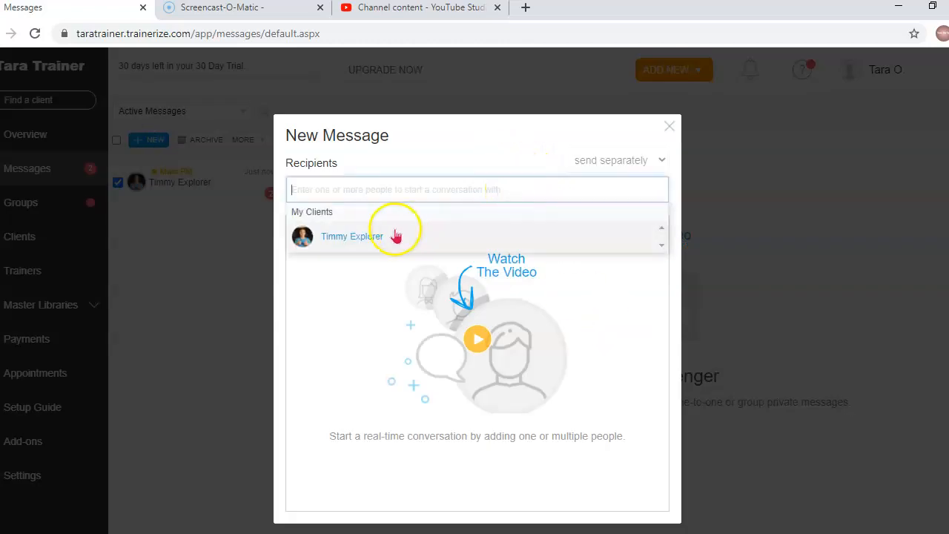
click(351, 236)
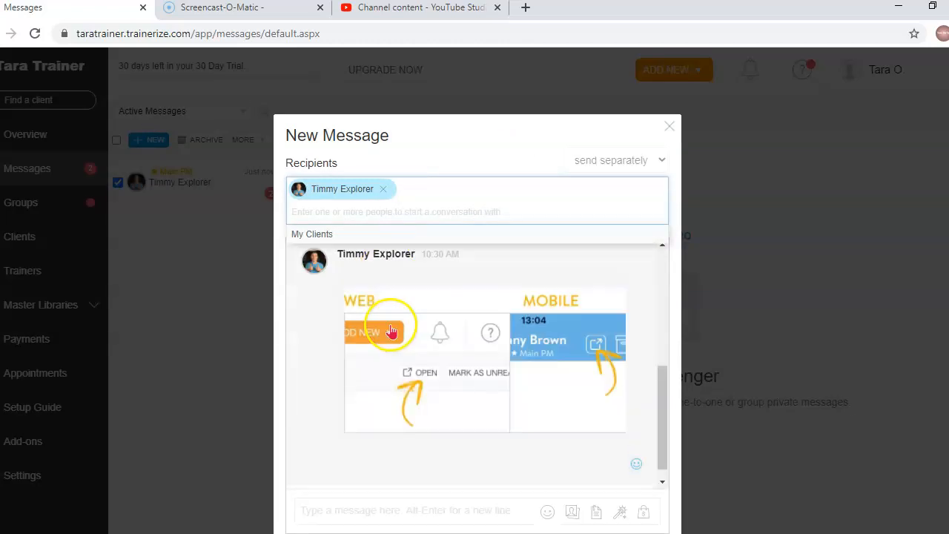
scroll(down, 3)
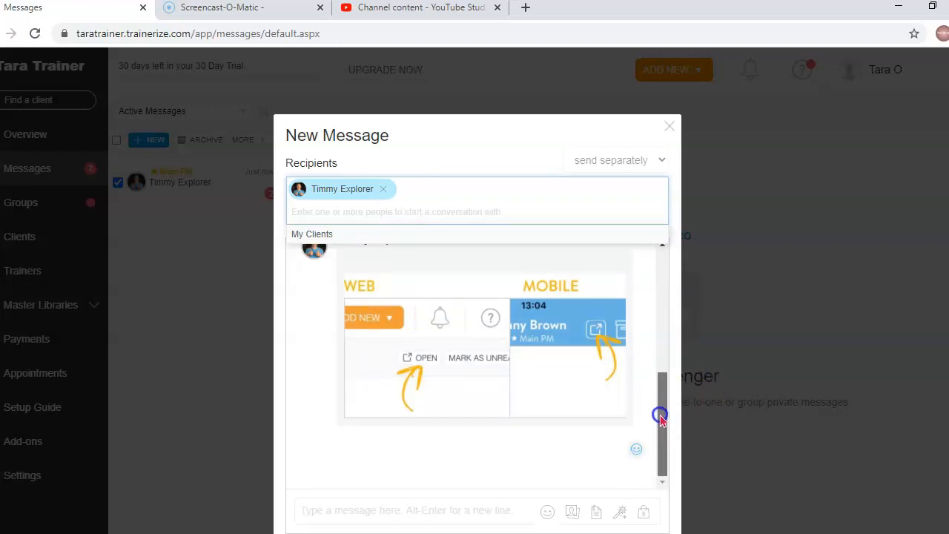
scroll(up, 3)
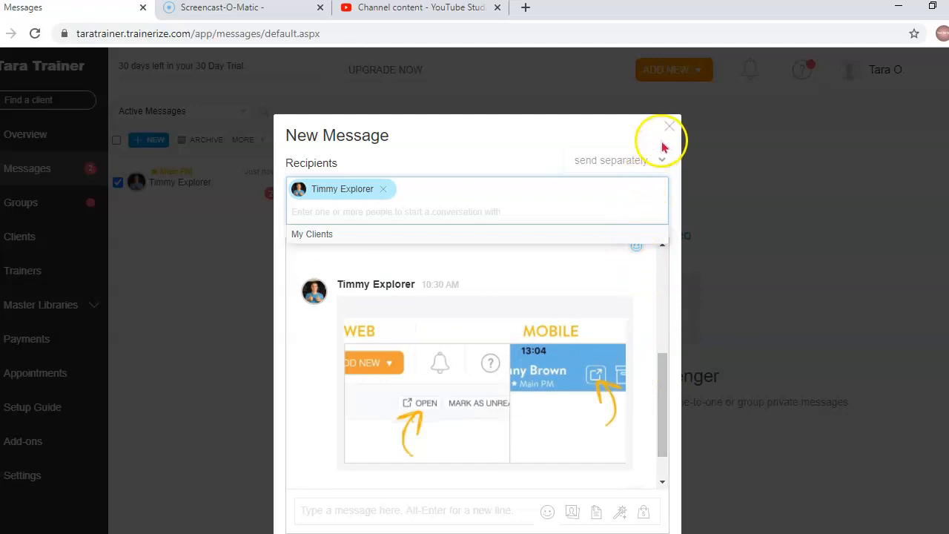
mouse_move(549, 512)
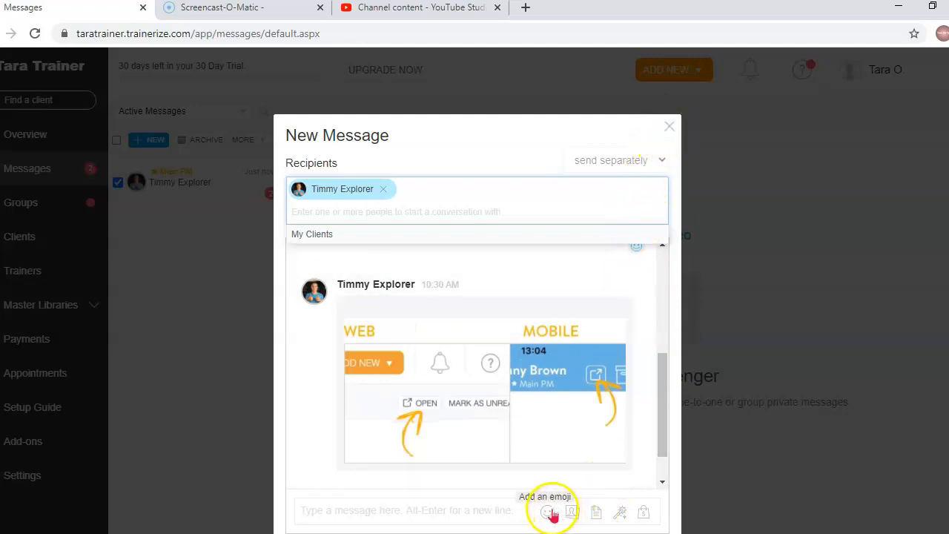
mouse_move(596, 511)
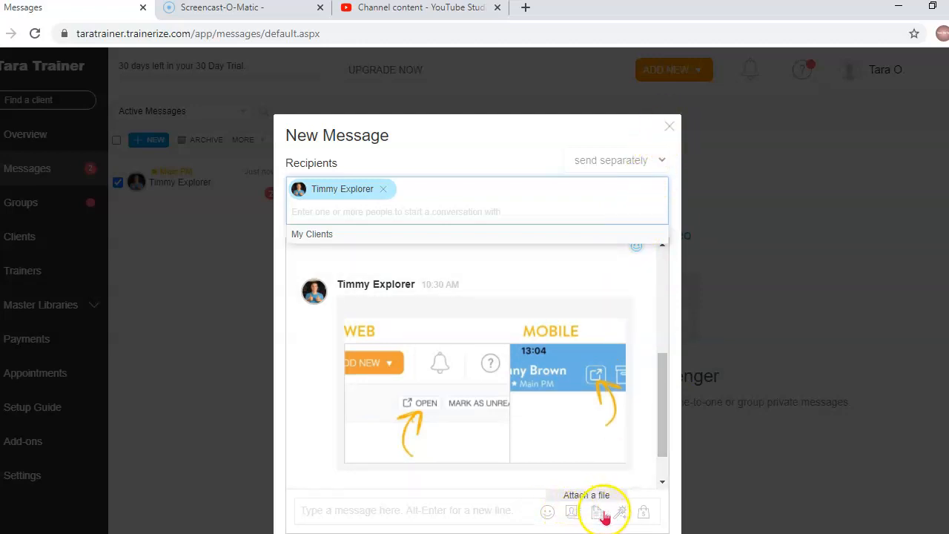
mouse_move(643, 511)
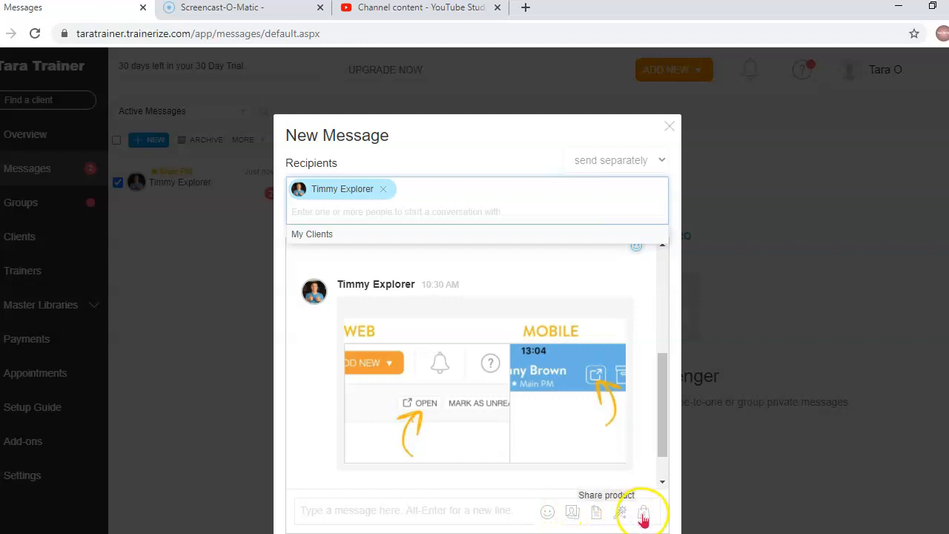
click(667, 125)
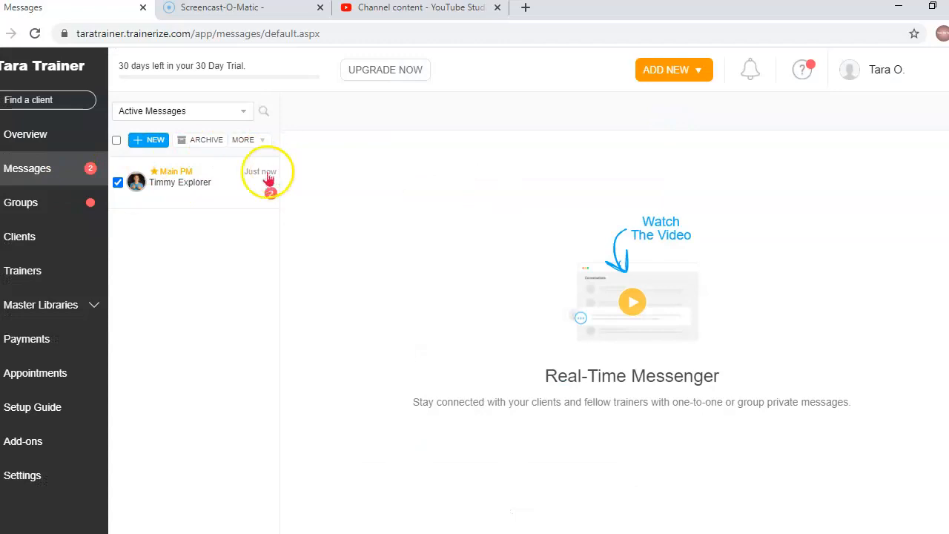
click(21, 201)
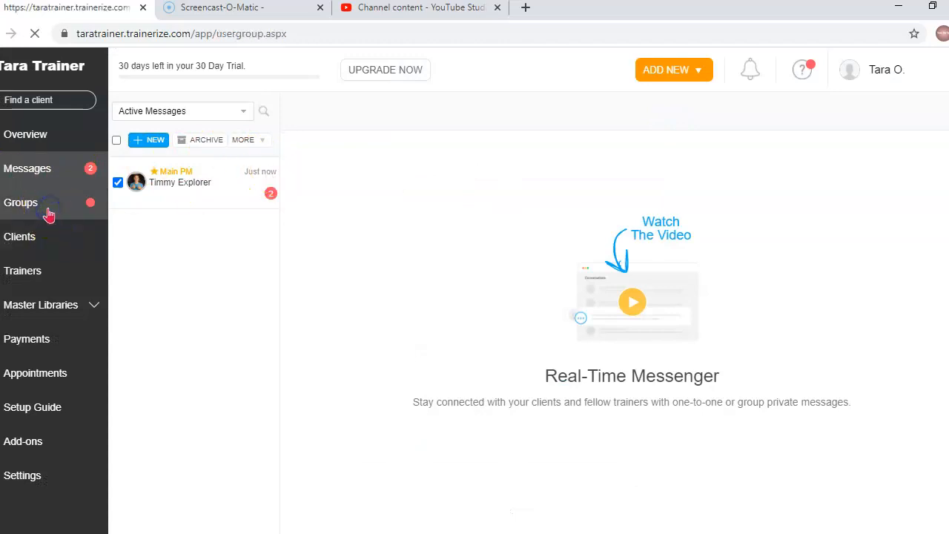
Show the Groups page and the options menu for the Example Fit group
click(21, 202)
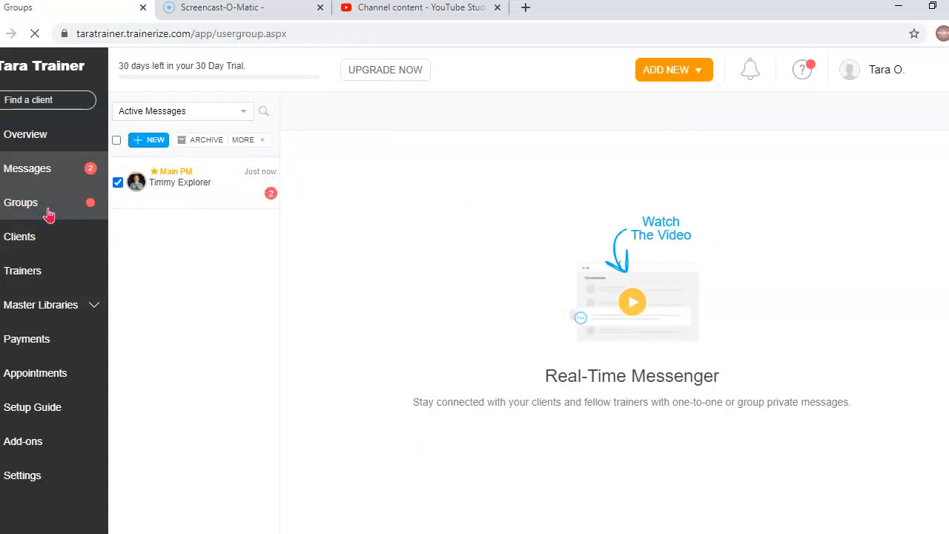
click(21, 202)
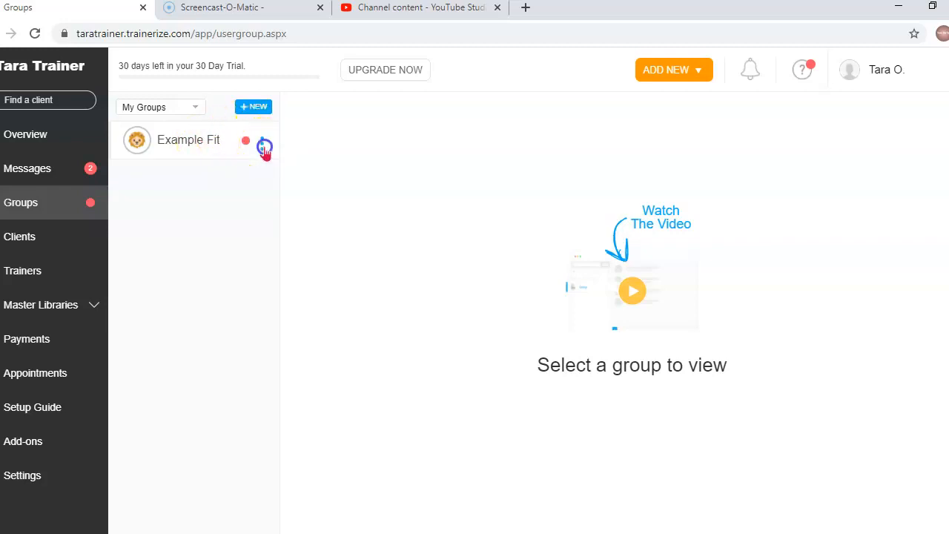
click(261, 140)
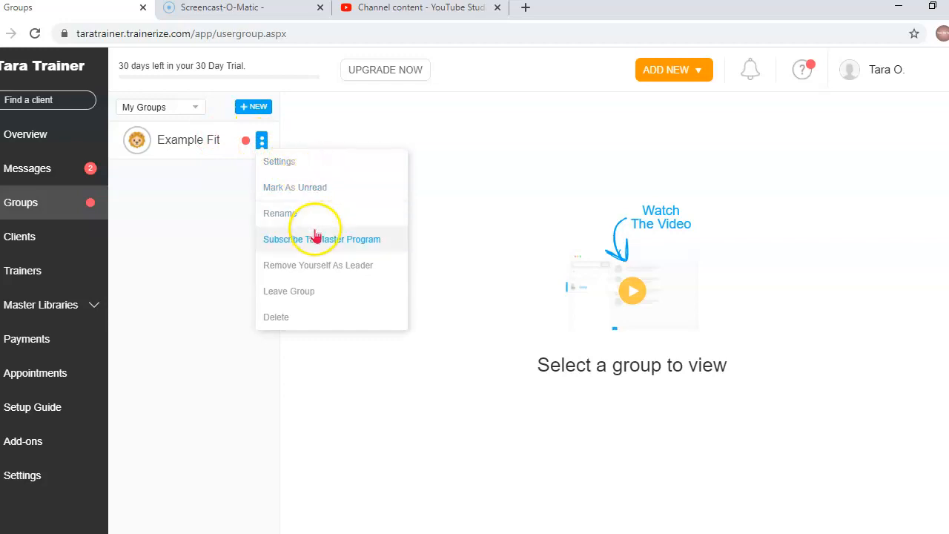
mouse_move(344, 264)
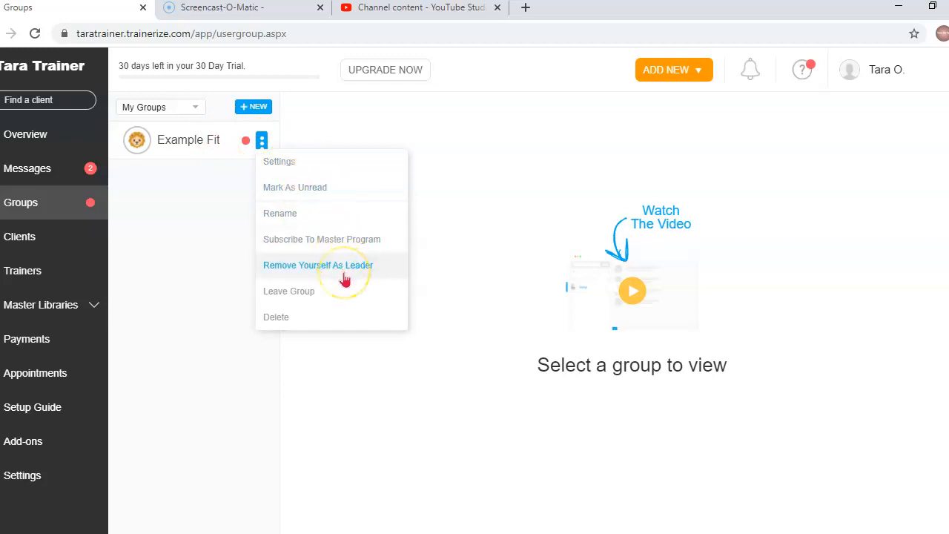
mouse_move(278, 161)
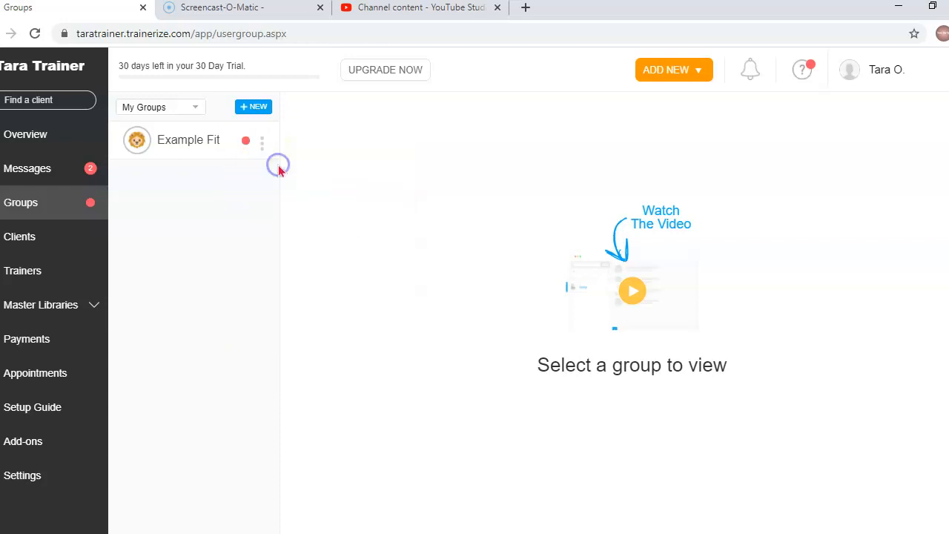
click(261, 139)
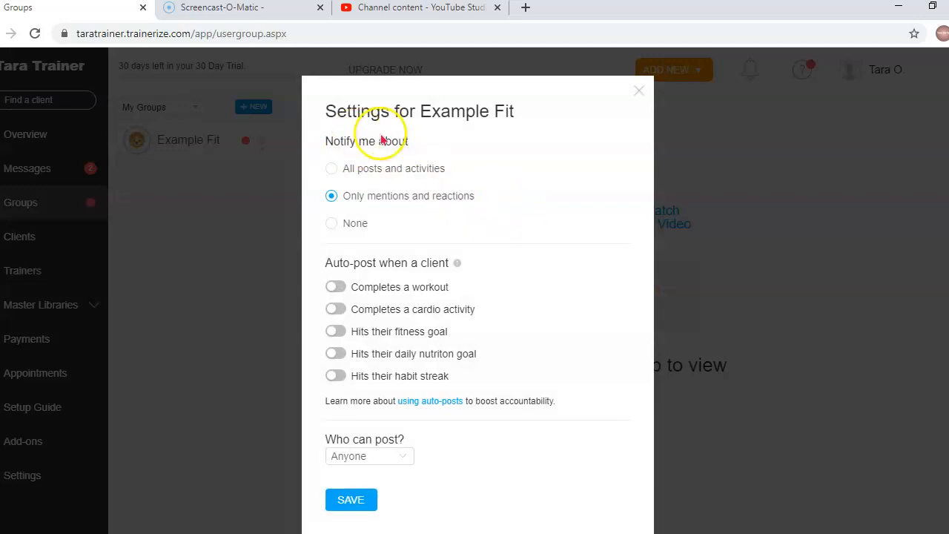
mouse_move(445, 190)
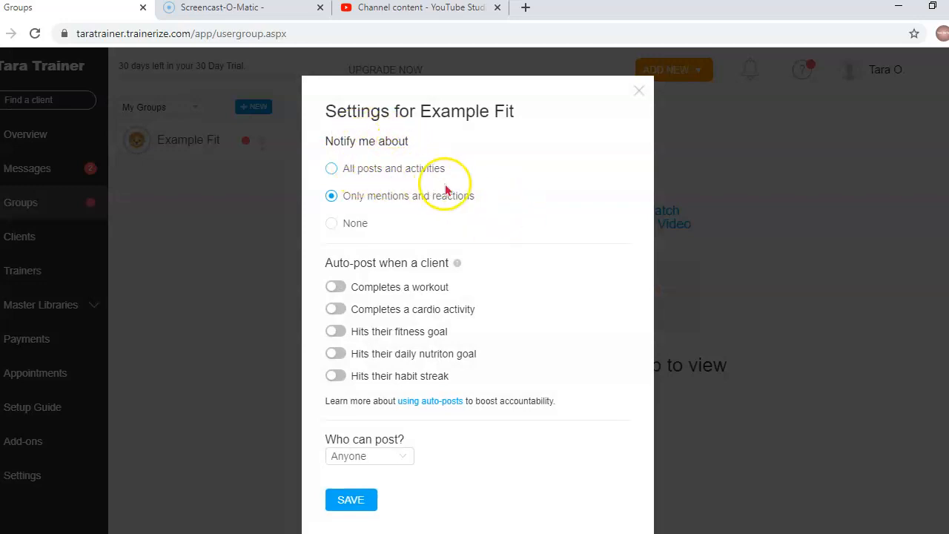
mouse_move(415, 215)
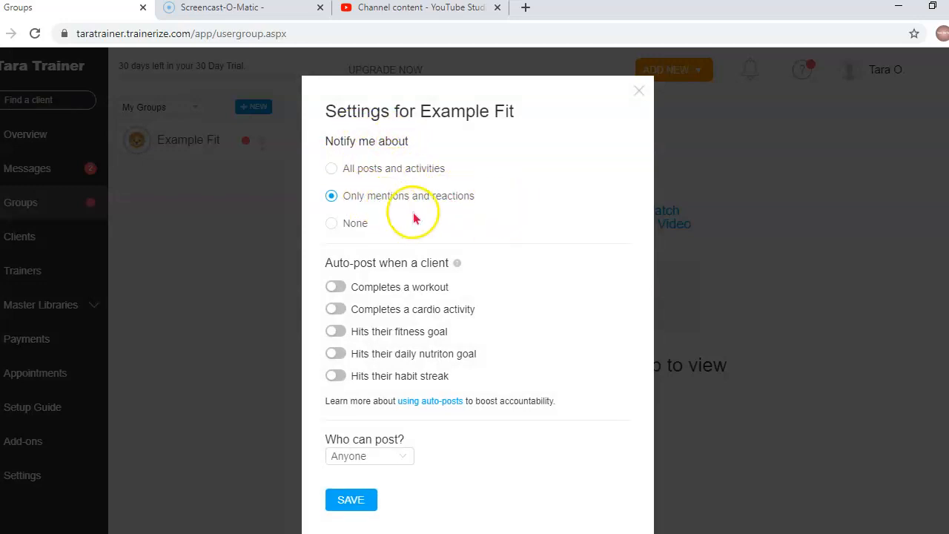
mouse_move(395, 310)
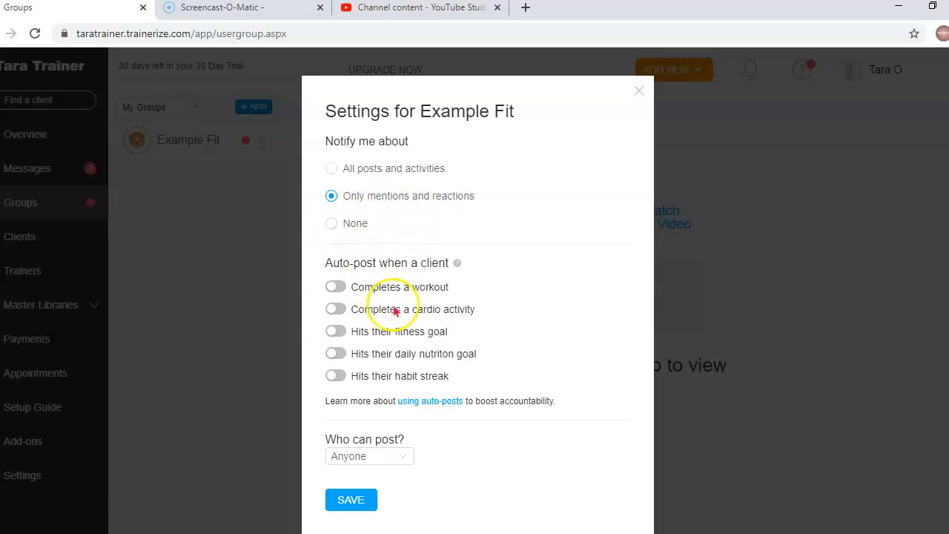
mouse_move(475, 285)
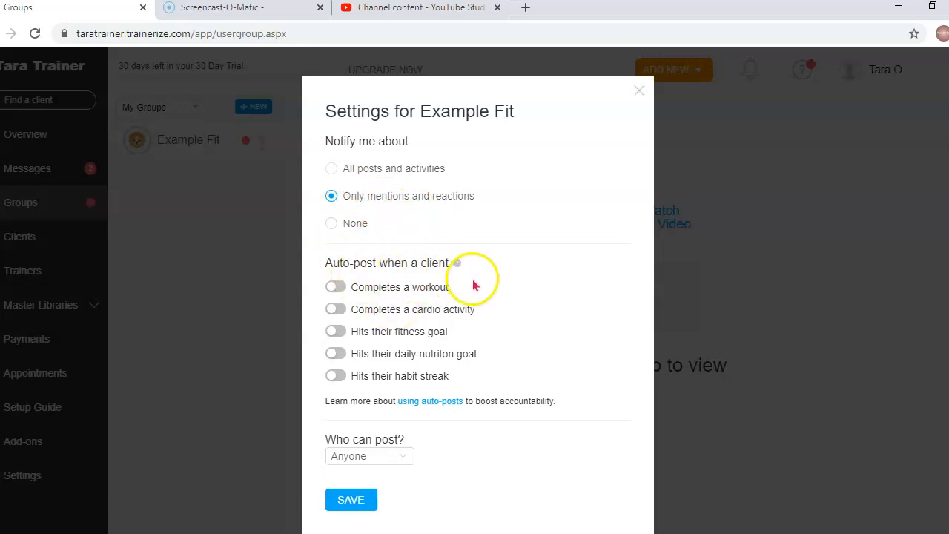
mouse_move(448, 326)
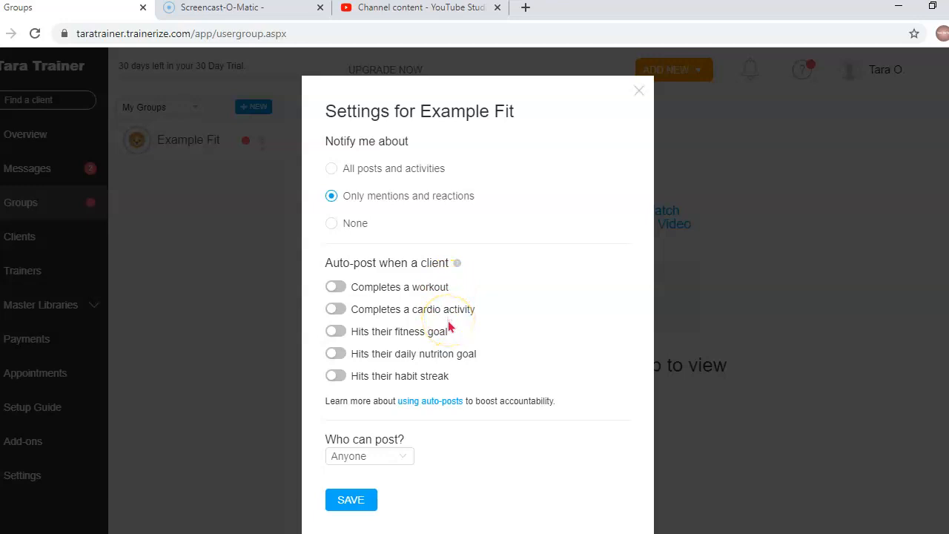
mouse_move(416, 371)
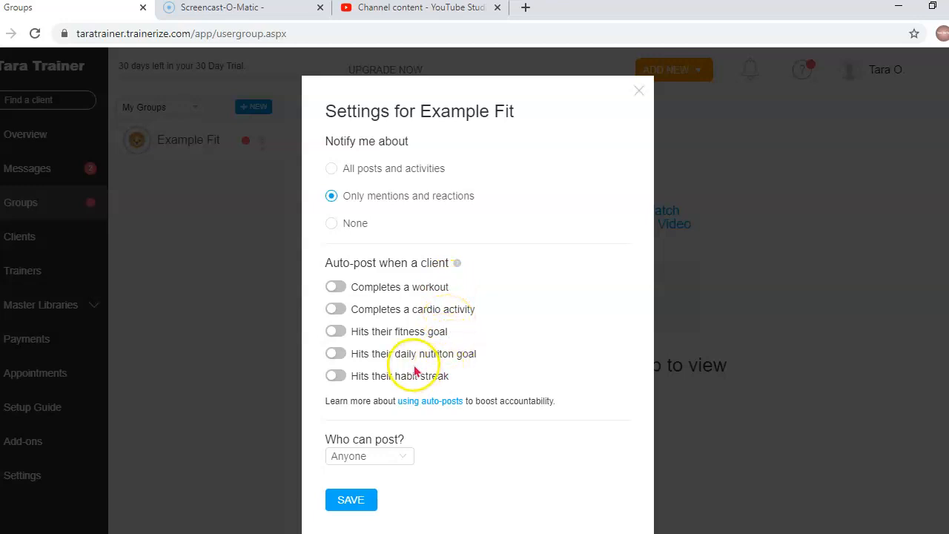
mouse_move(398, 418)
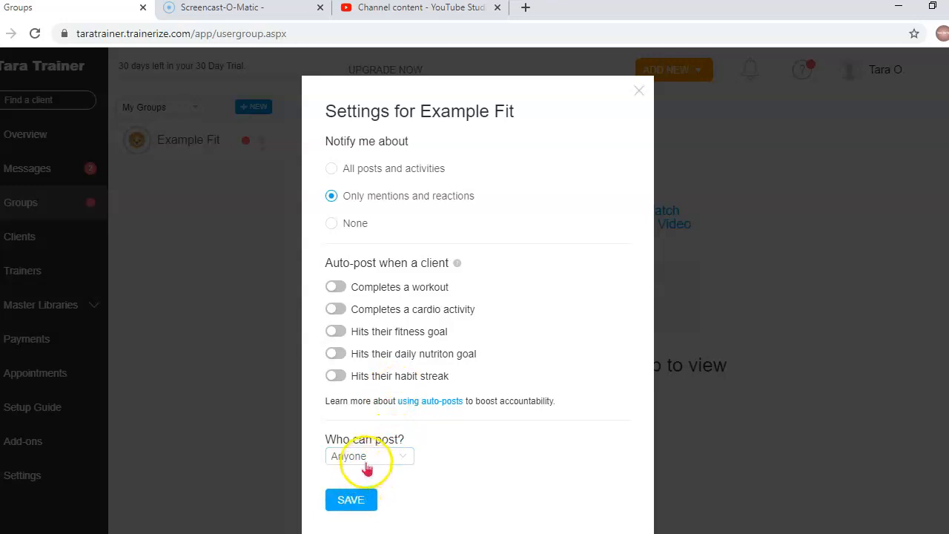
click(368, 455)
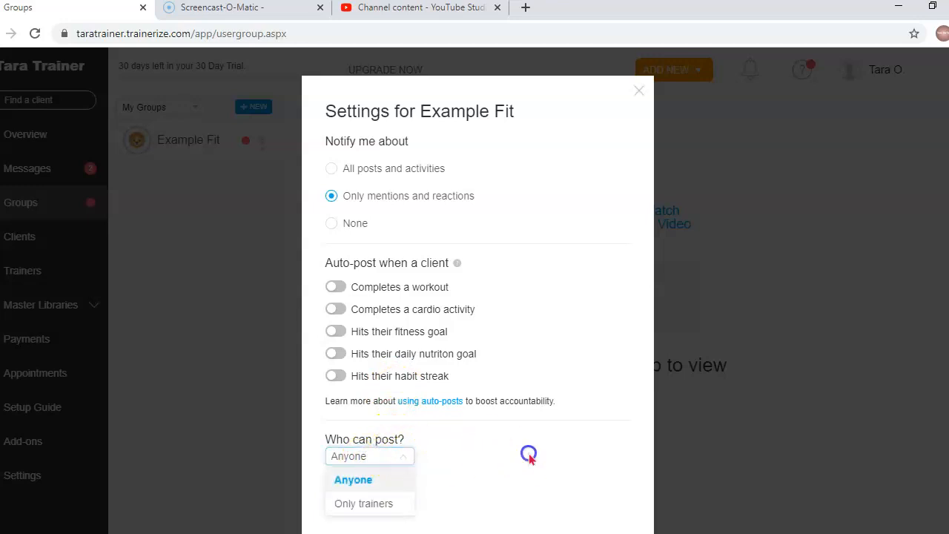
click(353, 479)
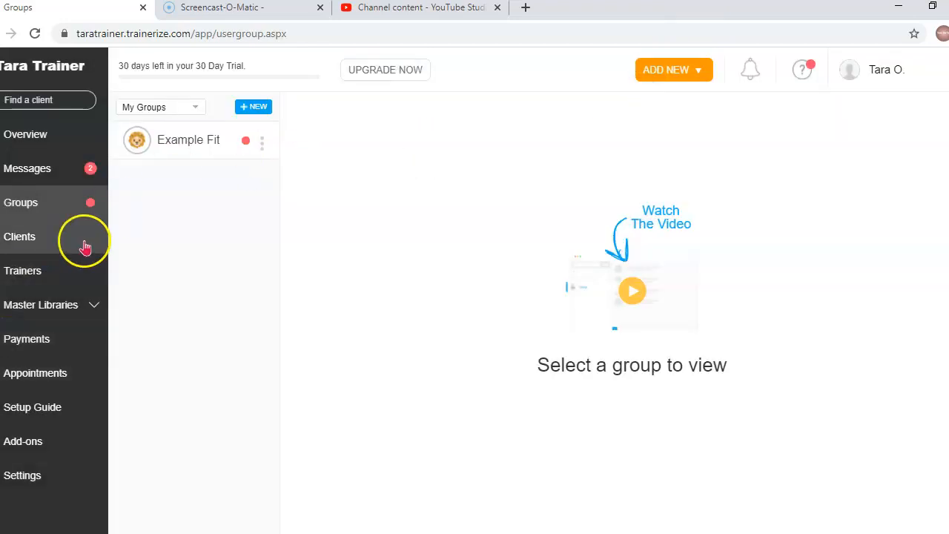
Show the Active Clients table with Timmy Explorer on a Custom program, Weeks 5 - 8
click(19, 235)
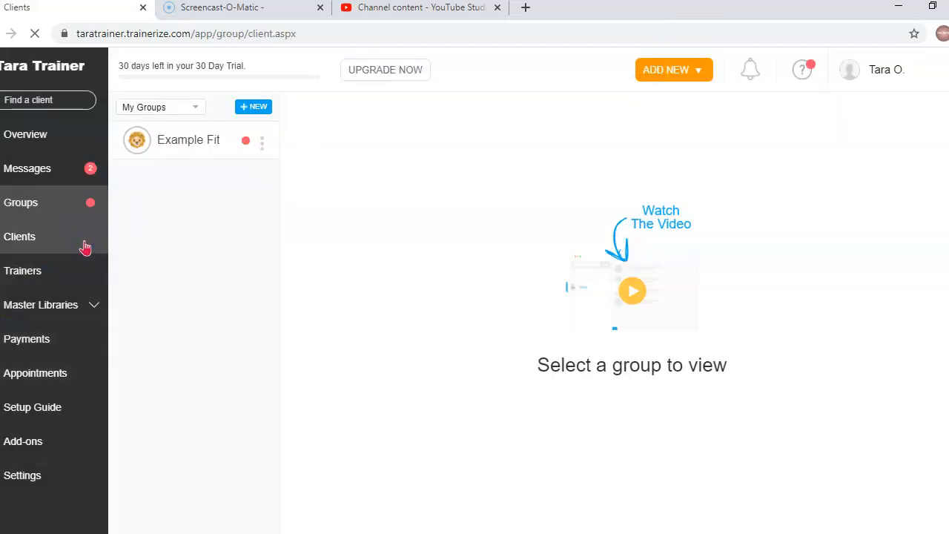
click(21, 236)
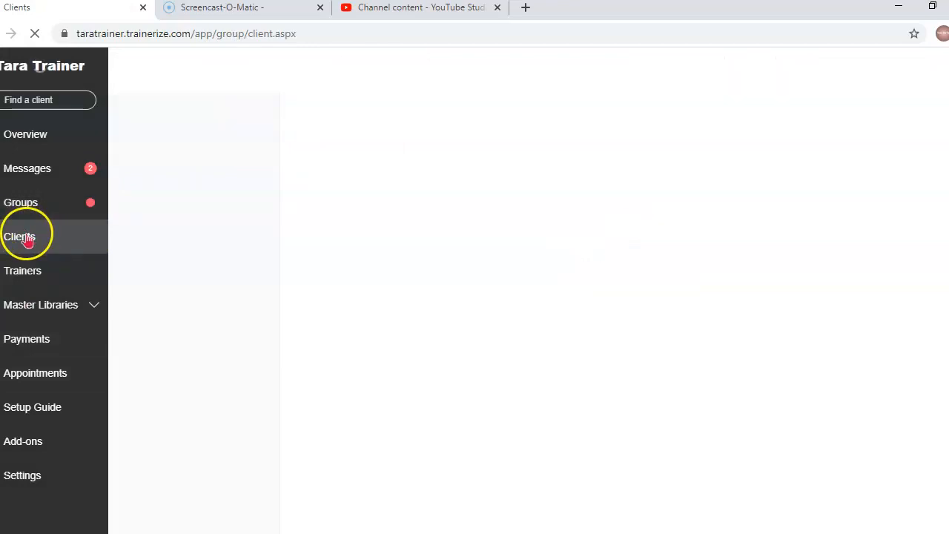
click(21, 235)
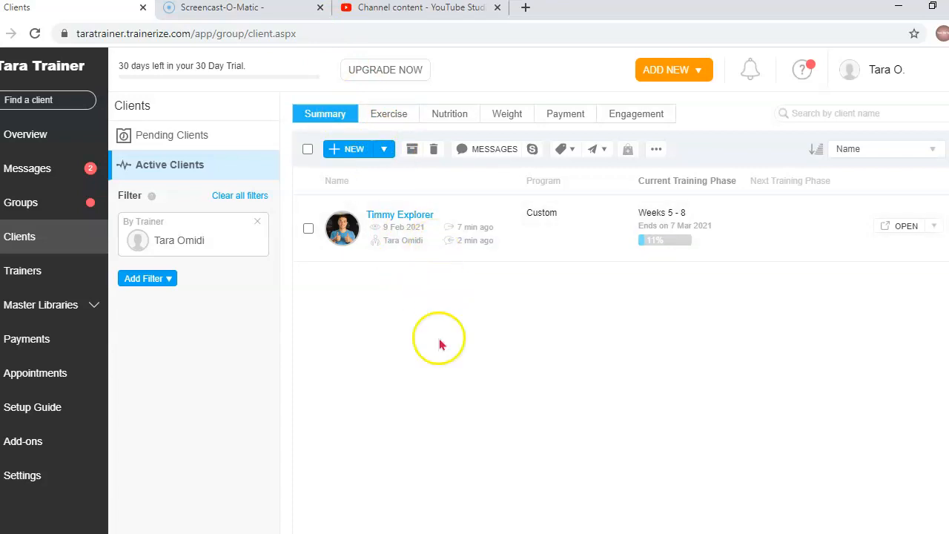
mouse_move(665, 215)
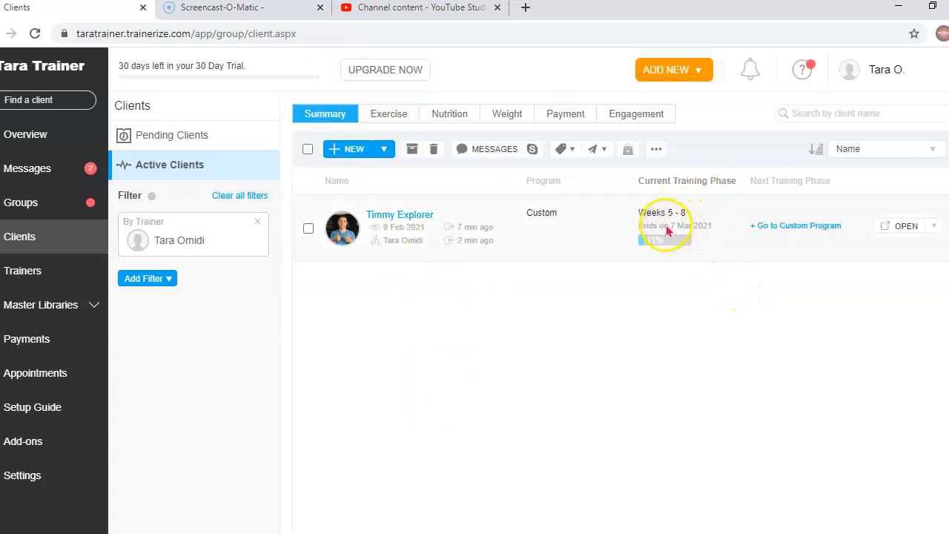
mouse_move(615, 229)
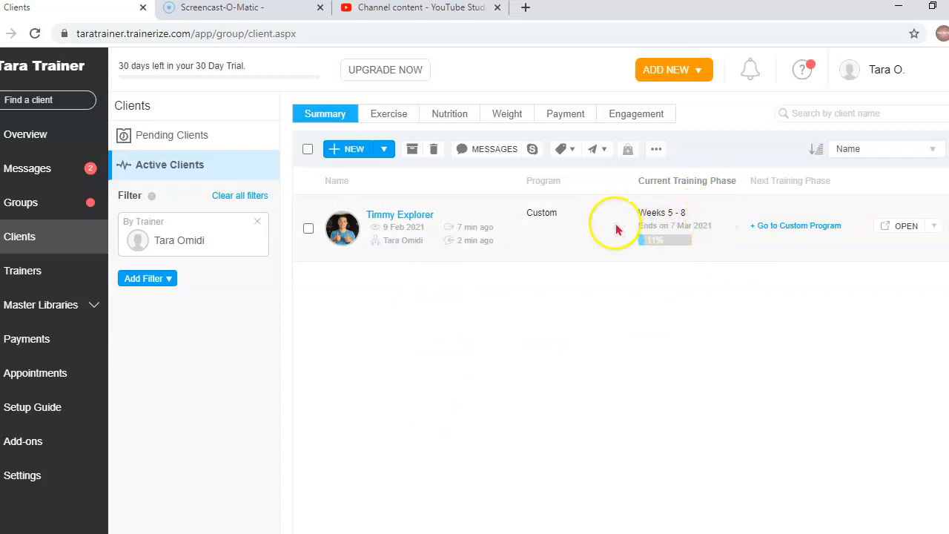
mouse_move(522, 231)
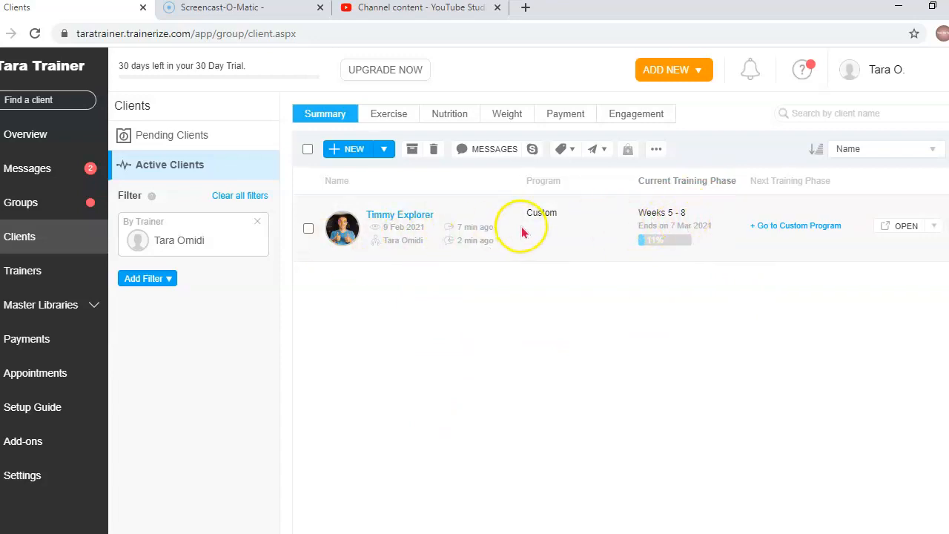
mouse_move(786, 223)
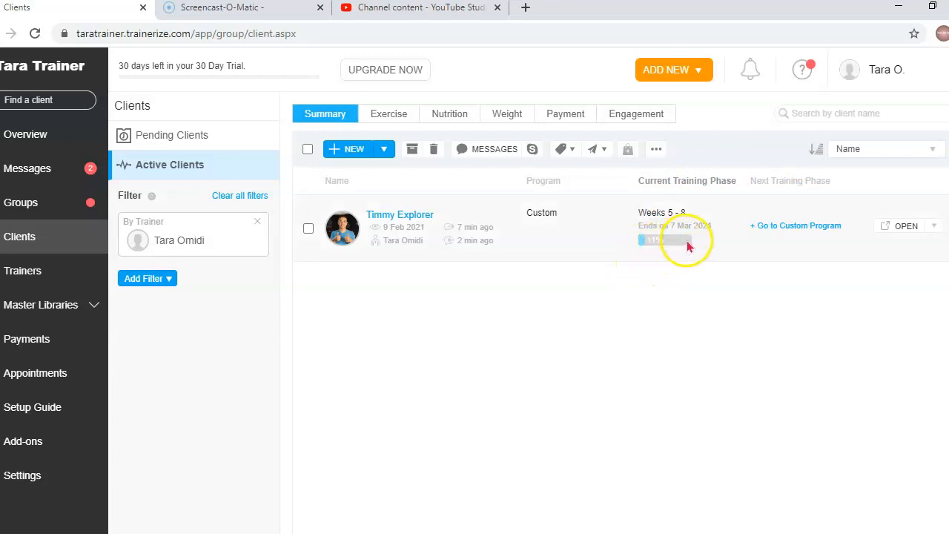
mouse_move(782, 225)
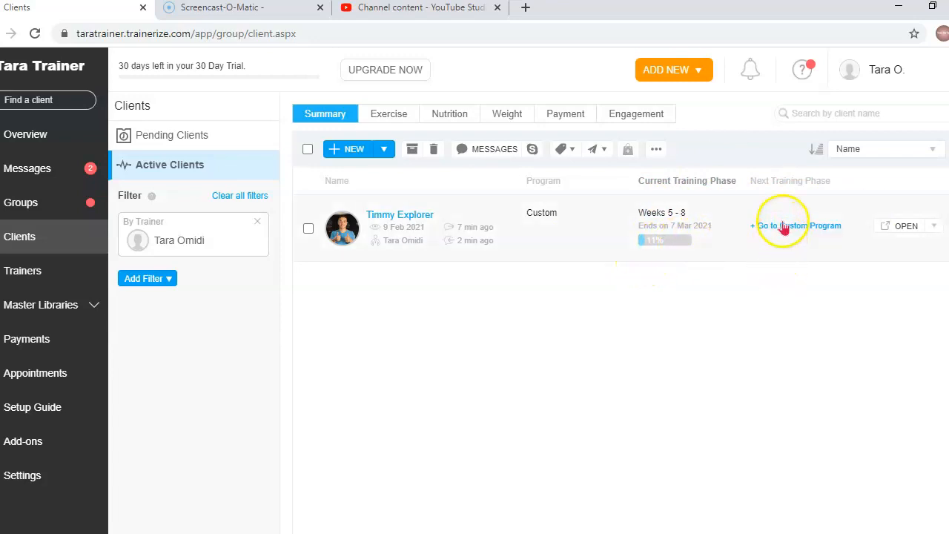
mouse_move(906, 225)
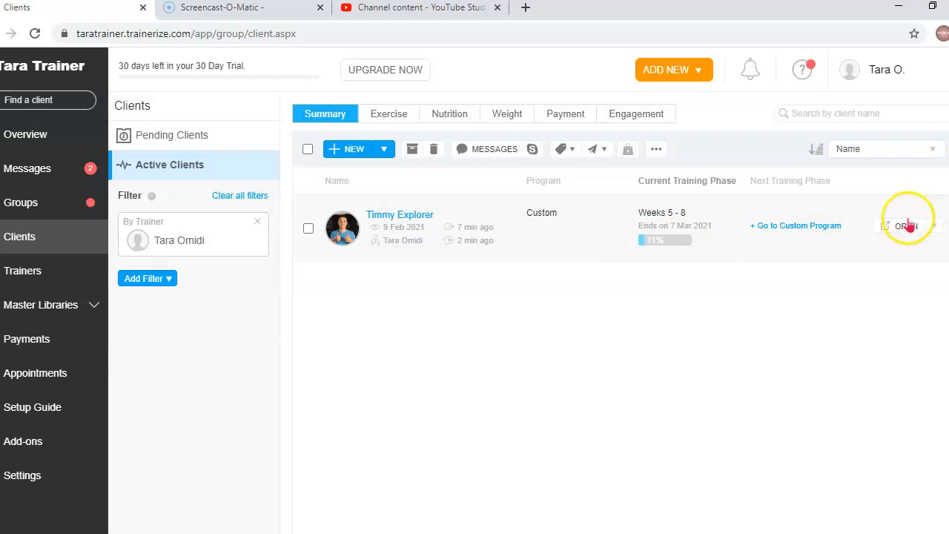
click(935, 226)
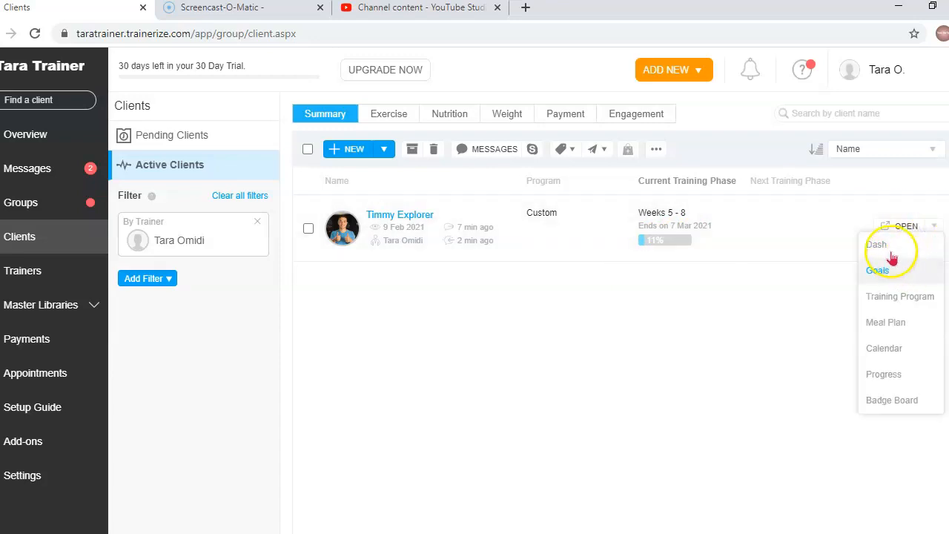
mouse_move(881, 270)
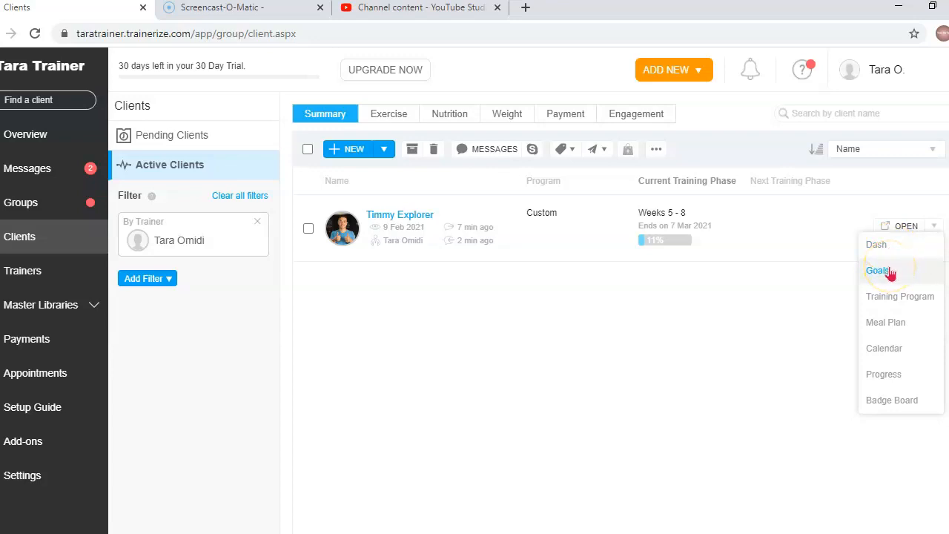
mouse_move(900, 297)
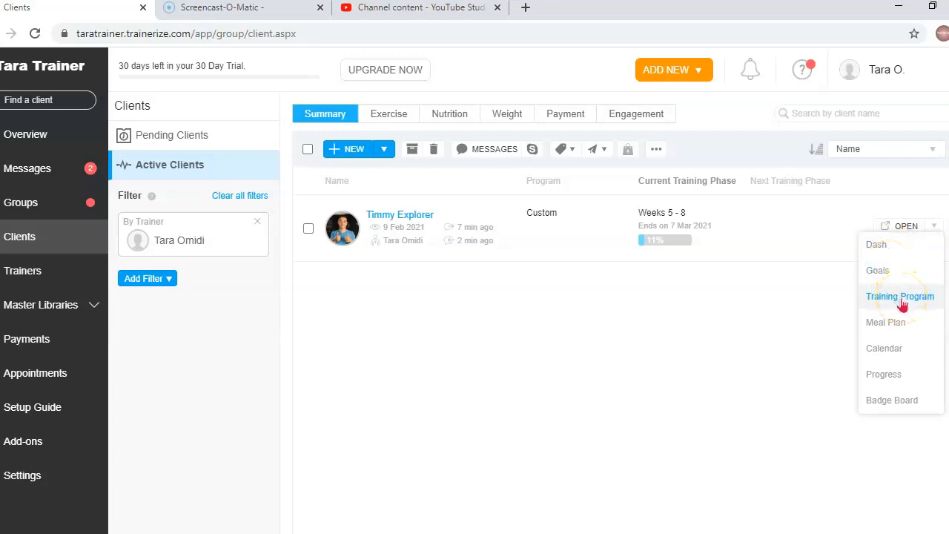
mouse_move(887, 347)
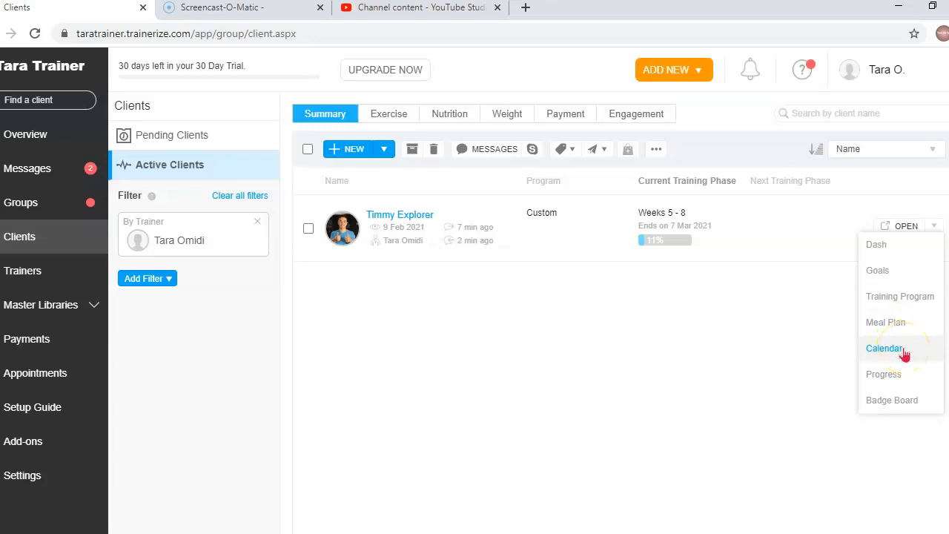
mouse_move(904, 378)
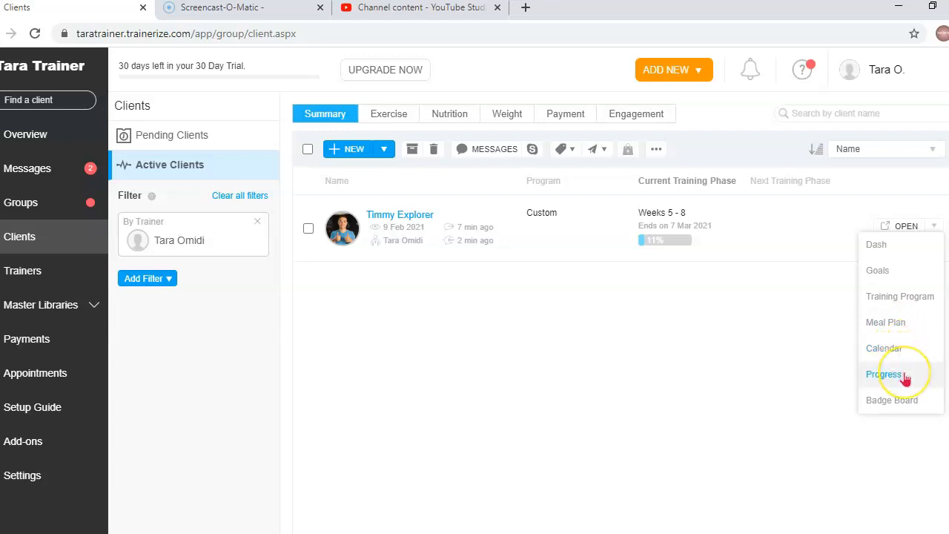
mouse_move(892, 400)
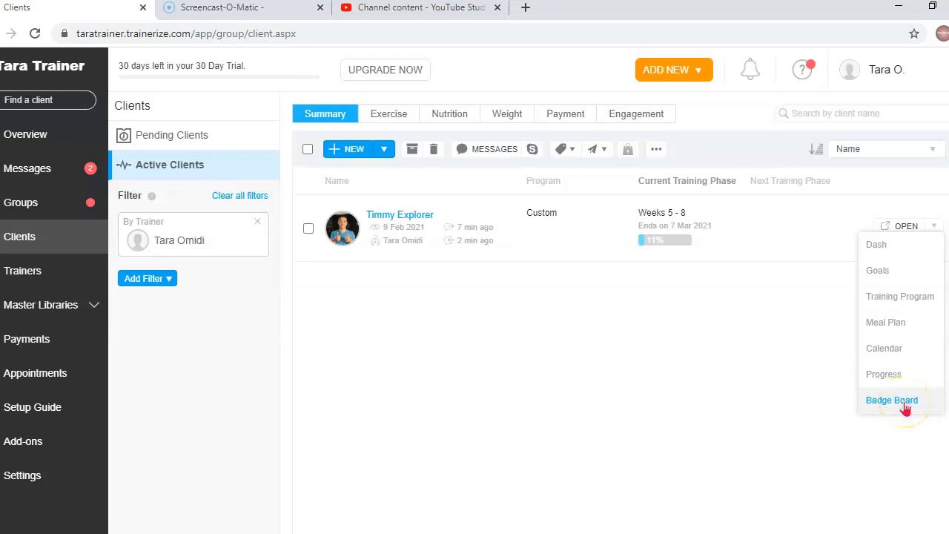
click(893, 400)
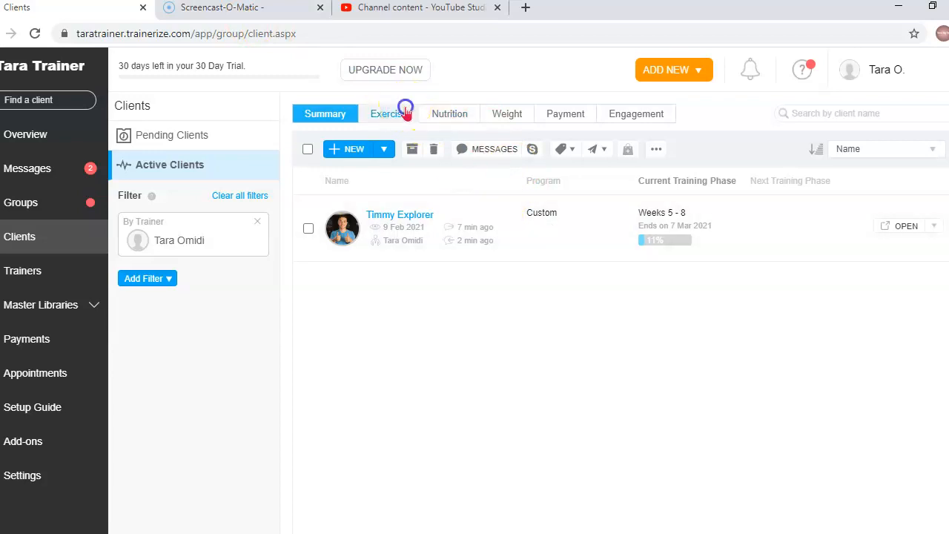
View clients' exercise compliance, then nutrition compliance (71%, 71%, 14%, 2000-calorie goal)
click(388, 113)
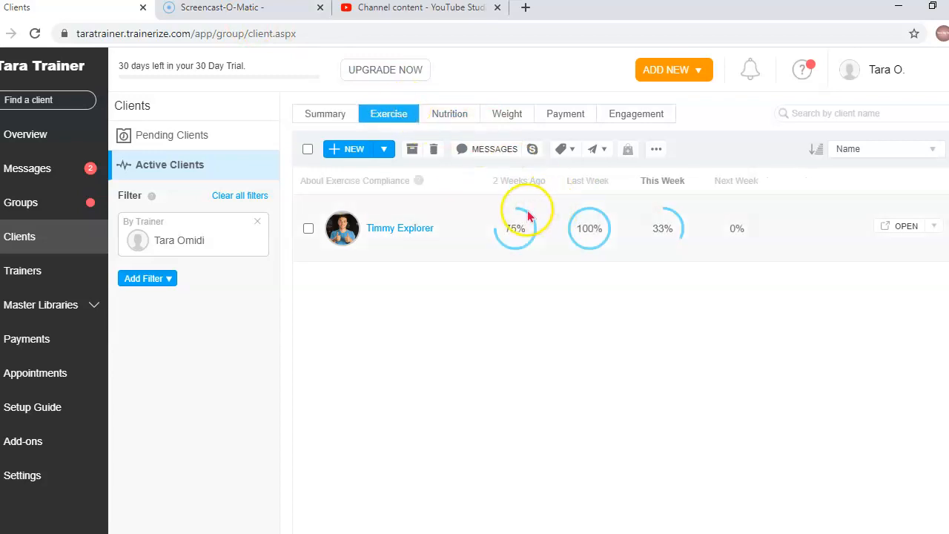
mouse_move(526, 247)
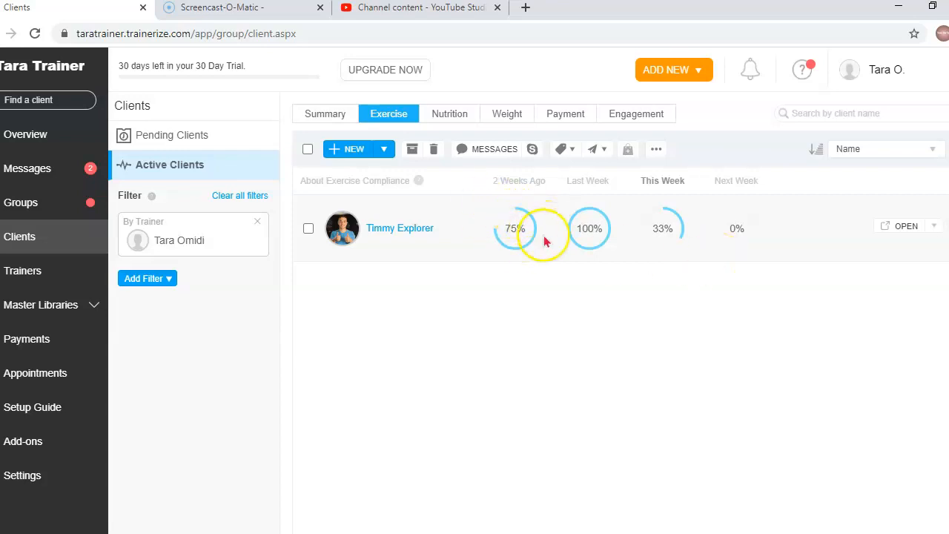
mouse_move(566, 265)
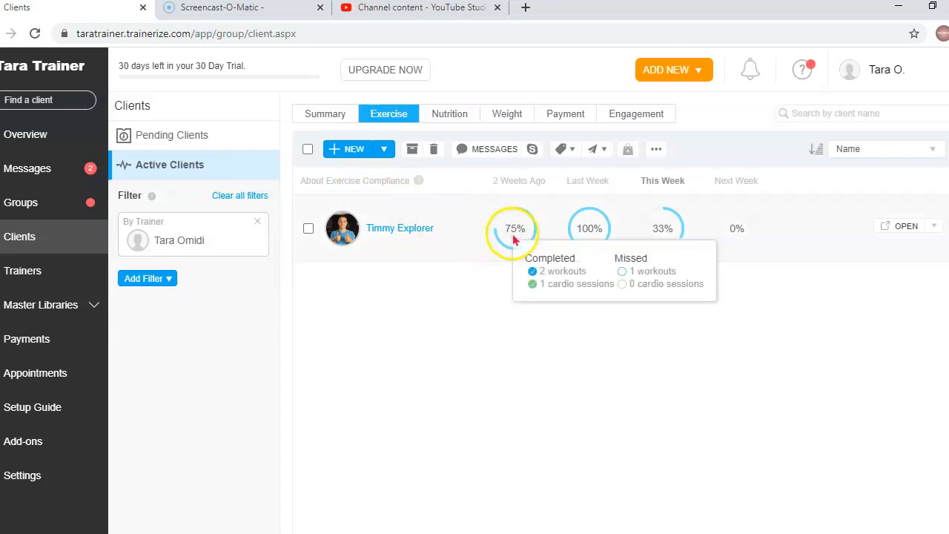
mouse_move(519, 236)
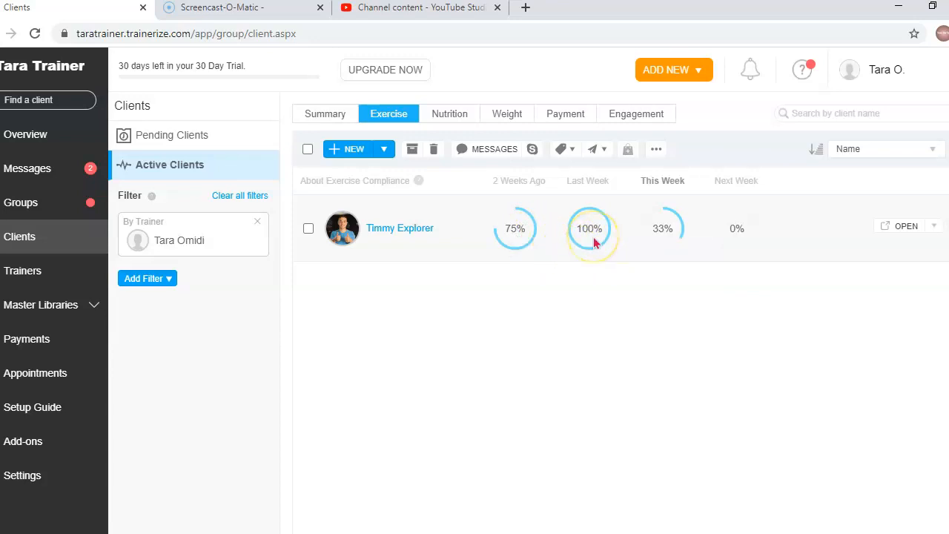
mouse_move(590, 228)
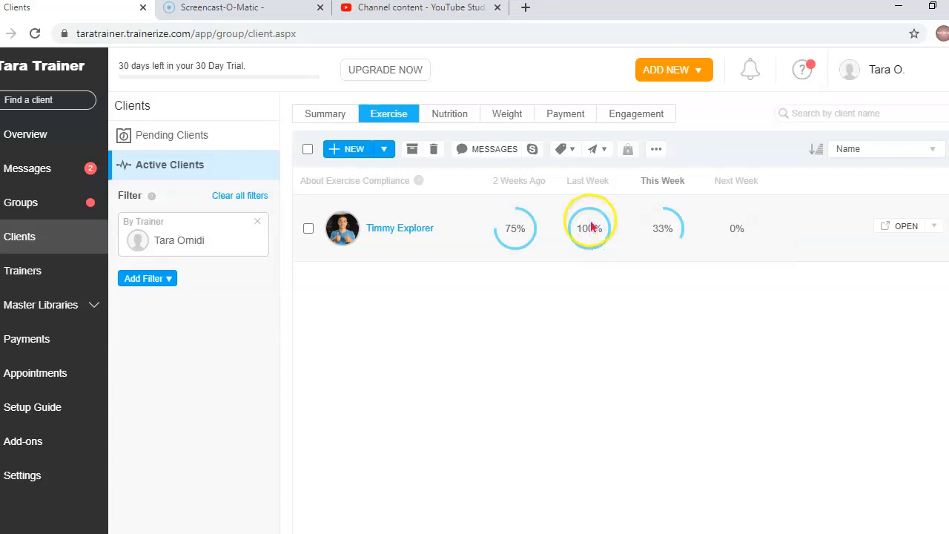
mouse_move(590, 228)
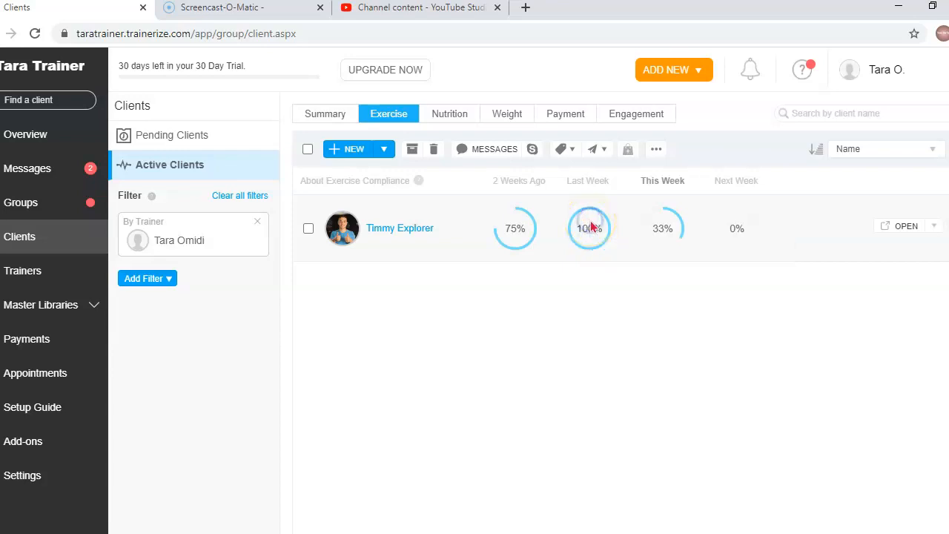
mouse_move(591, 229)
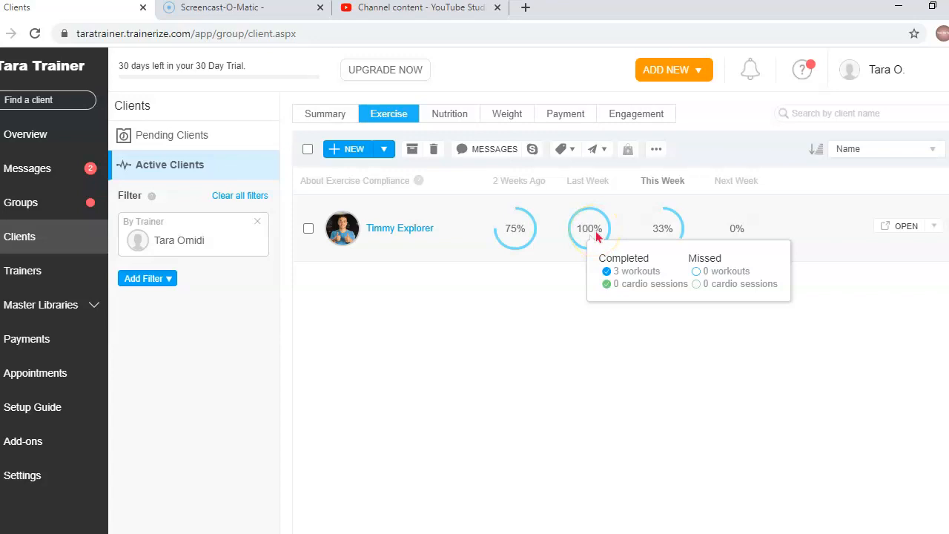
mouse_move(661, 229)
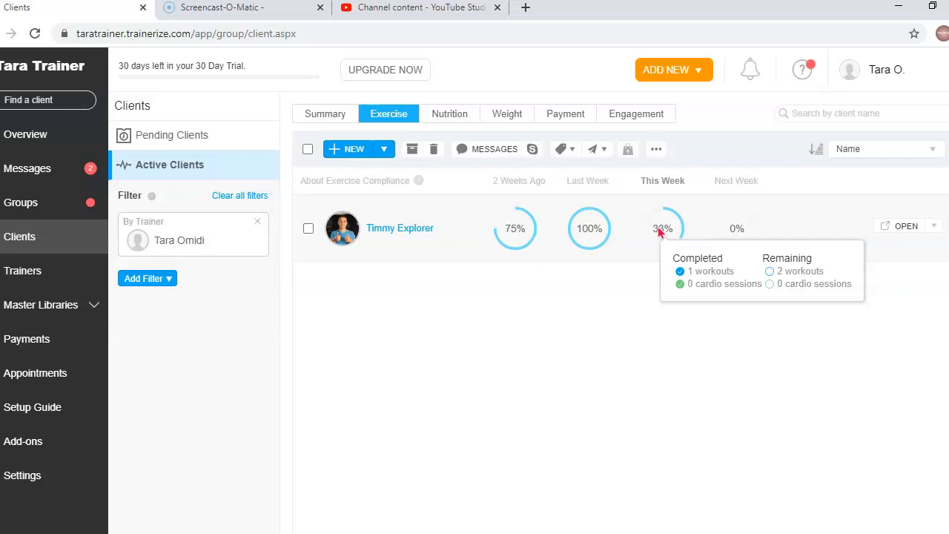
mouse_move(691, 265)
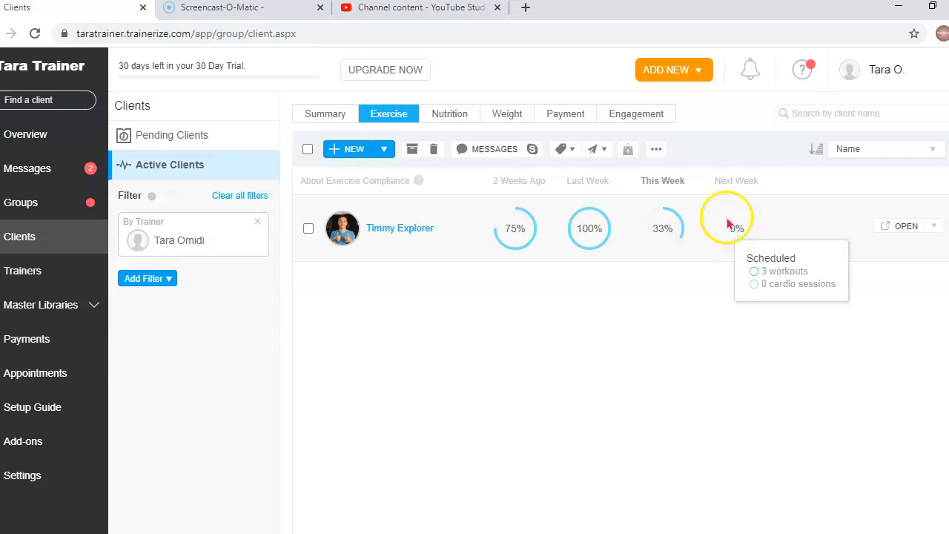
mouse_move(778, 206)
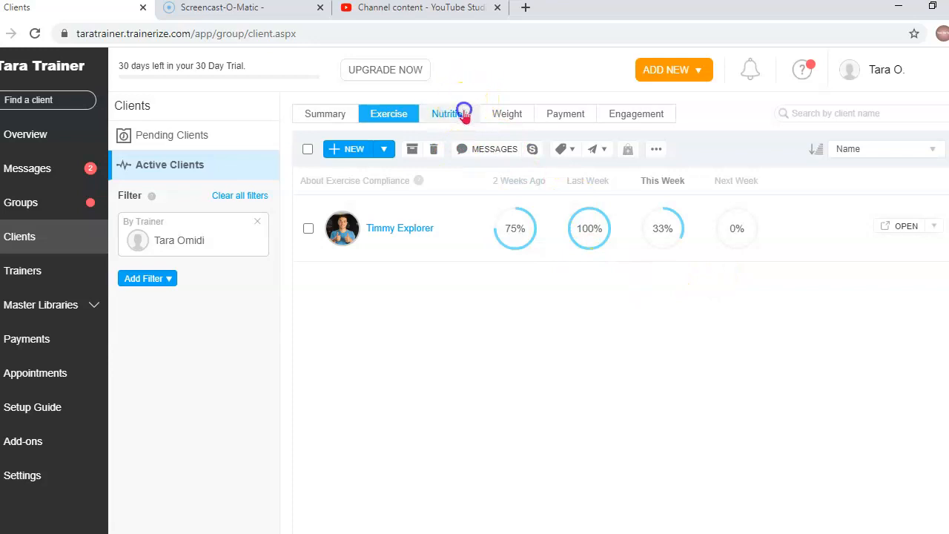
click(449, 113)
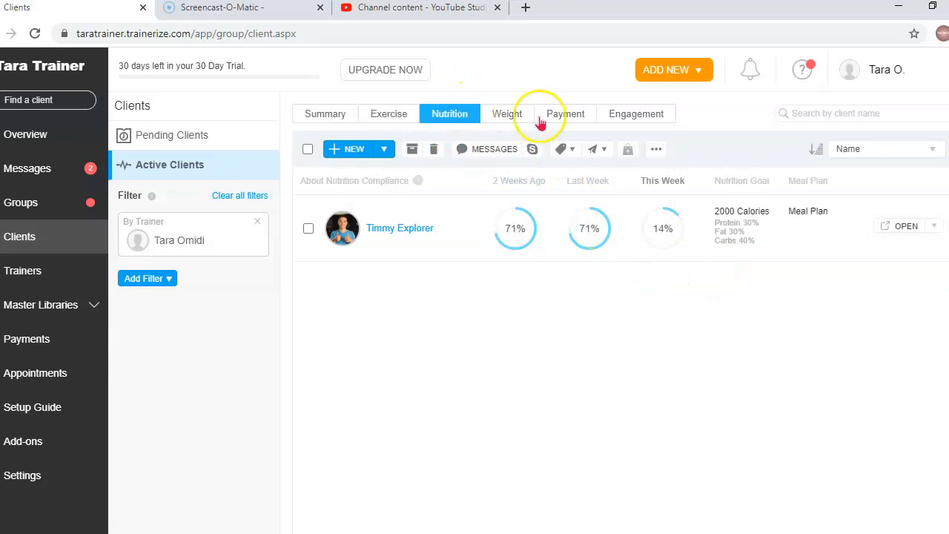
Flip between Timmy Explorer's nutrition compliance and weight view showing 89.09 kg, 17% body fat
click(507, 113)
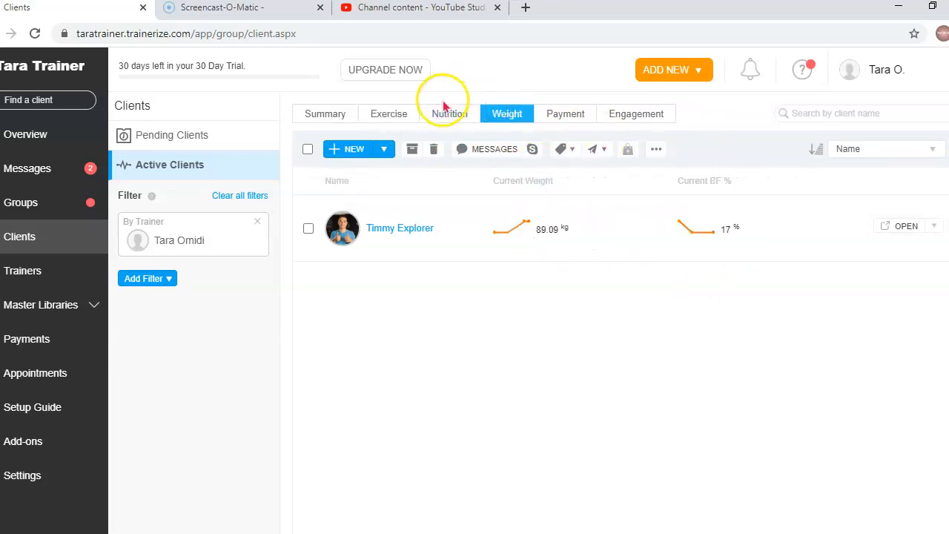
click(449, 113)
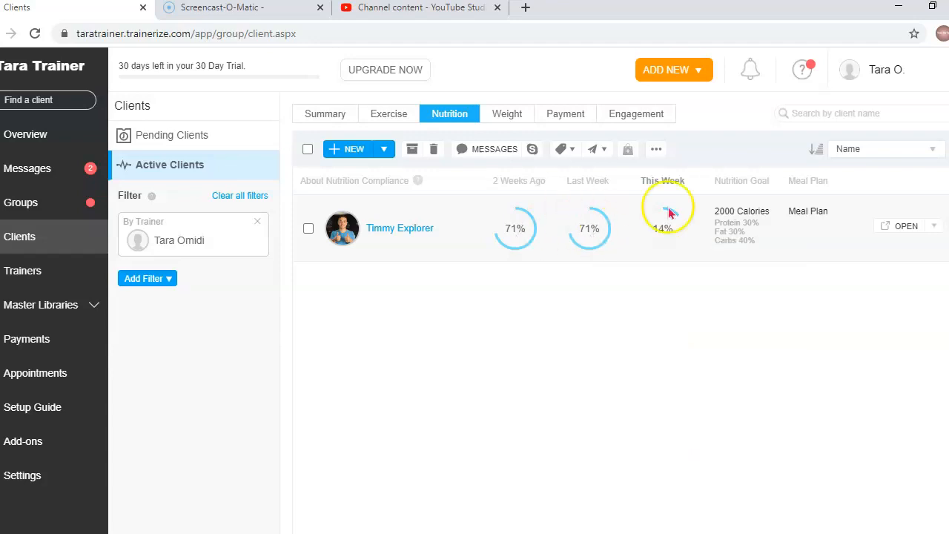
mouse_move(777, 221)
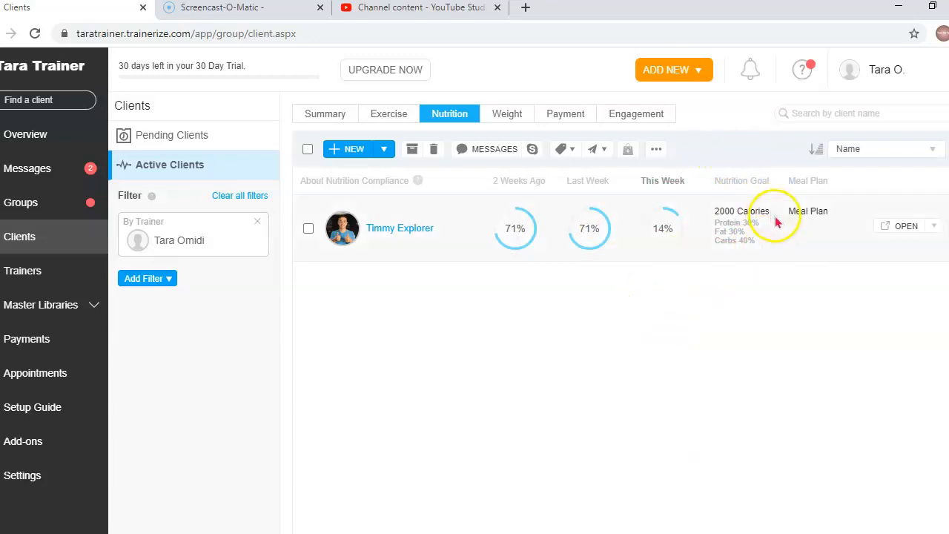
mouse_move(793, 210)
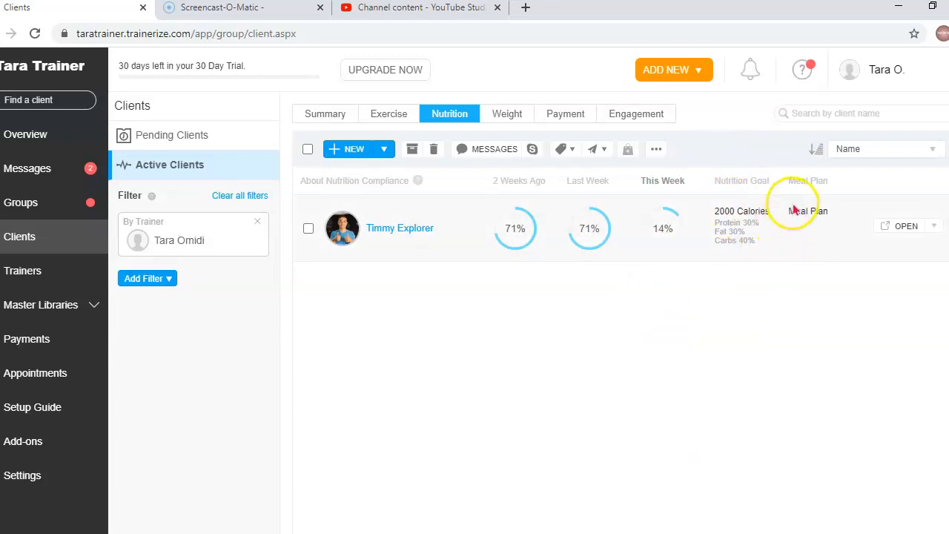
click(507, 112)
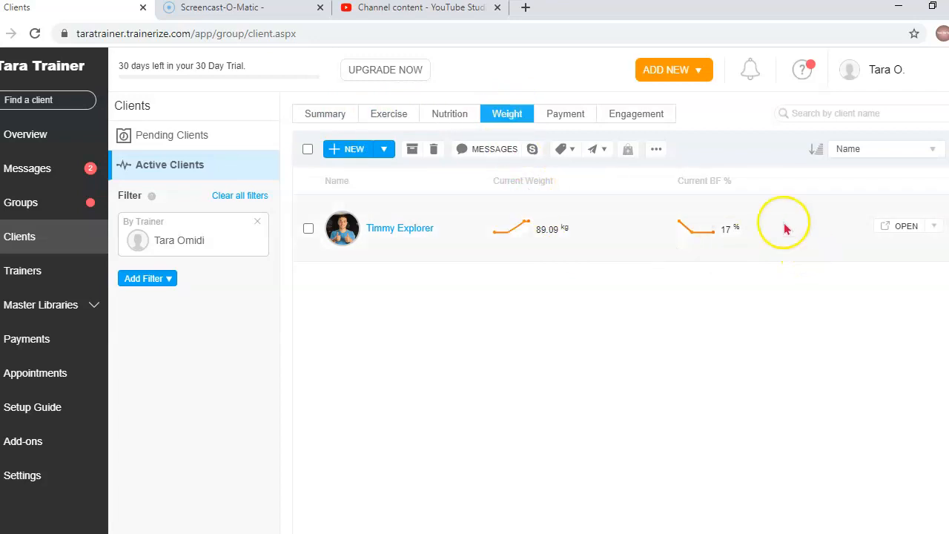
mouse_move(760, 235)
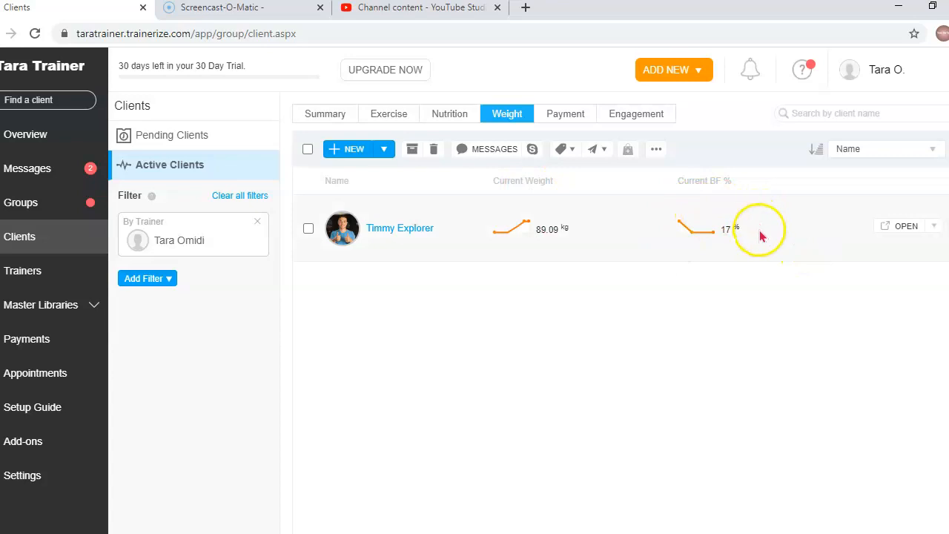
mouse_move(703, 221)
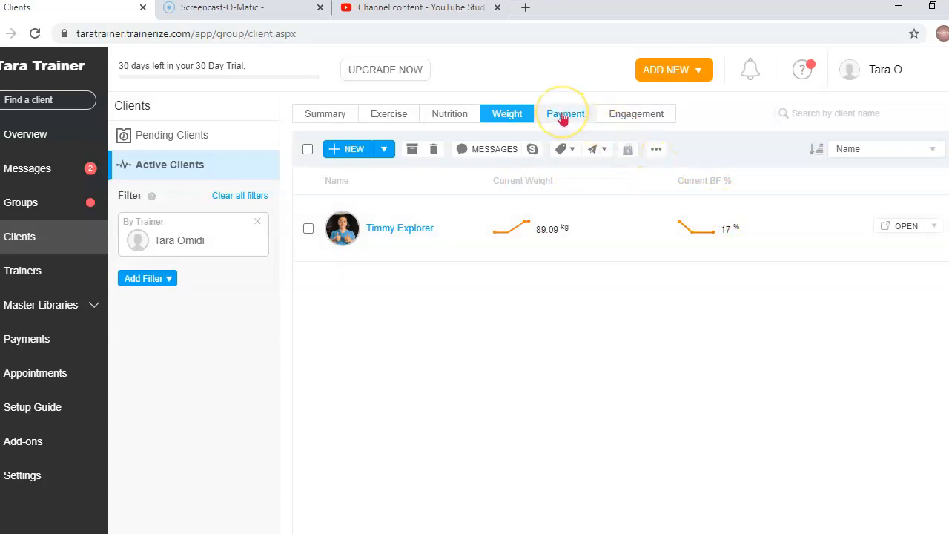
Show Timmy Explorer's payment details: current product, next product and credit card
click(565, 113)
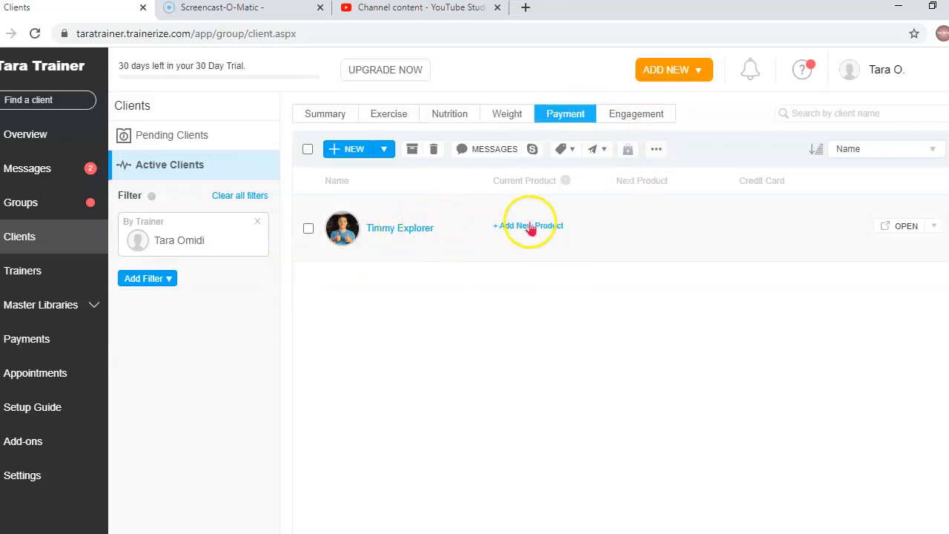
mouse_move(560, 171)
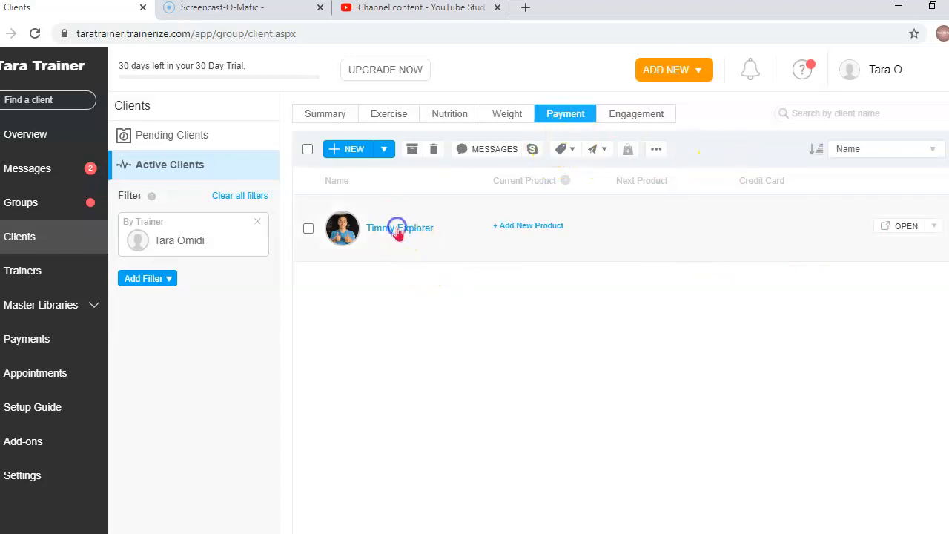
click(400, 228)
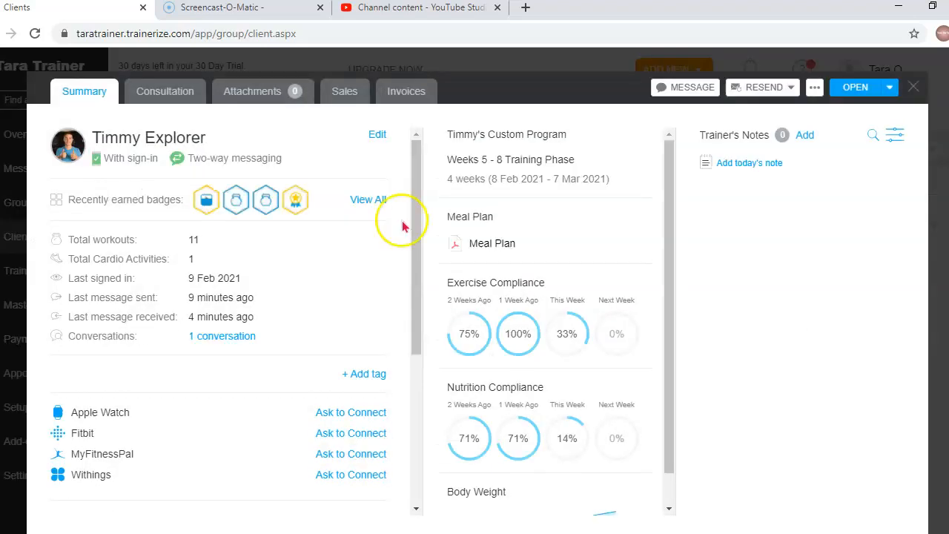
scroll(down, 3)
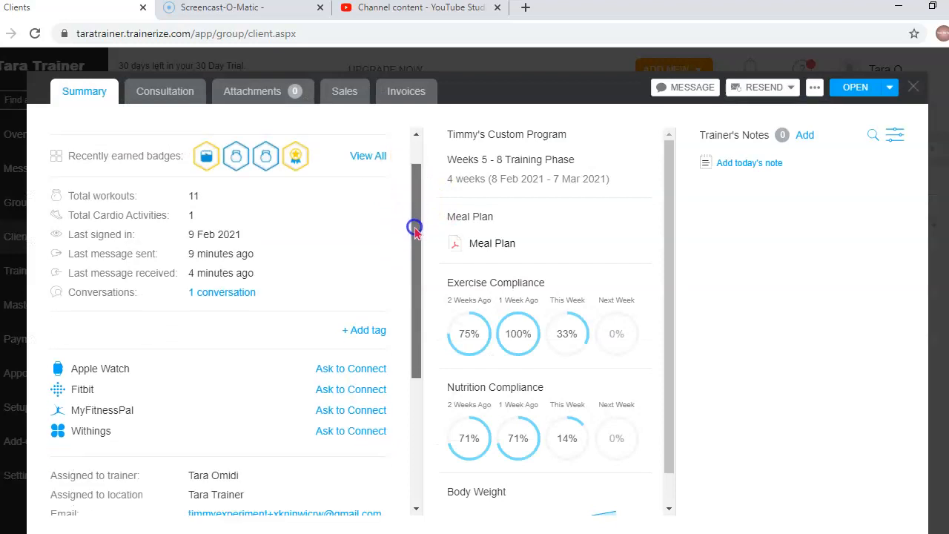
scroll(up, 3)
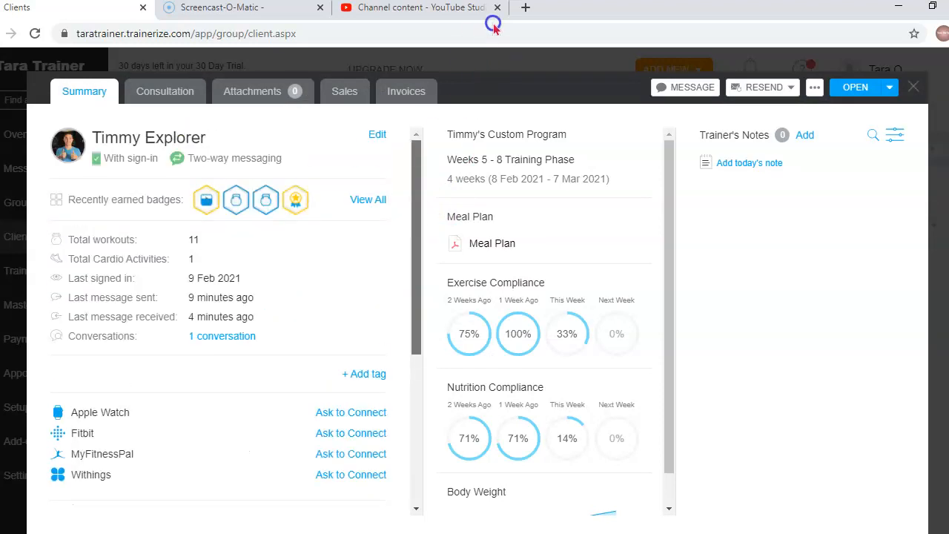
mouse_move(452, 211)
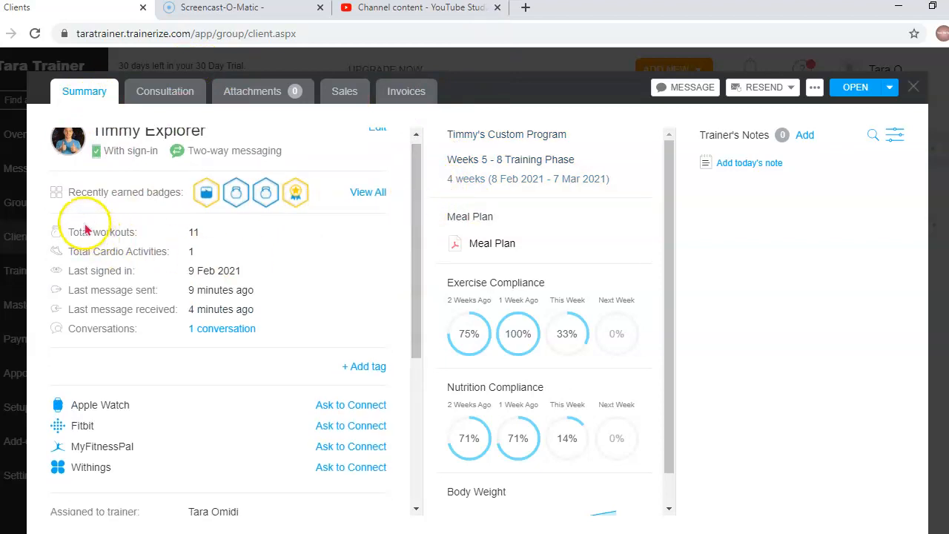
mouse_move(295, 191)
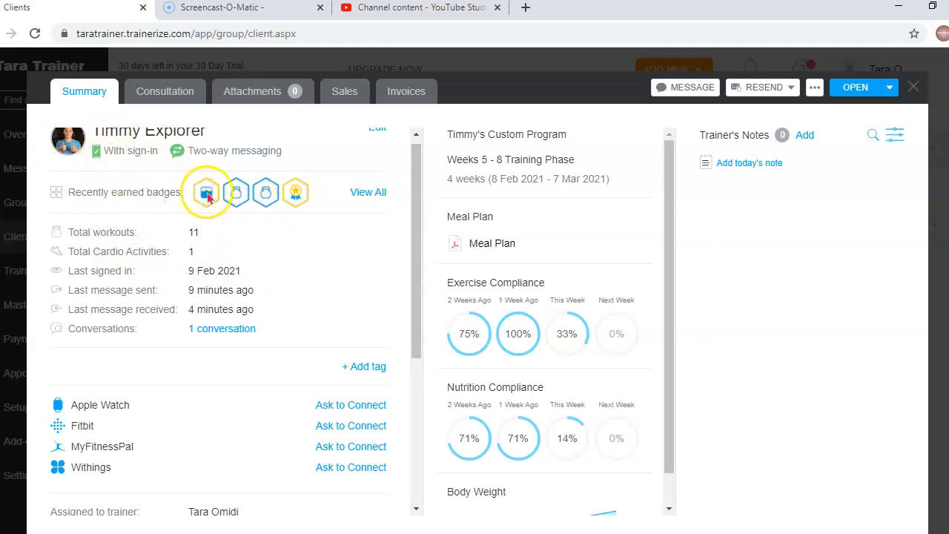
mouse_move(190, 245)
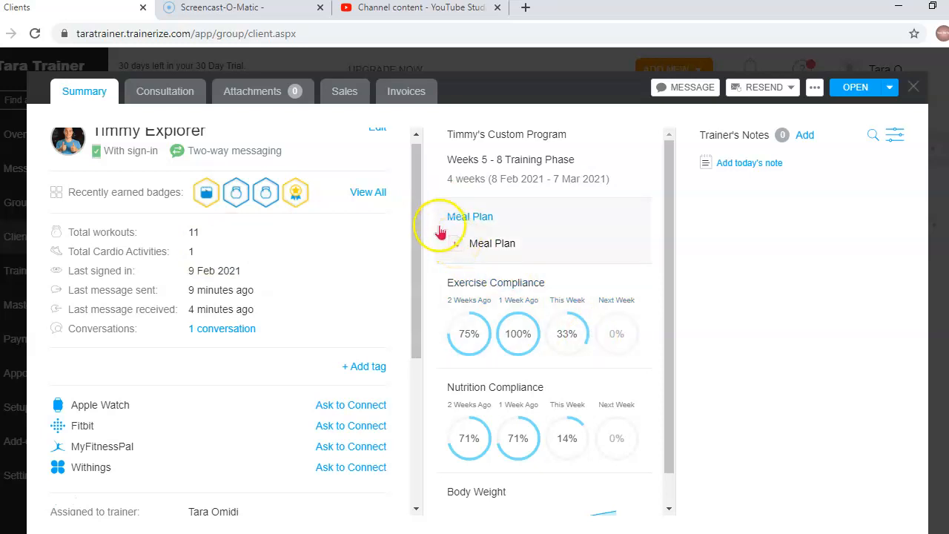
Scroll through Timmy Explorer's summary details and move to the Sales section of his profile
scroll(down, 3)
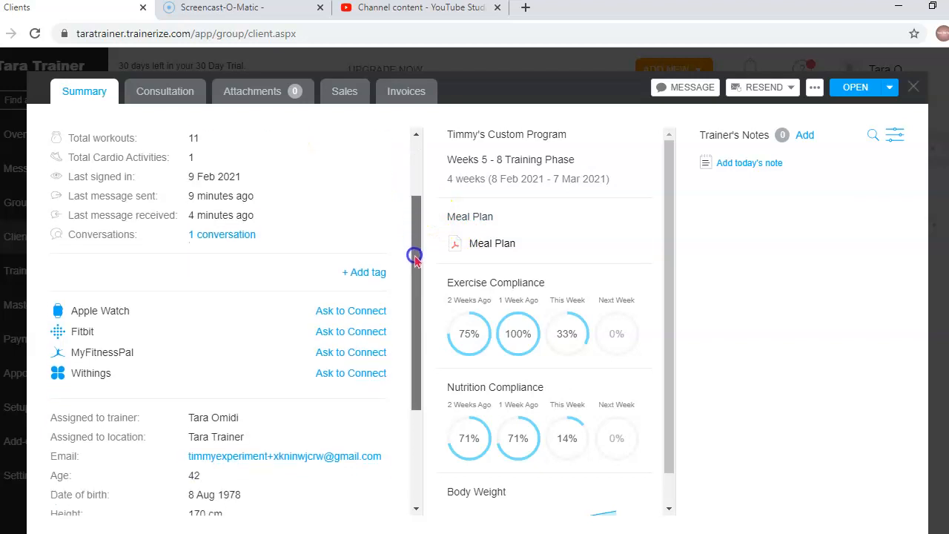
scroll(down, 3)
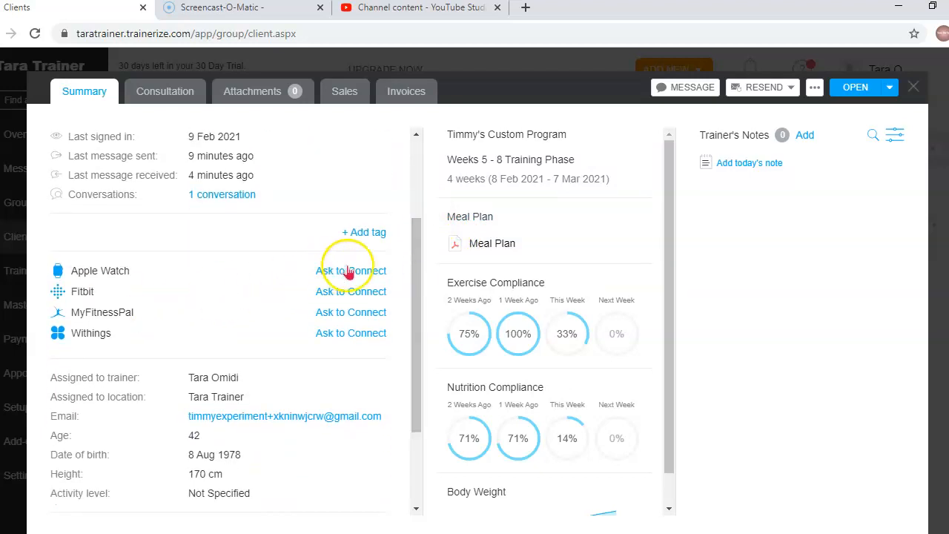
mouse_move(374, 282)
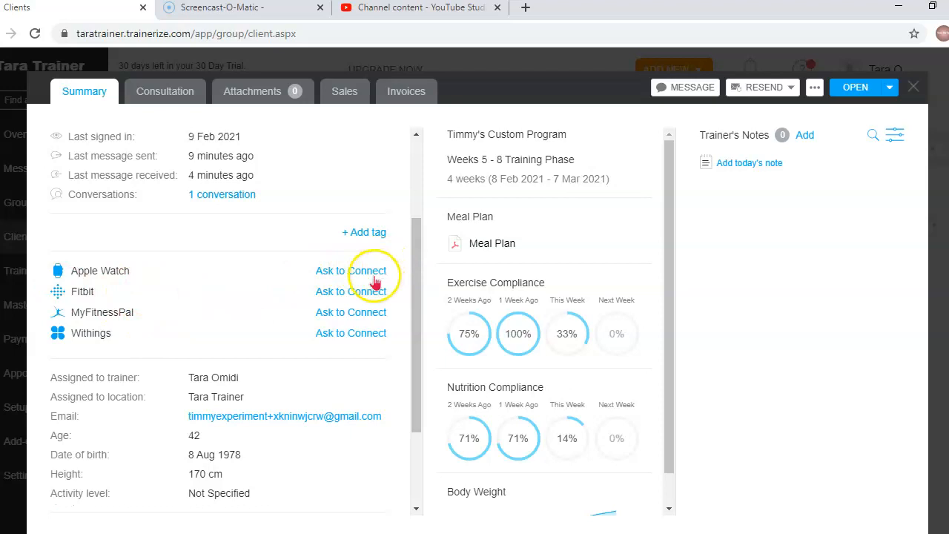
mouse_move(344, 297)
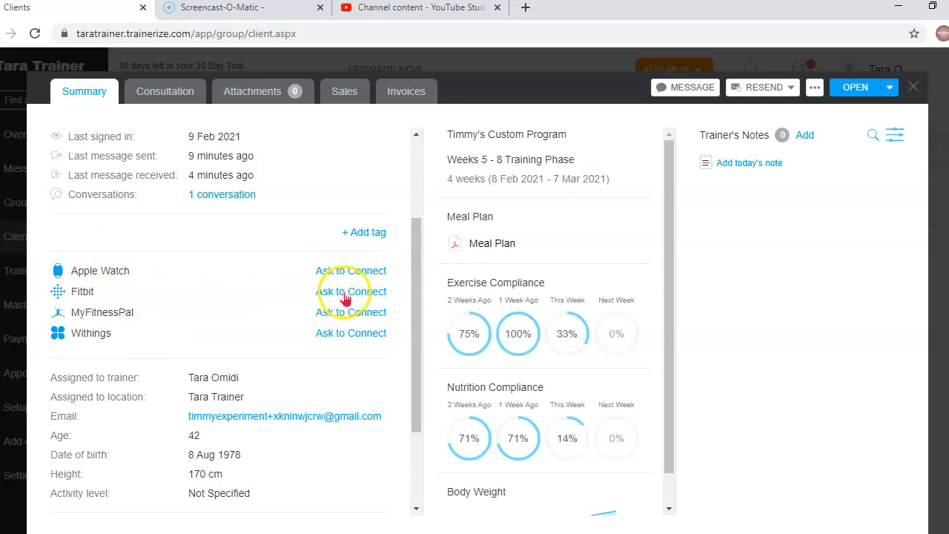
mouse_move(417, 306)
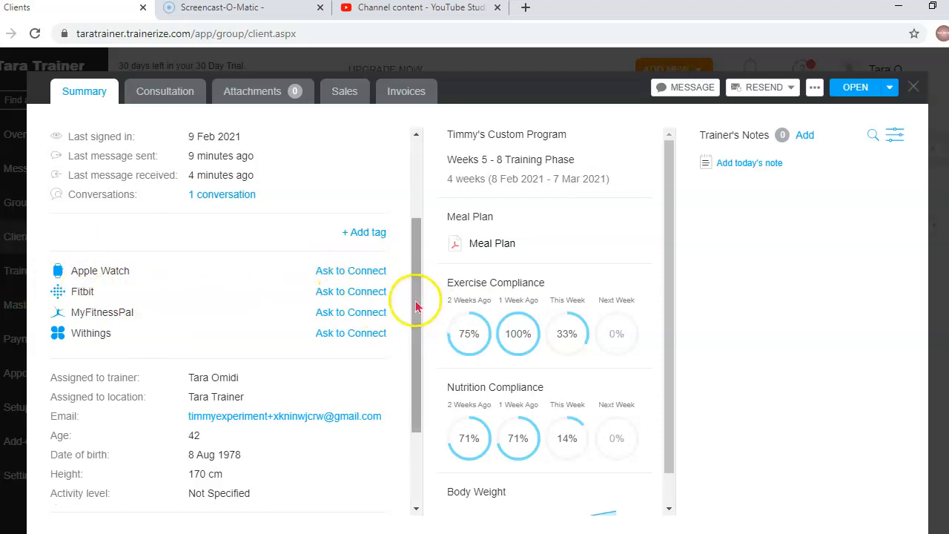
scroll(down, 3)
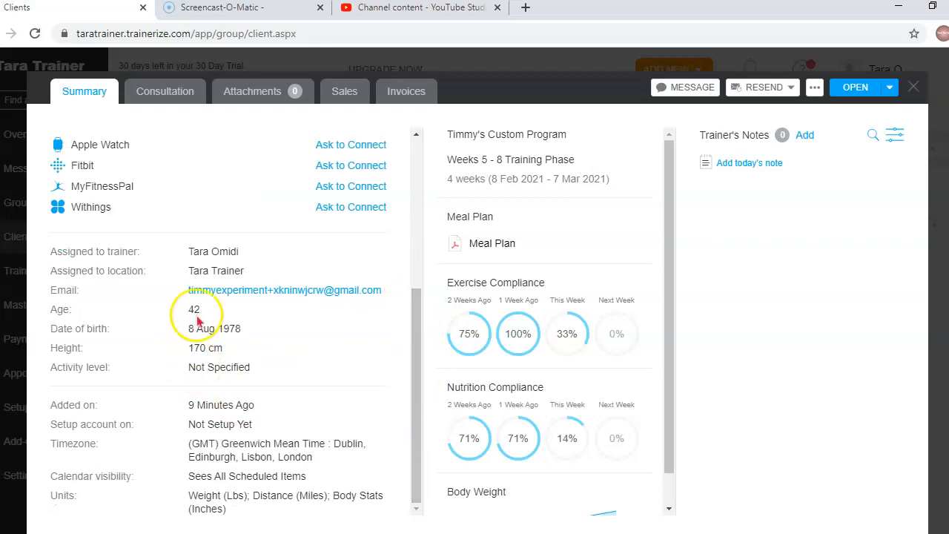
mouse_move(239, 363)
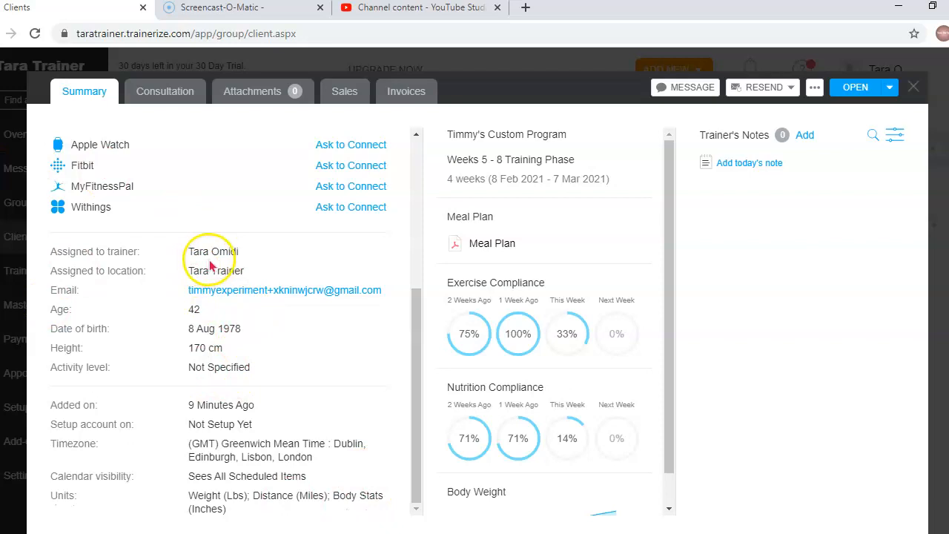
mouse_move(252, 258)
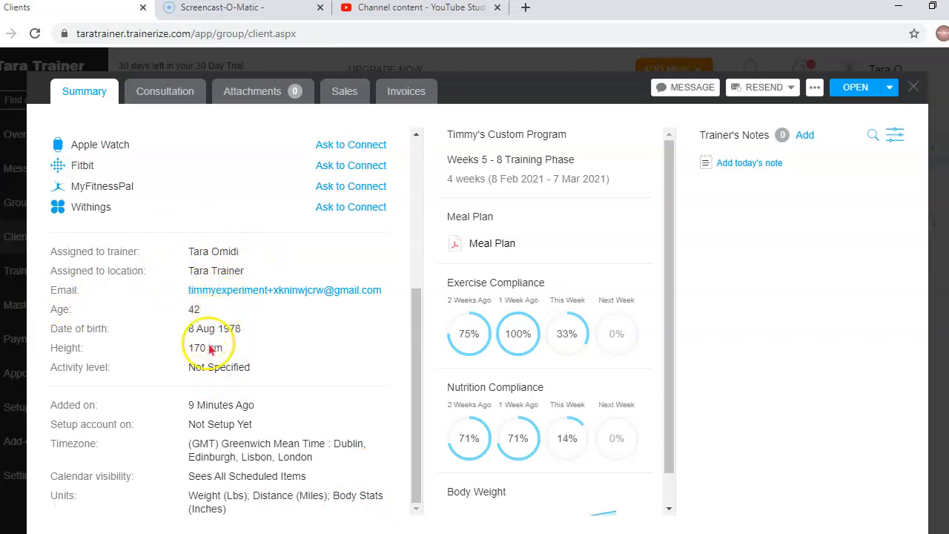
mouse_move(634, 199)
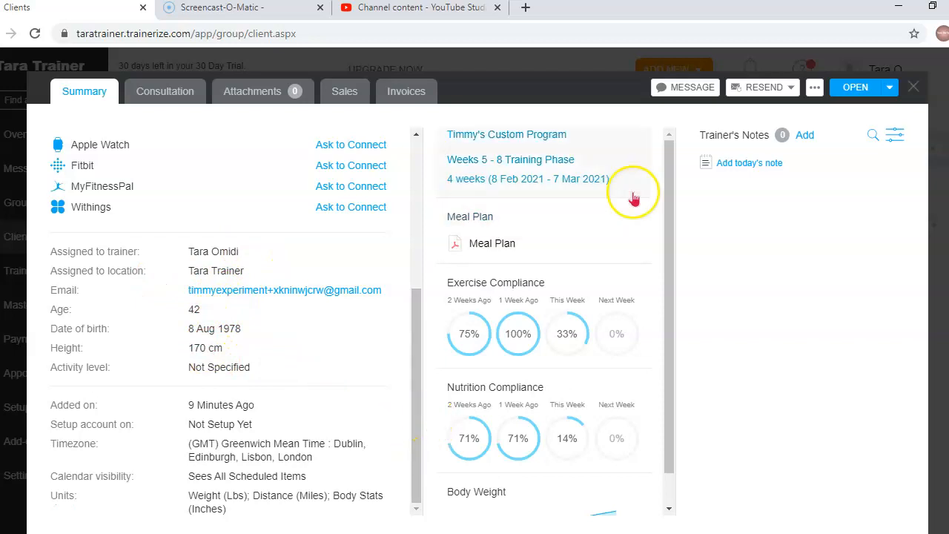
click(344, 90)
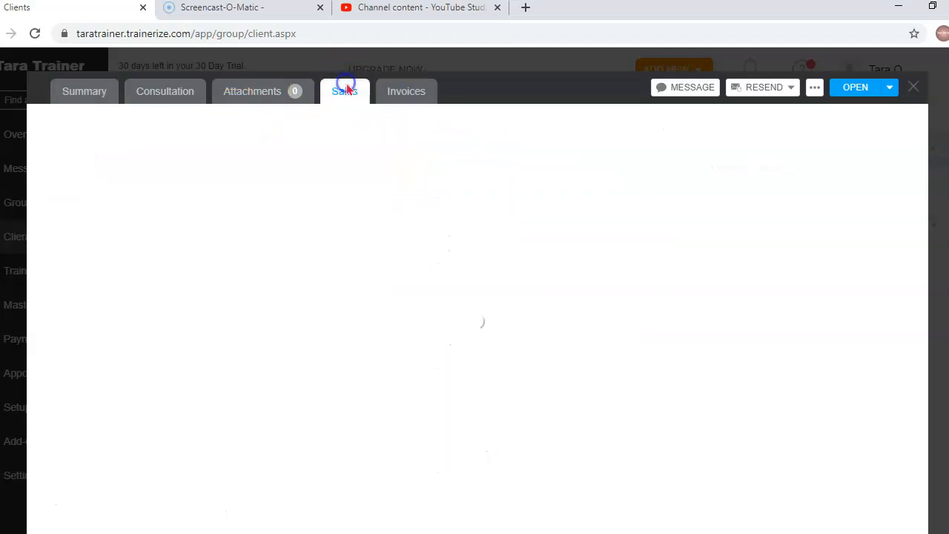
Read the Sales notice that Trainerize Pay isn't set up, return to Summary and close the profile
click(344, 90)
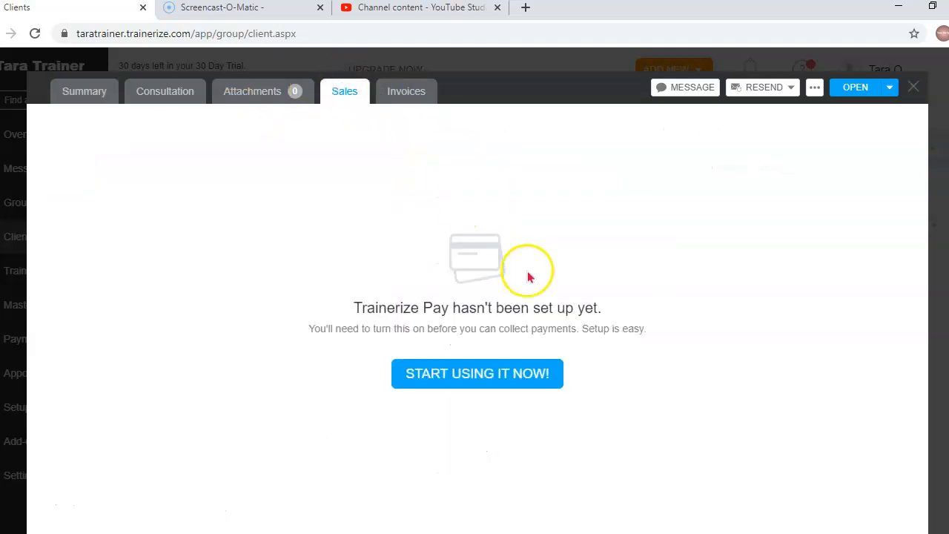
mouse_move(487, 331)
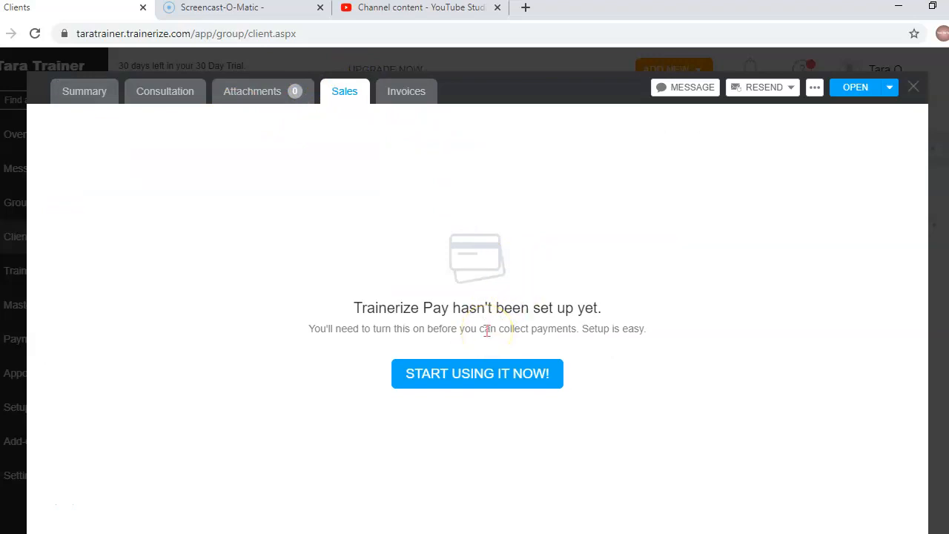
mouse_move(531, 287)
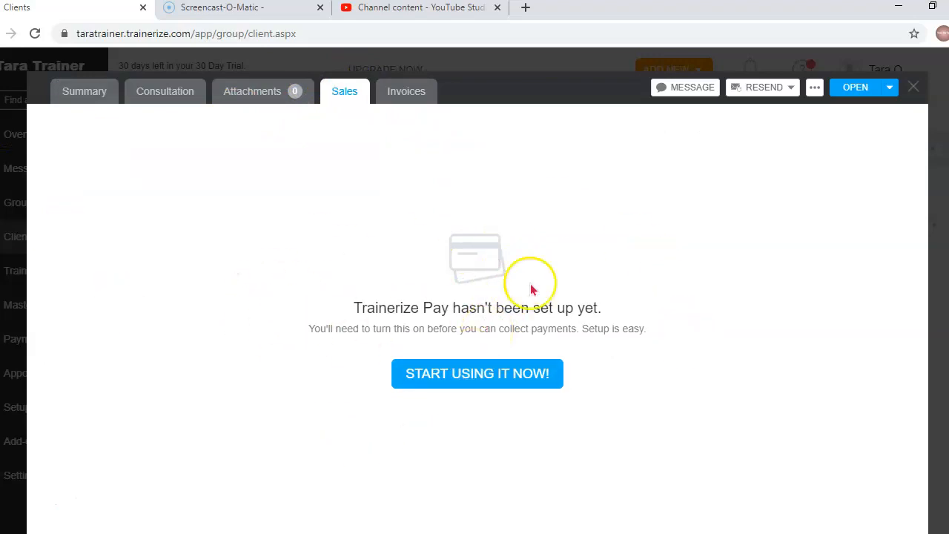
mouse_move(416, 184)
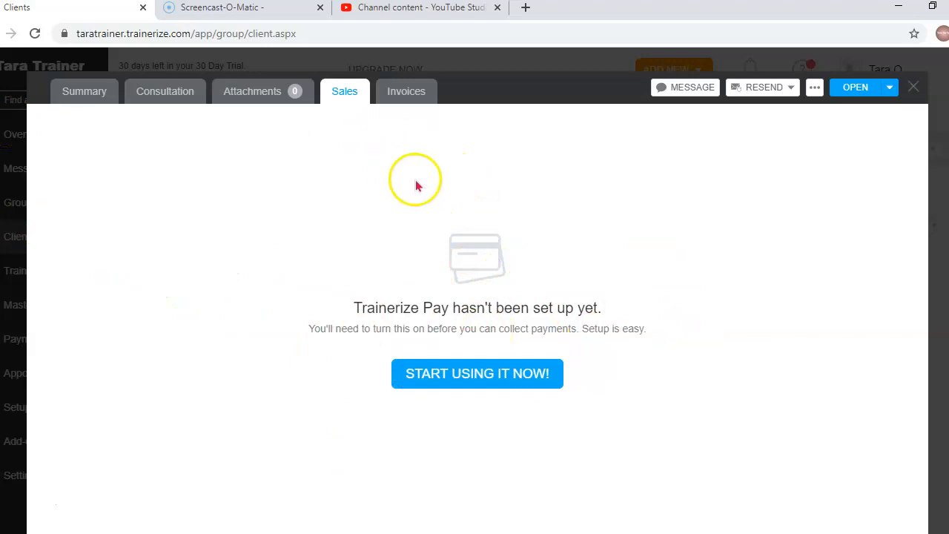
mouse_move(373, 357)
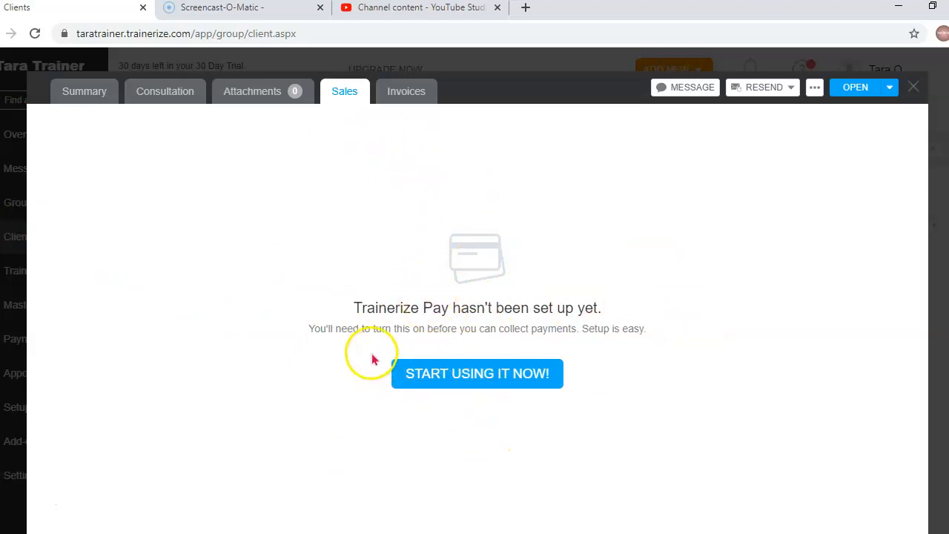
mouse_move(578, 368)
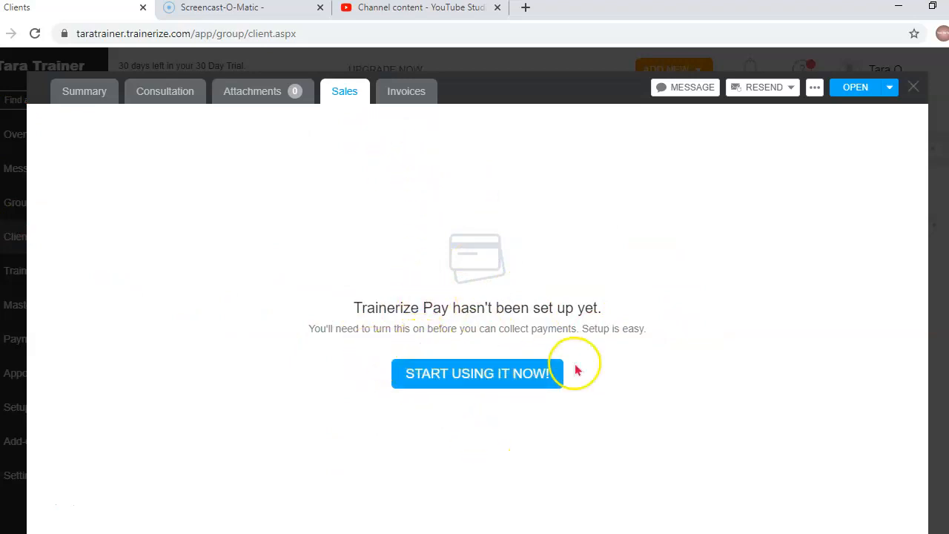
mouse_move(627, 347)
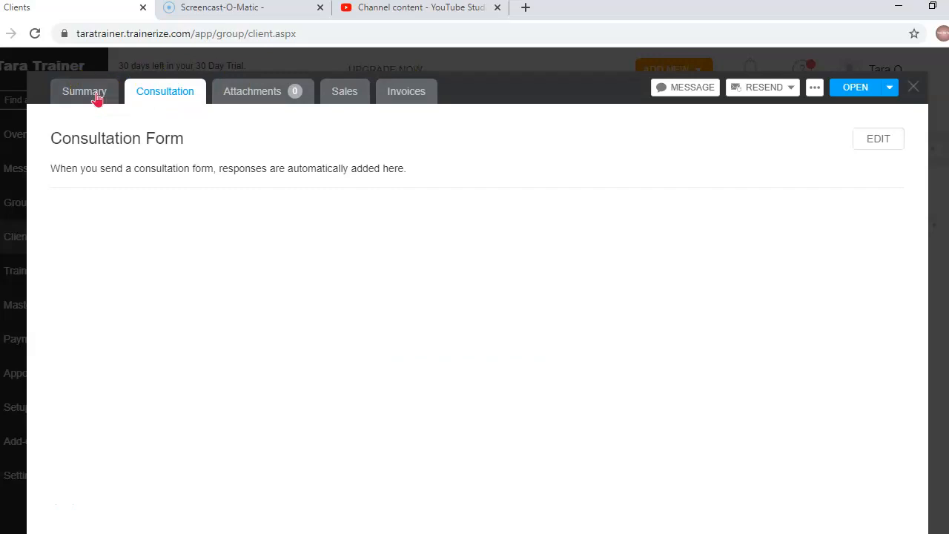
mouse_move(136, 107)
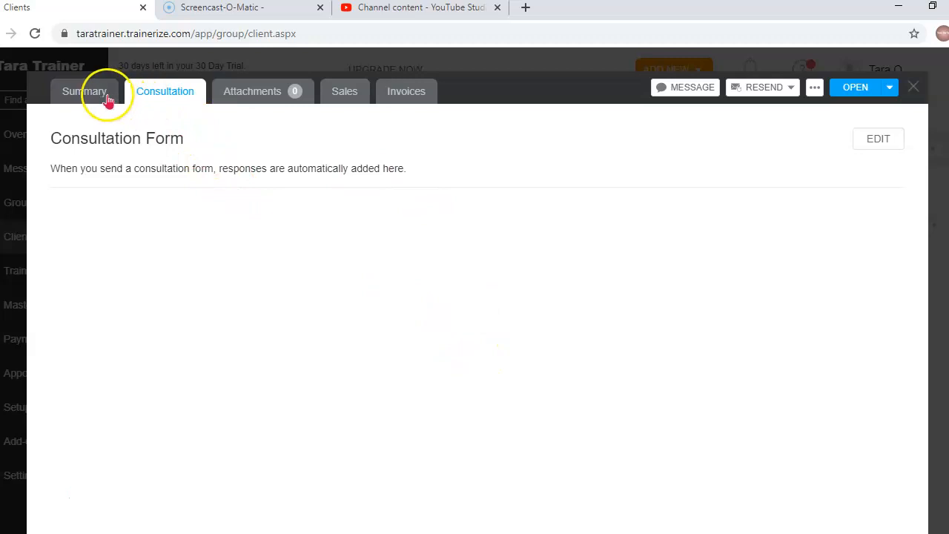
click(83, 90)
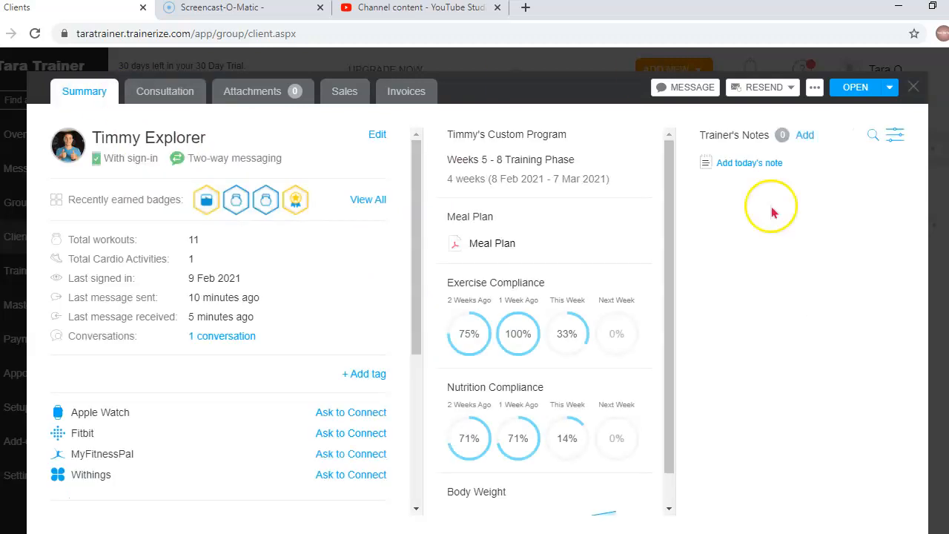
click(913, 86)
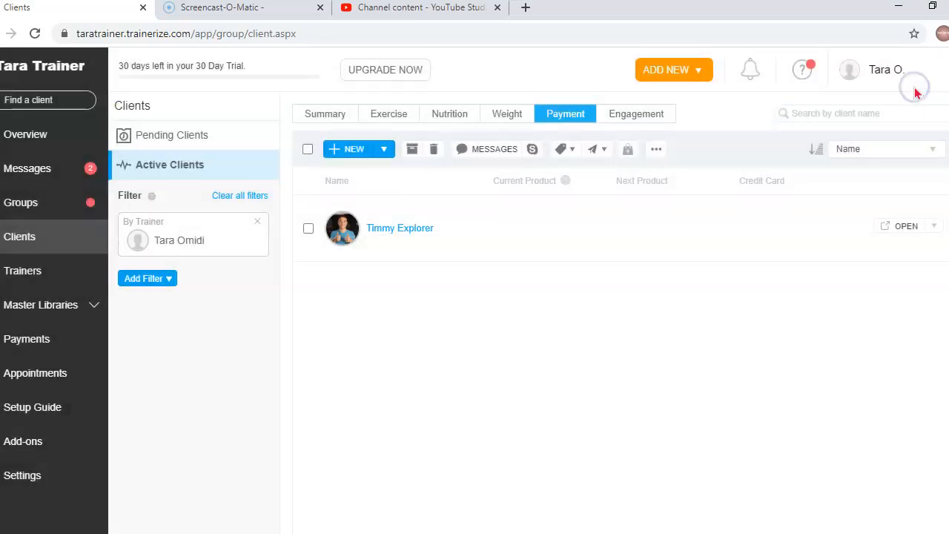
click(23, 269)
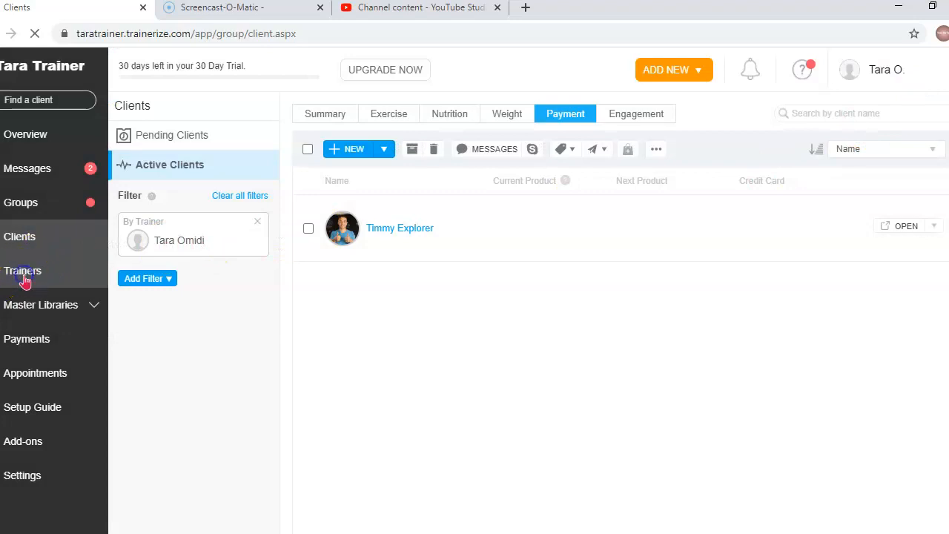
click(23, 270)
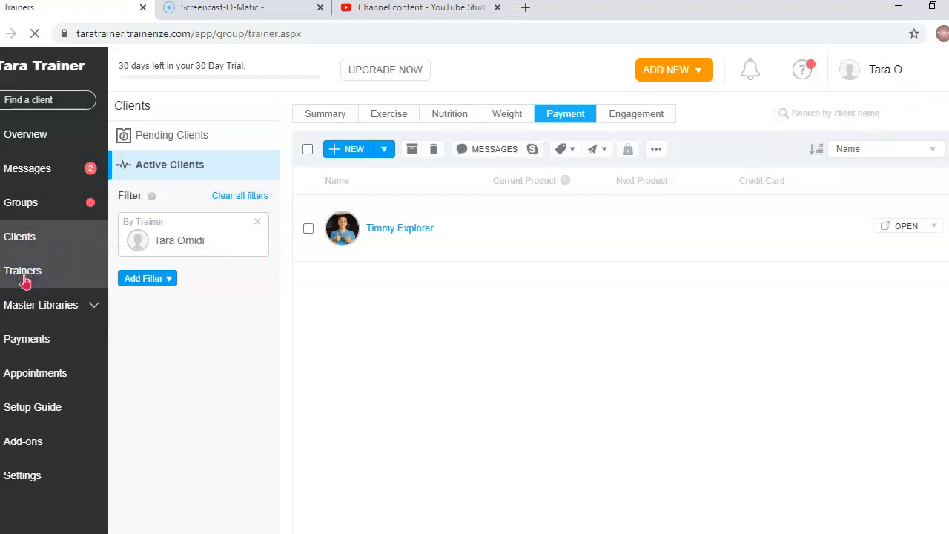
click(23, 270)
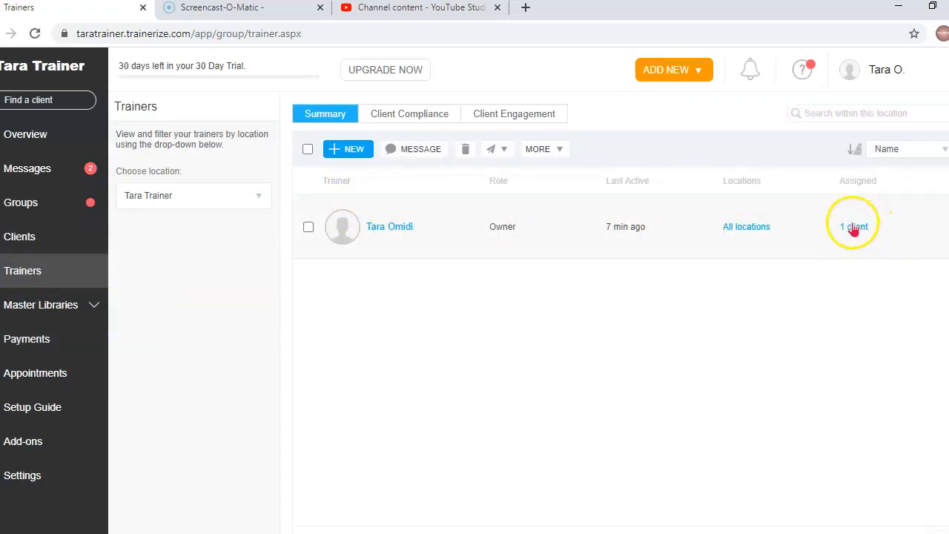
mouse_move(585, 204)
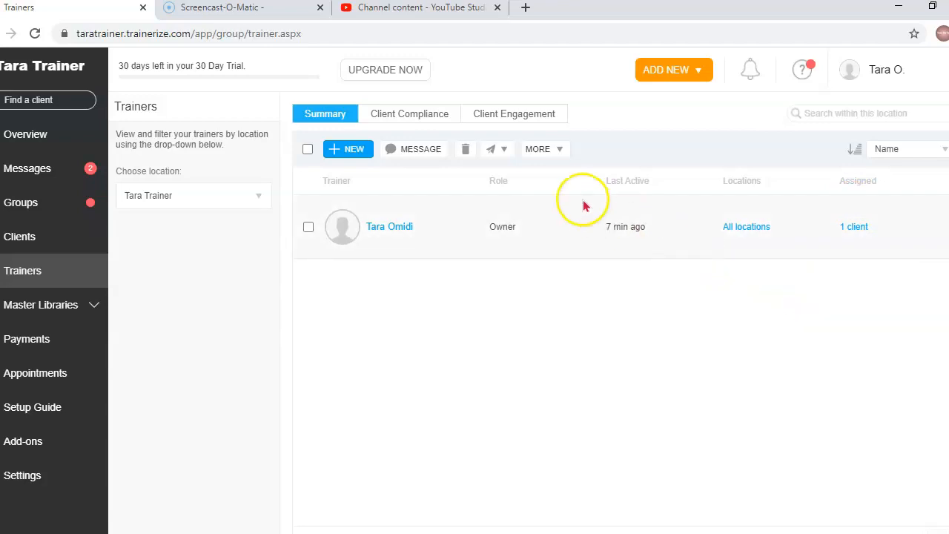
mouse_move(611, 216)
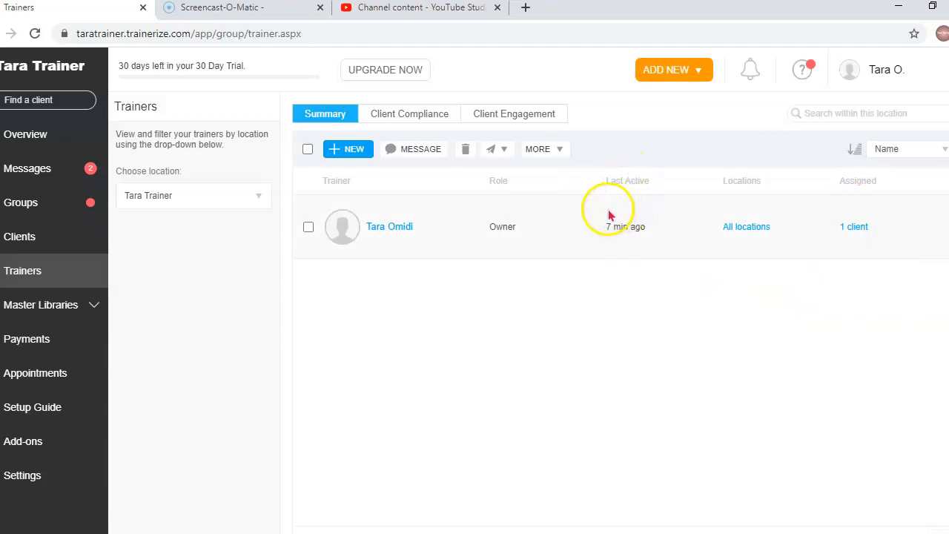
mouse_move(615, 334)
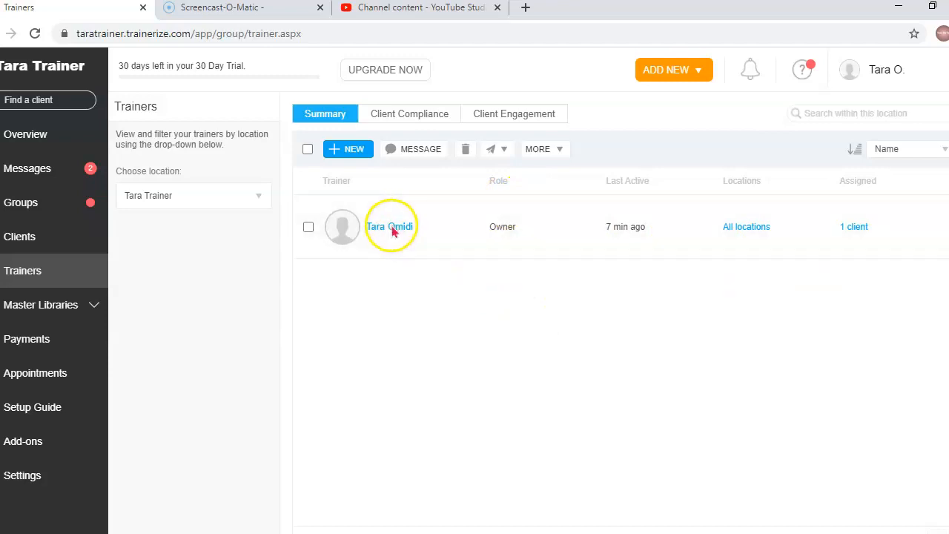
click(390, 225)
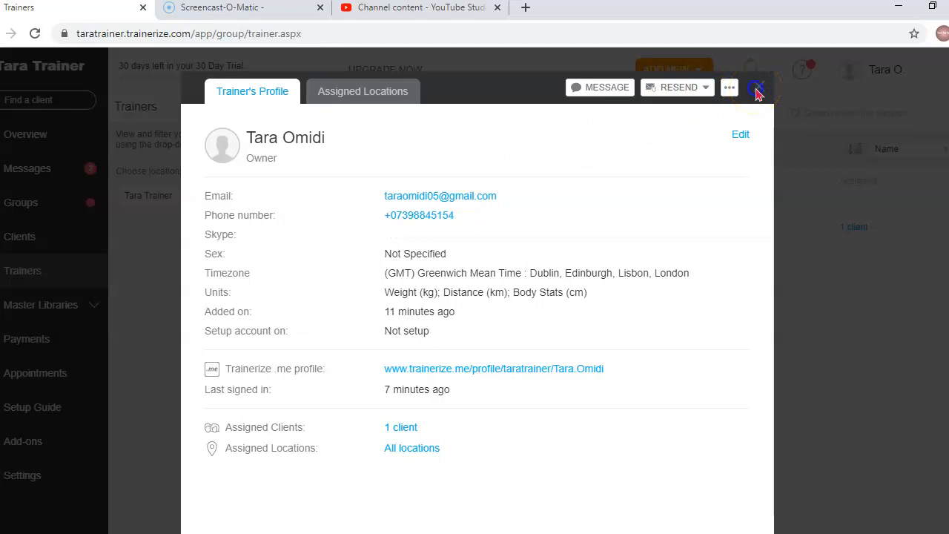
click(757, 87)
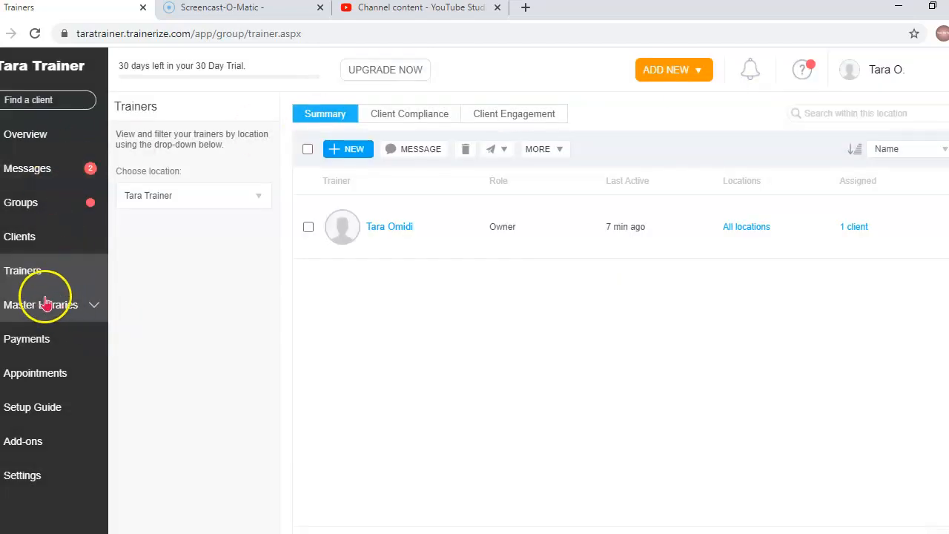
click(42, 306)
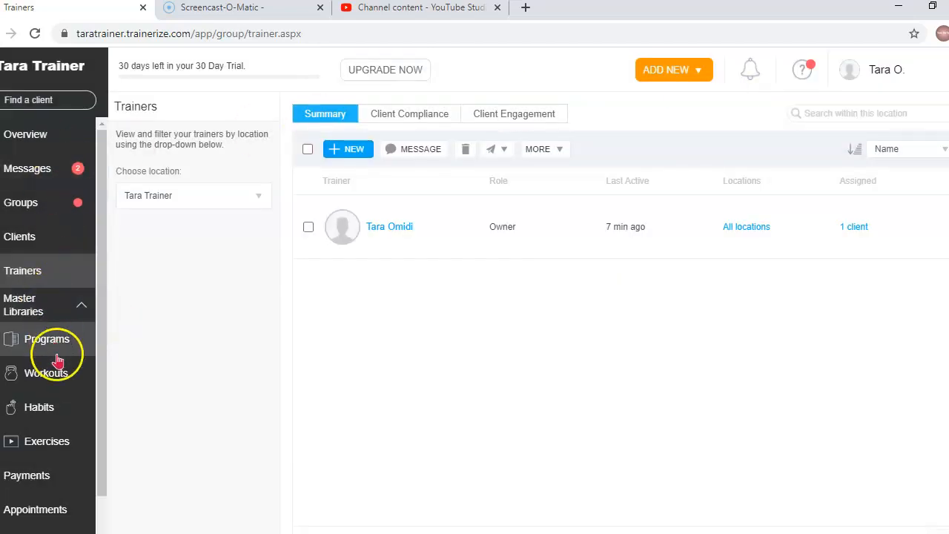
mouse_move(63, 414)
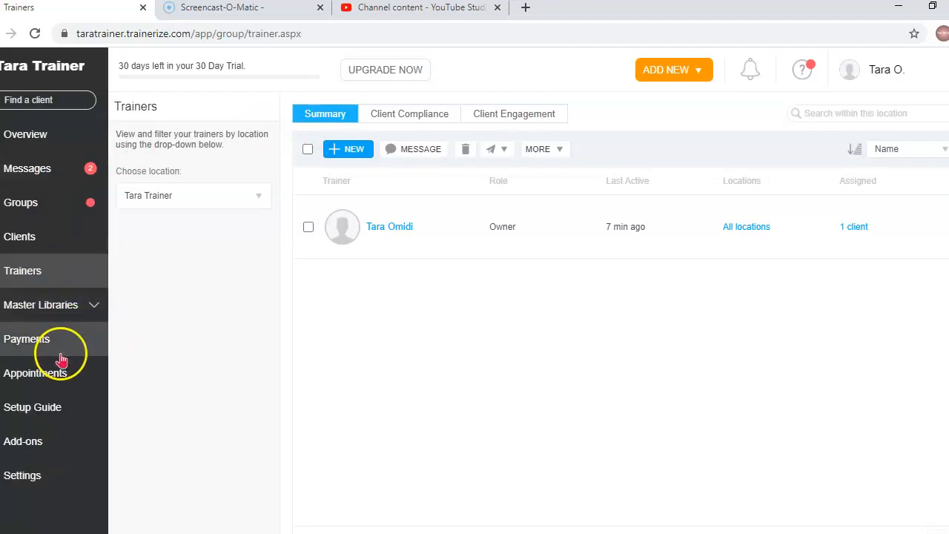
mouse_move(62, 406)
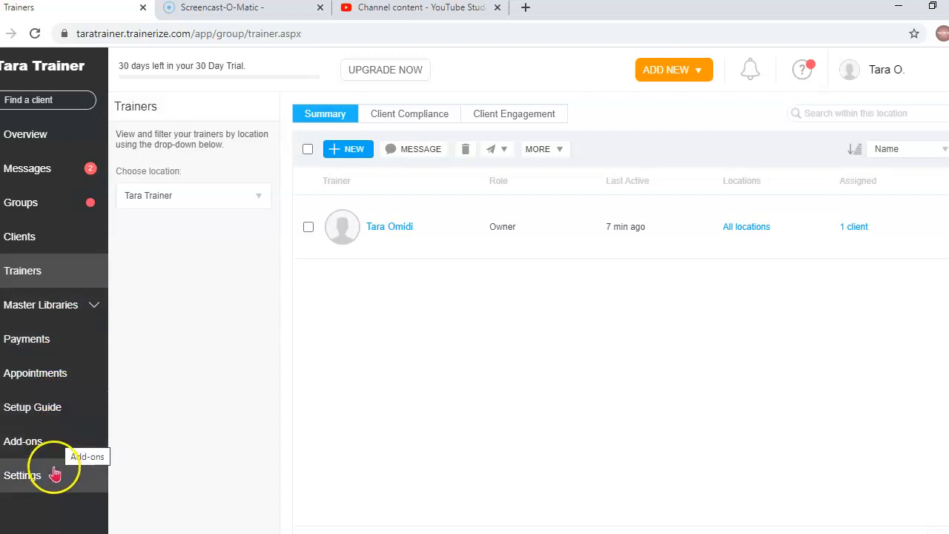
mouse_move(53, 339)
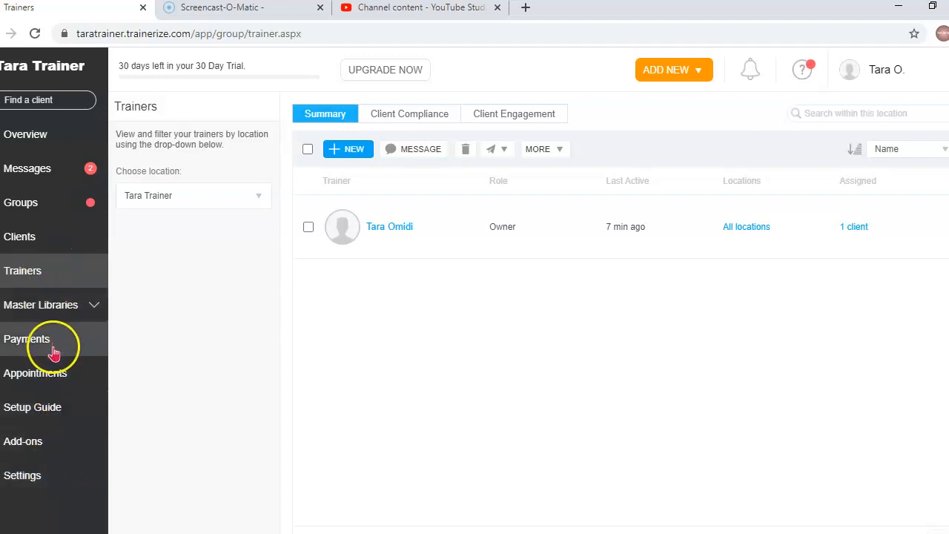
Go to the Payments page offering to start setup for integrated payments
click(26, 338)
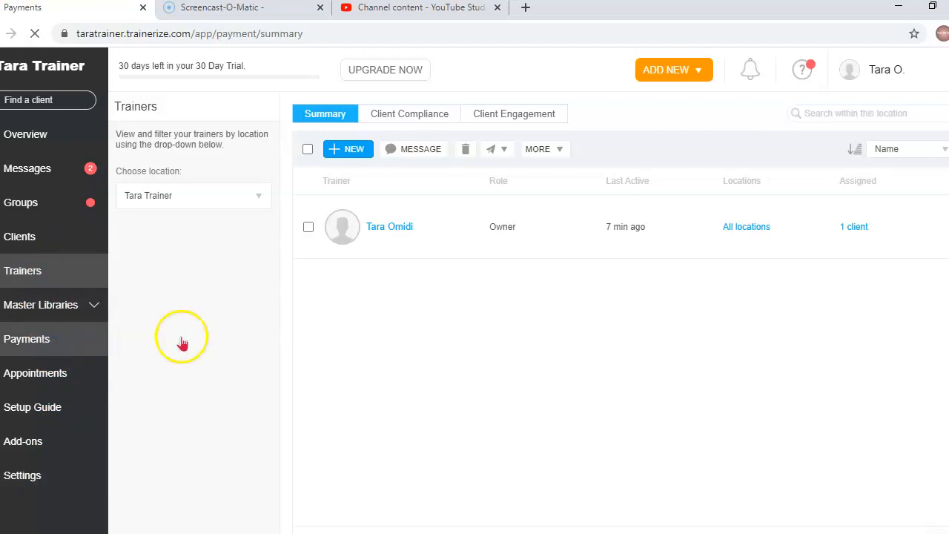
mouse_move(101, 347)
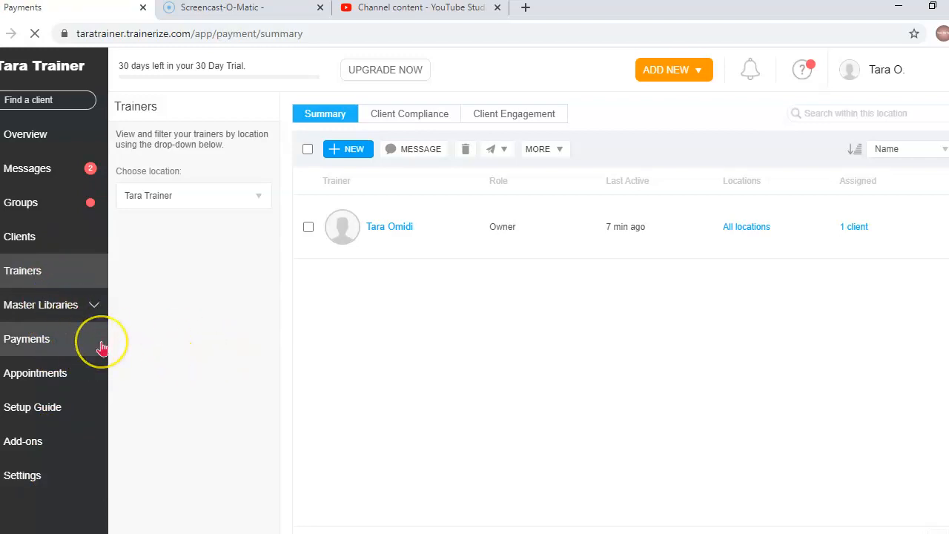
click(27, 338)
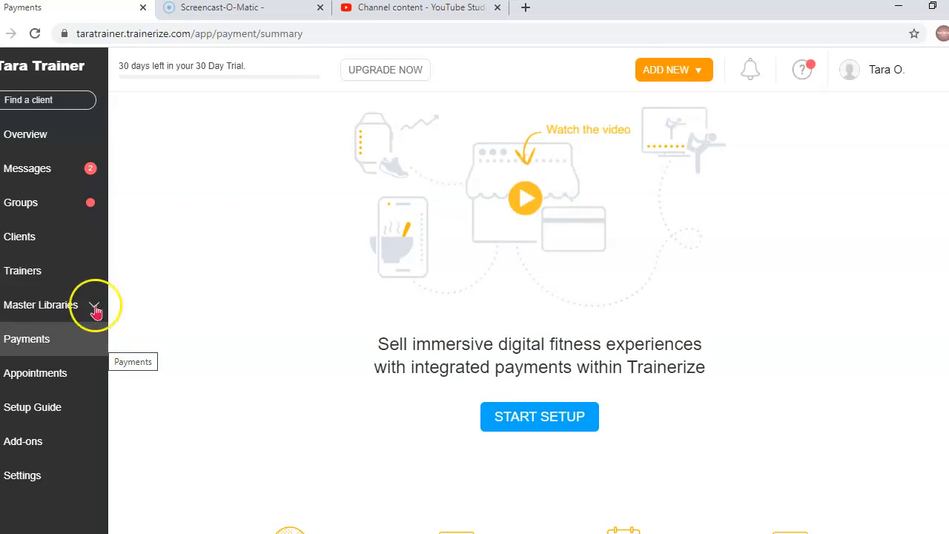
mouse_move(427, 205)
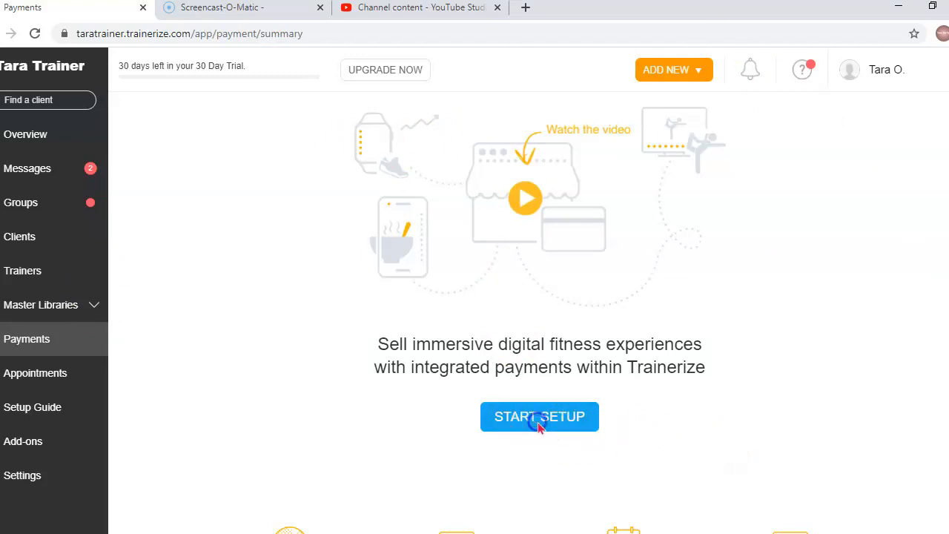
Start Trainerize Pay setup and confirm United Kingdom with GBP, reaching the 4-step guide
click(540, 415)
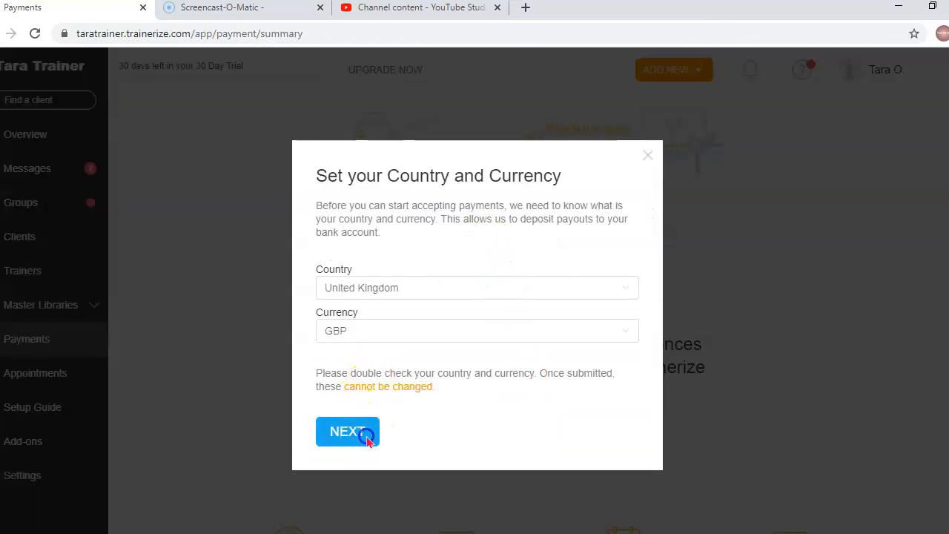
click(347, 431)
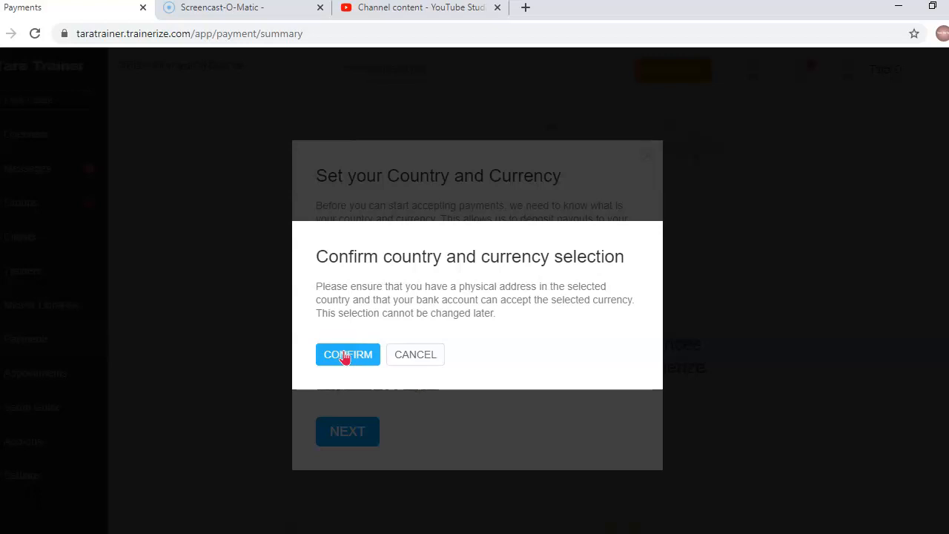
click(347, 353)
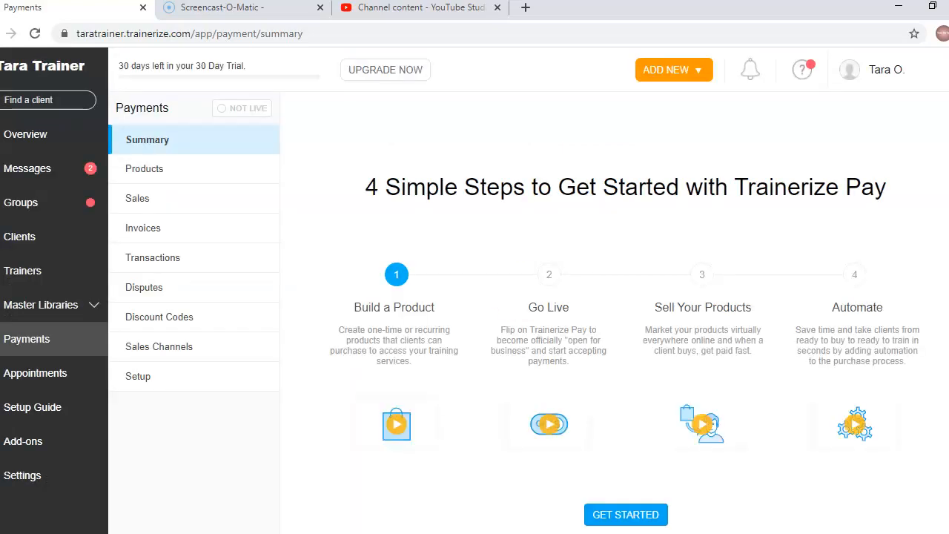
scroll(down, 3)
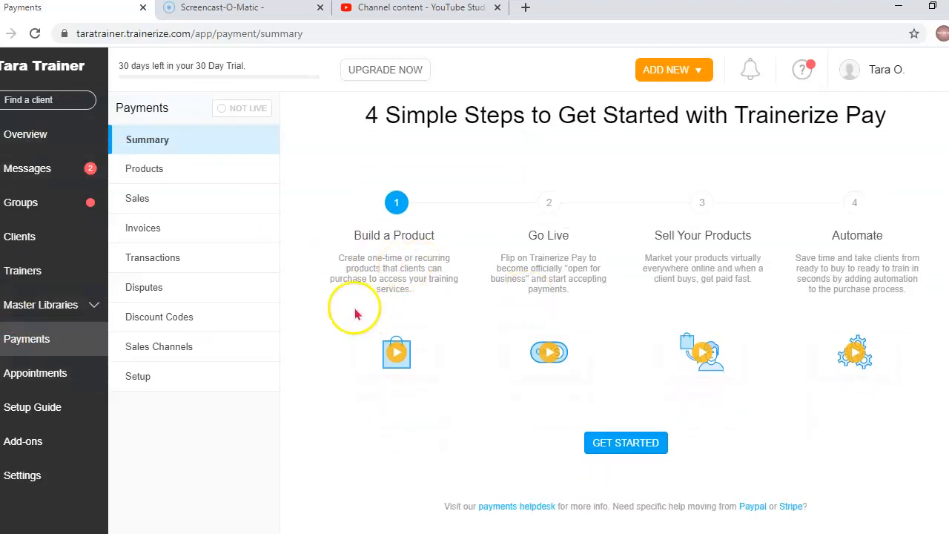
mouse_move(396, 353)
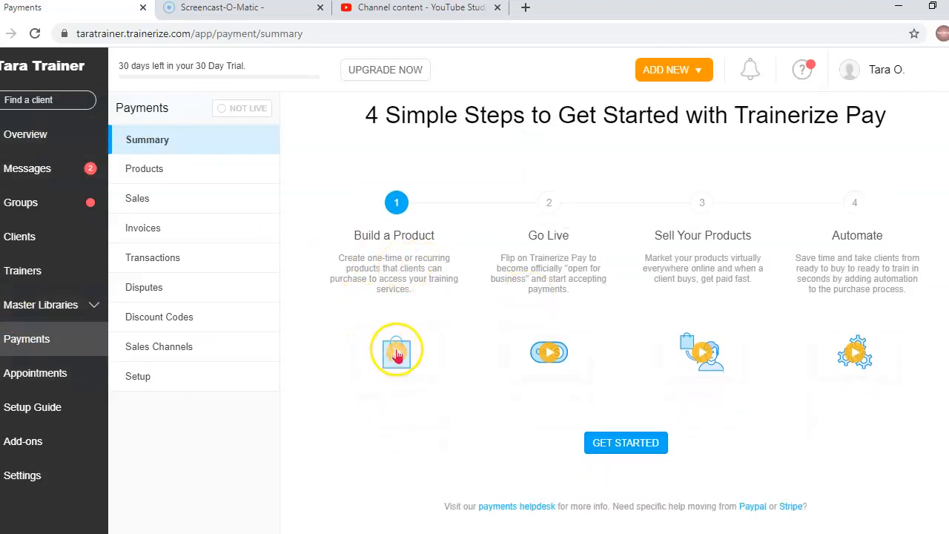
mouse_move(586, 267)
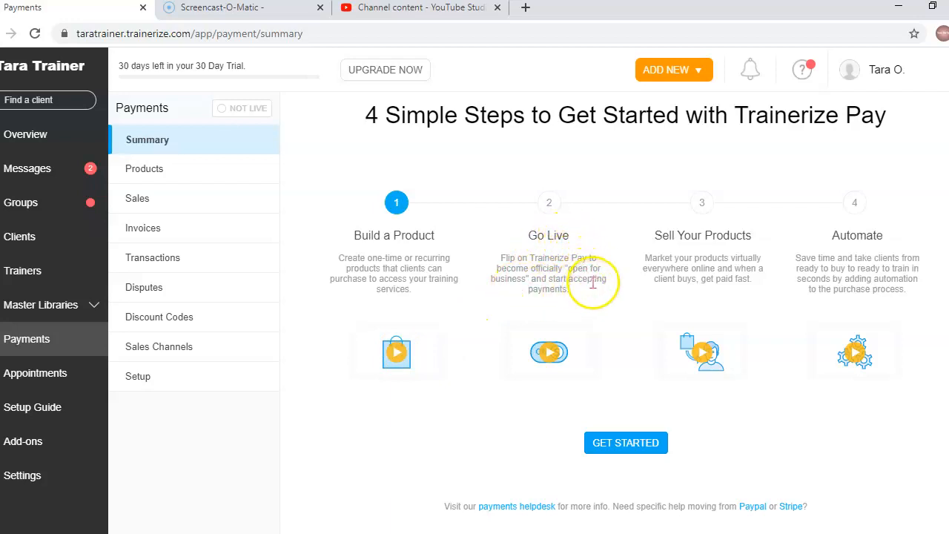
mouse_move(692, 261)
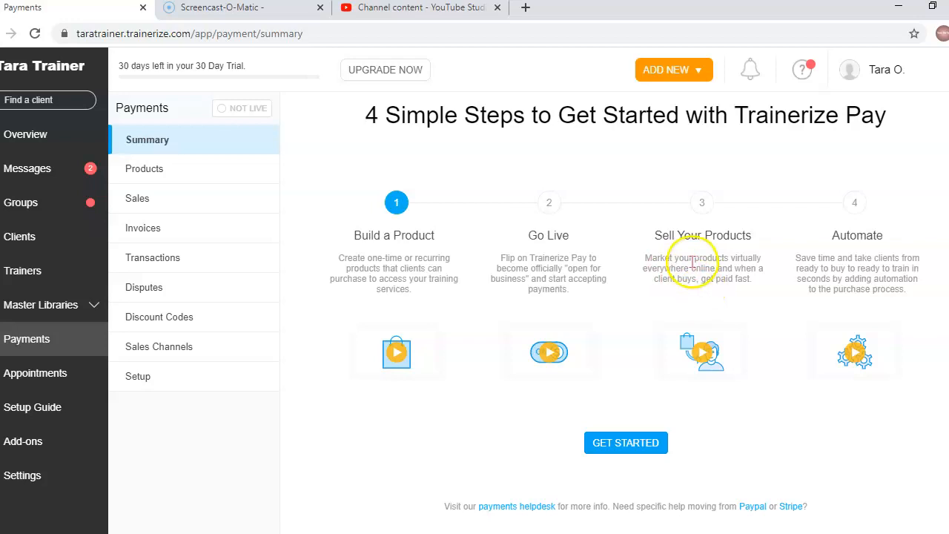
mouse_move(887, 335)
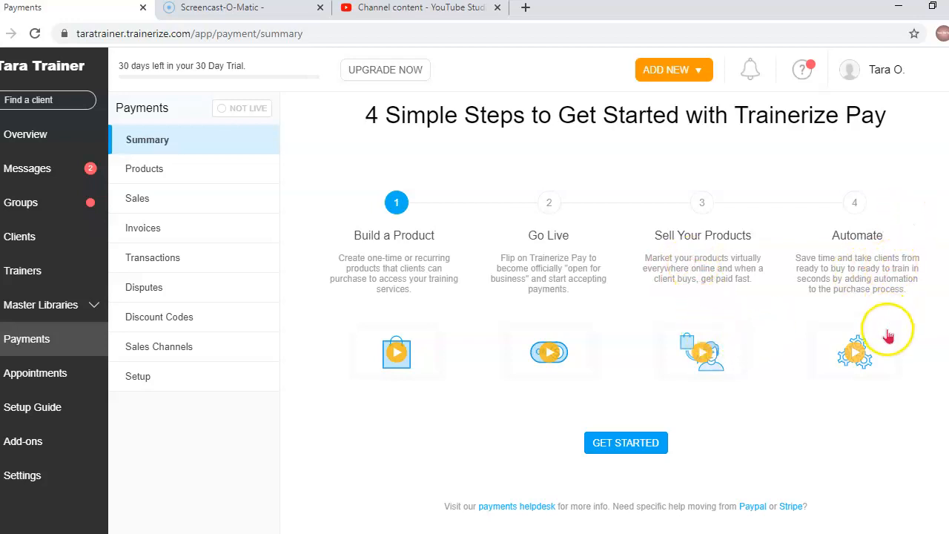
mouse_move(864, 361)
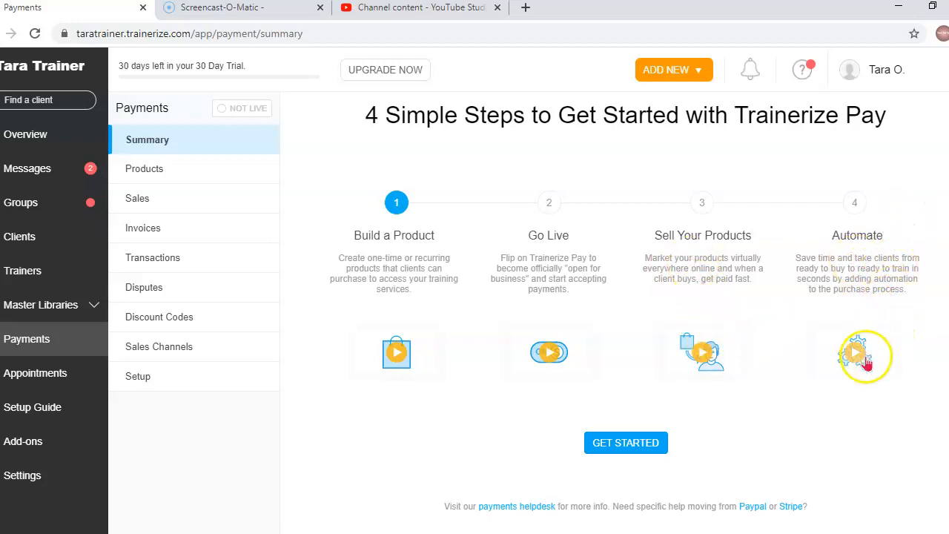
mouse_move(882, 321)
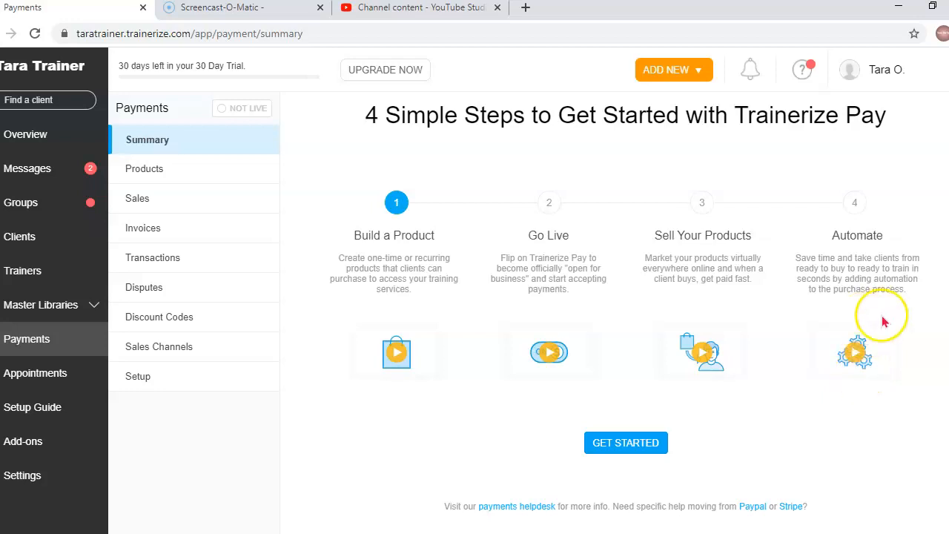
mouse_move(897, 237)
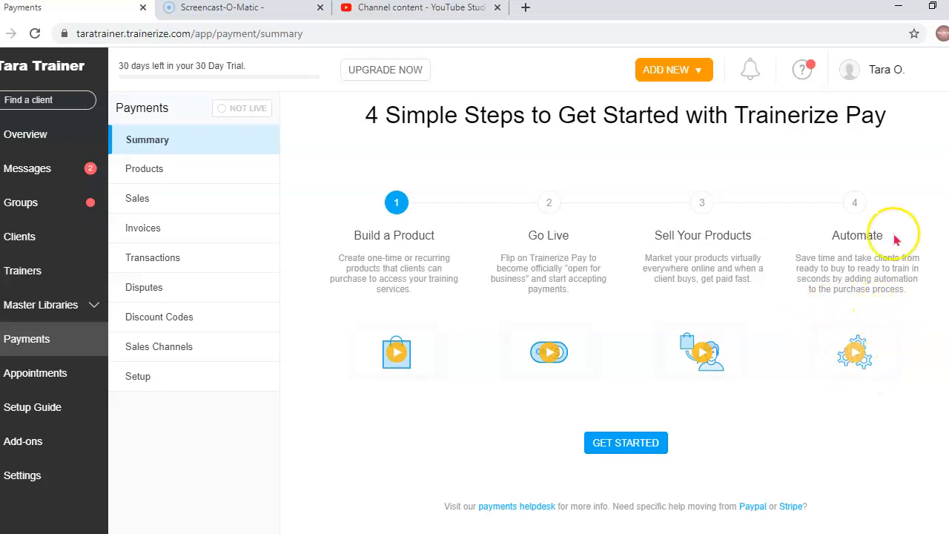
mouse_move(845, 338)
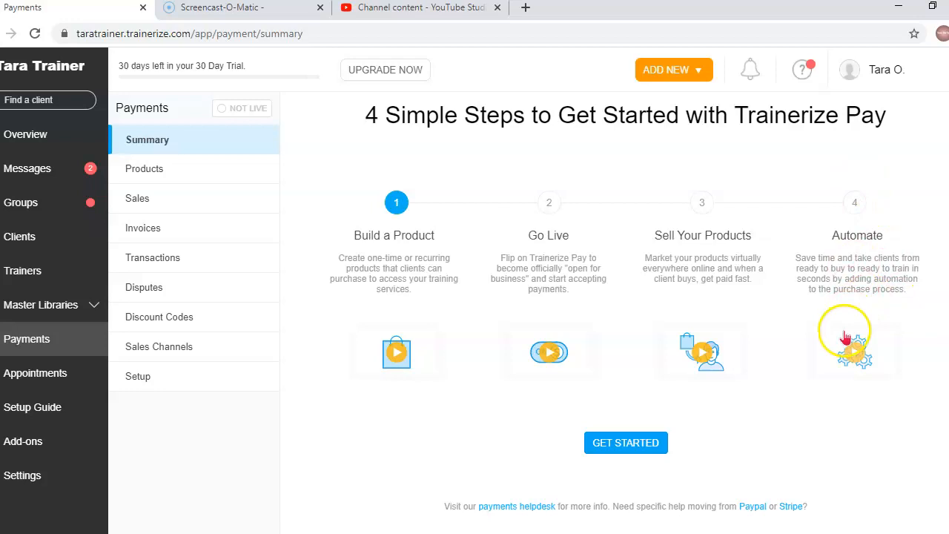
mouse_move(460, 495)
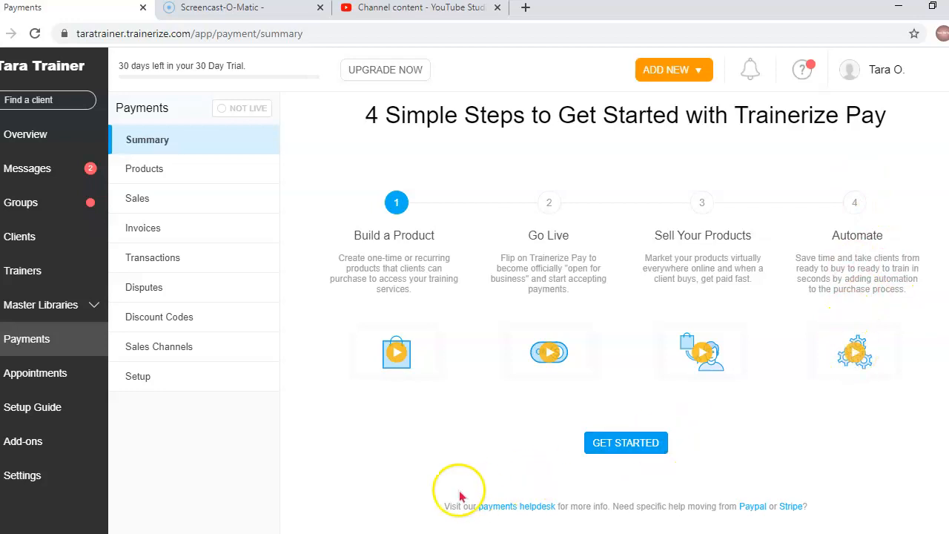
mouse_move(460, 497)
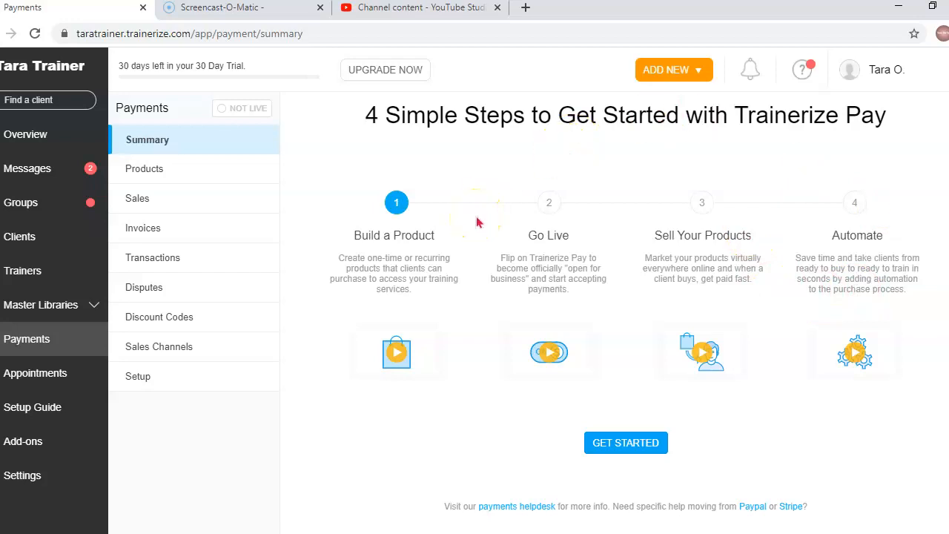
mouse_move(160, 318)
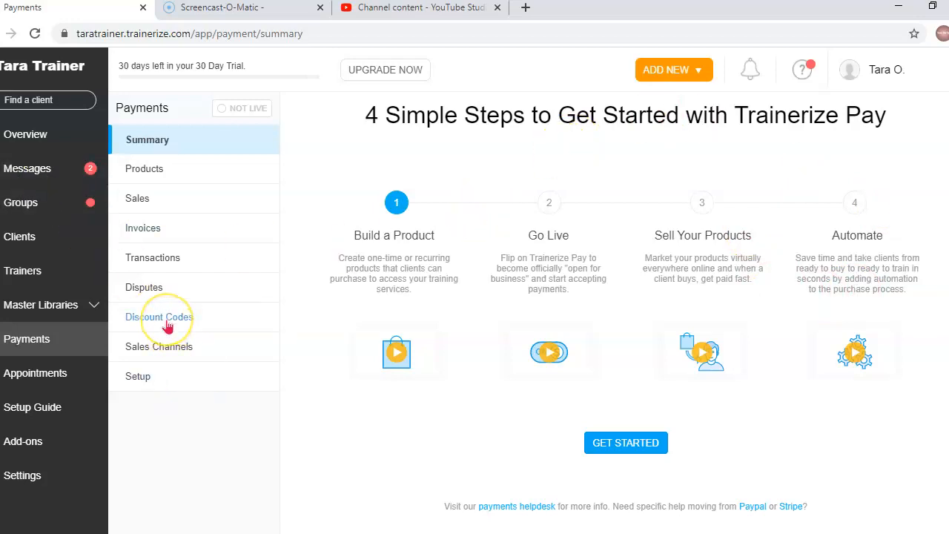
mouse_move(234, 307)
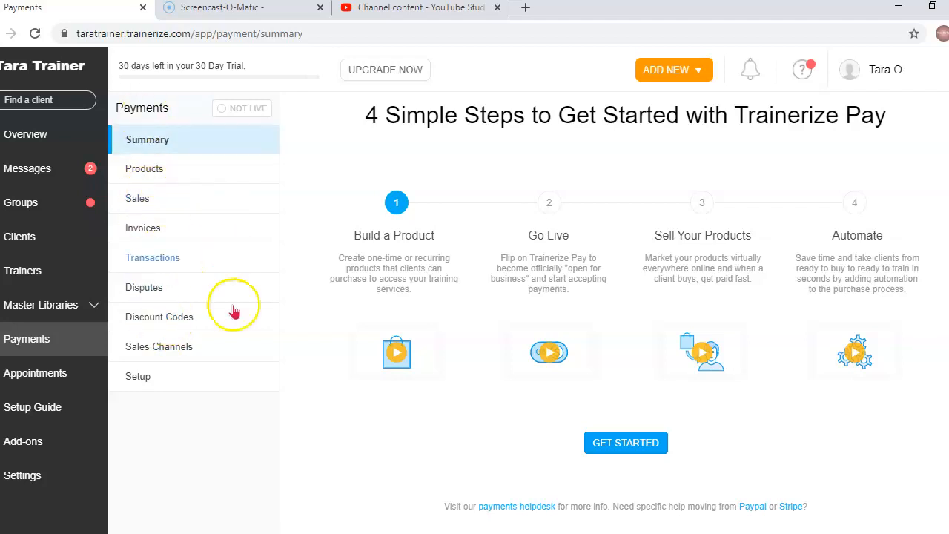
mouse_move(234, 353)
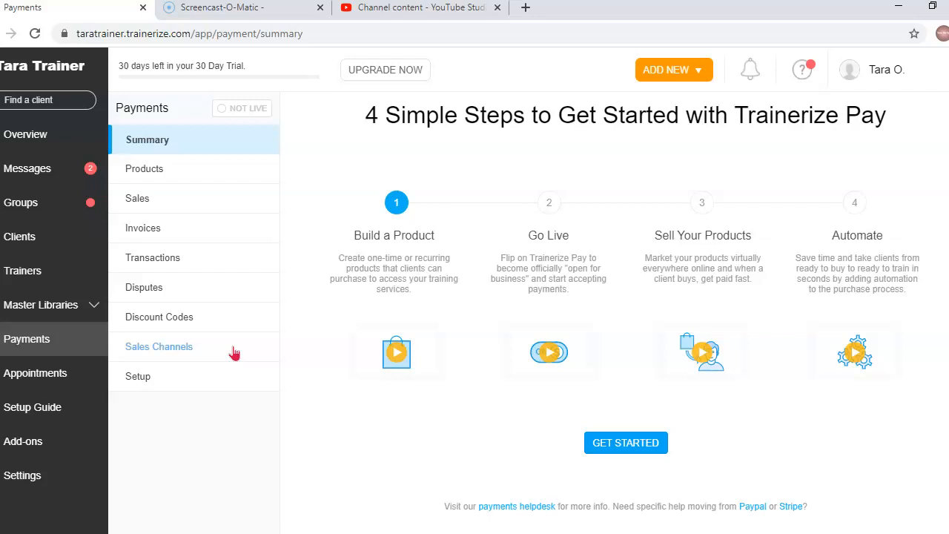
mouse_move(33, 497)
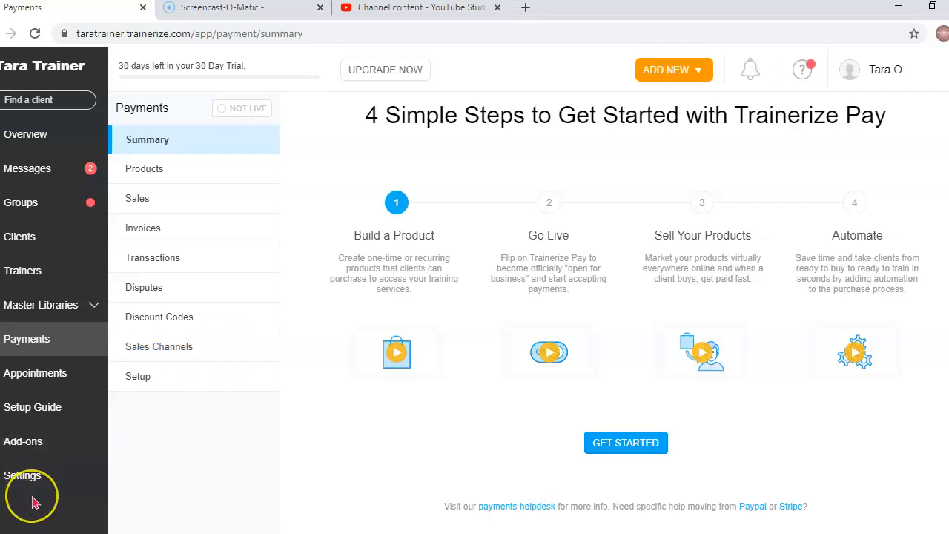
mouse_move(32, 497)
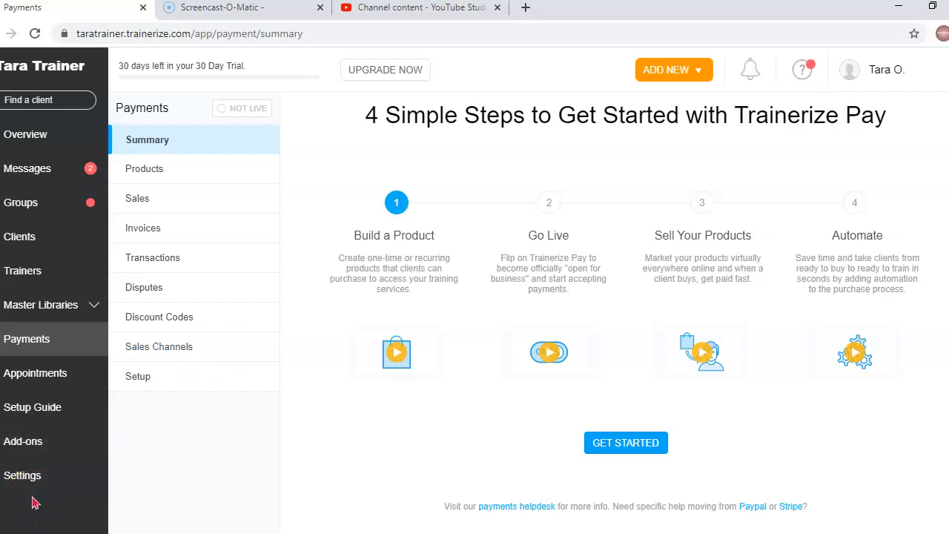